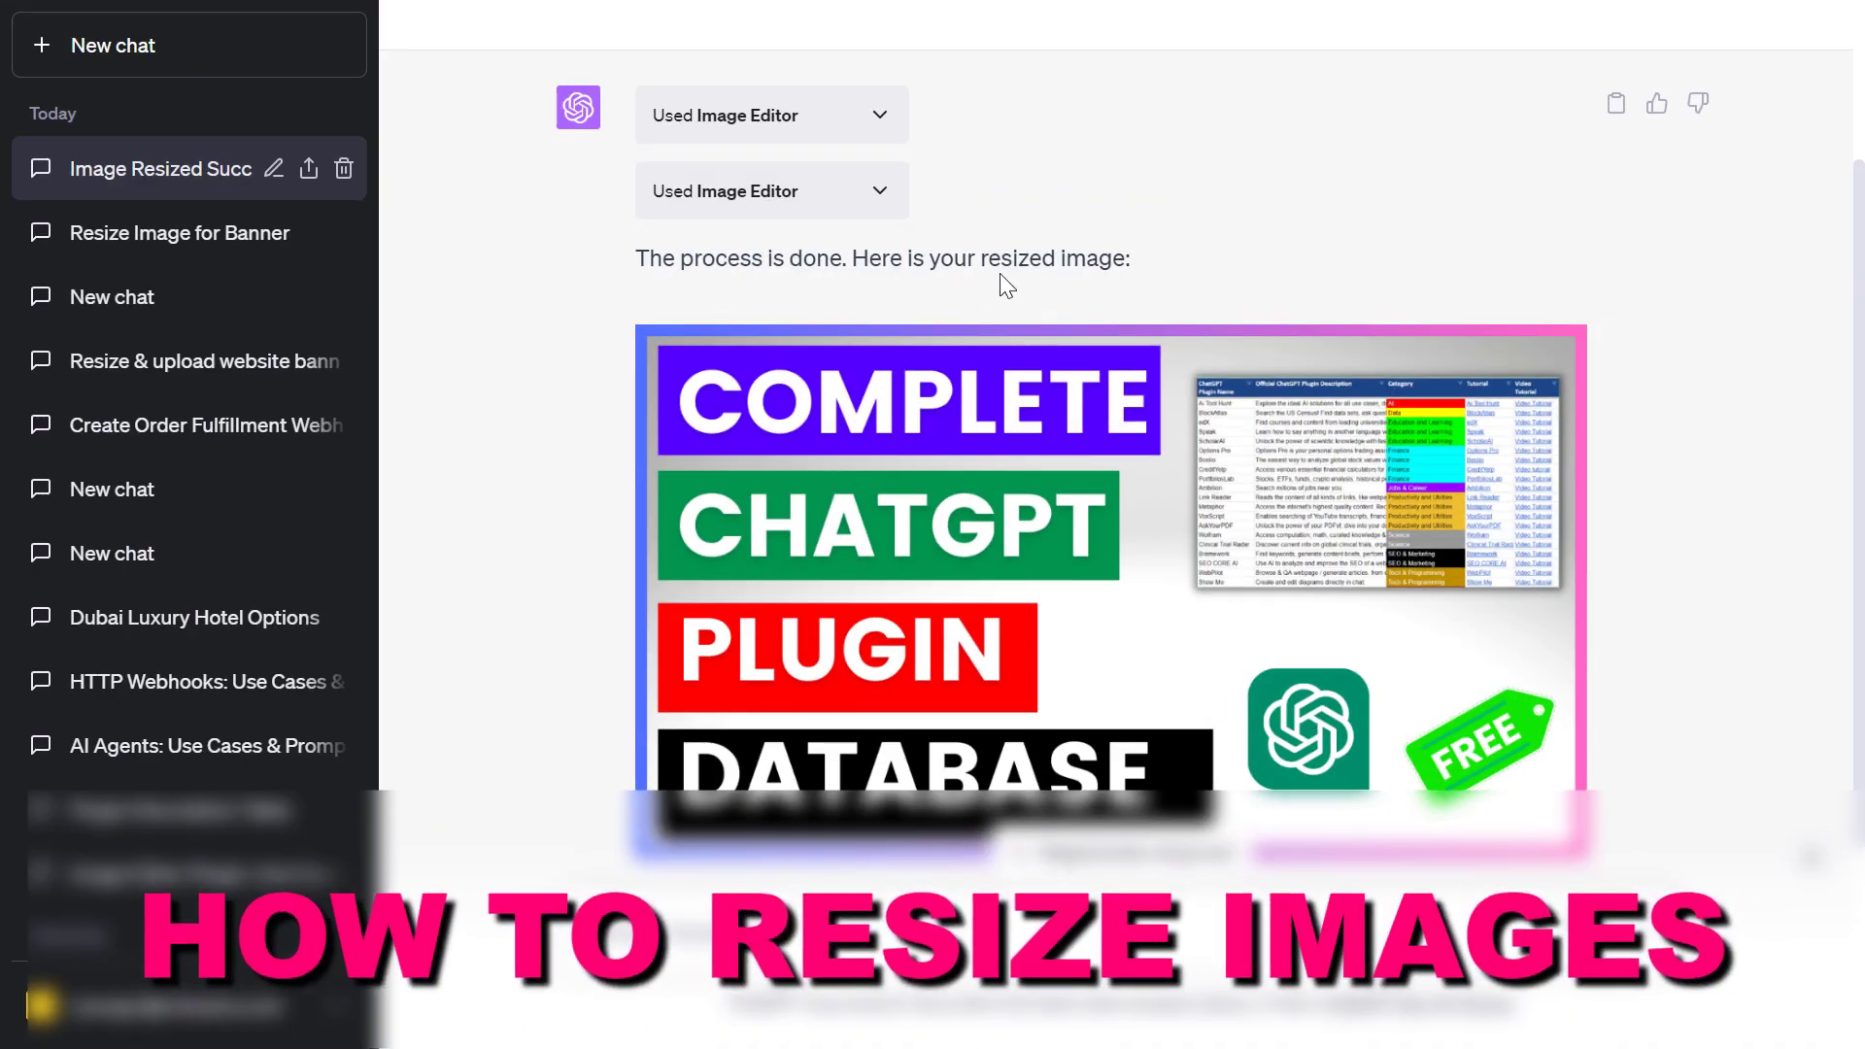
Highlight 'resized image' in the old reply, then start a new GPT-4 chat.
double_click(1044, 259)
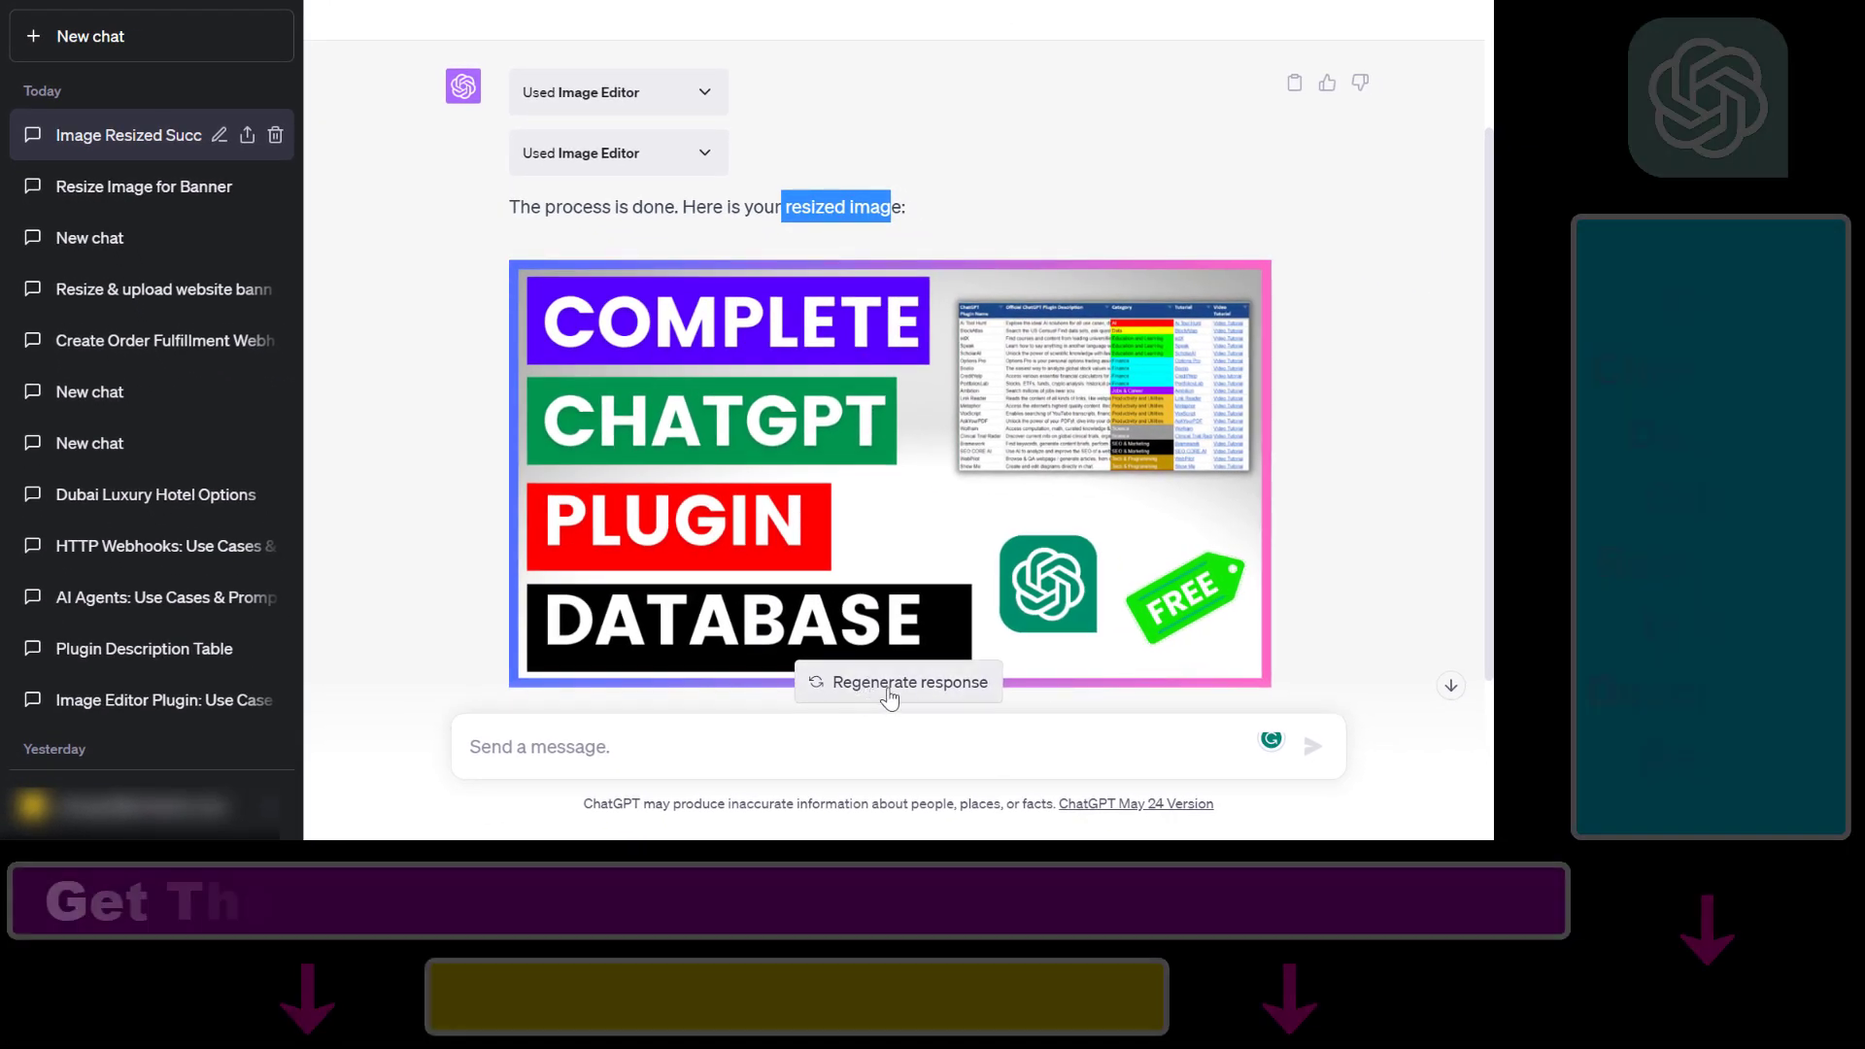
click(91, 36)
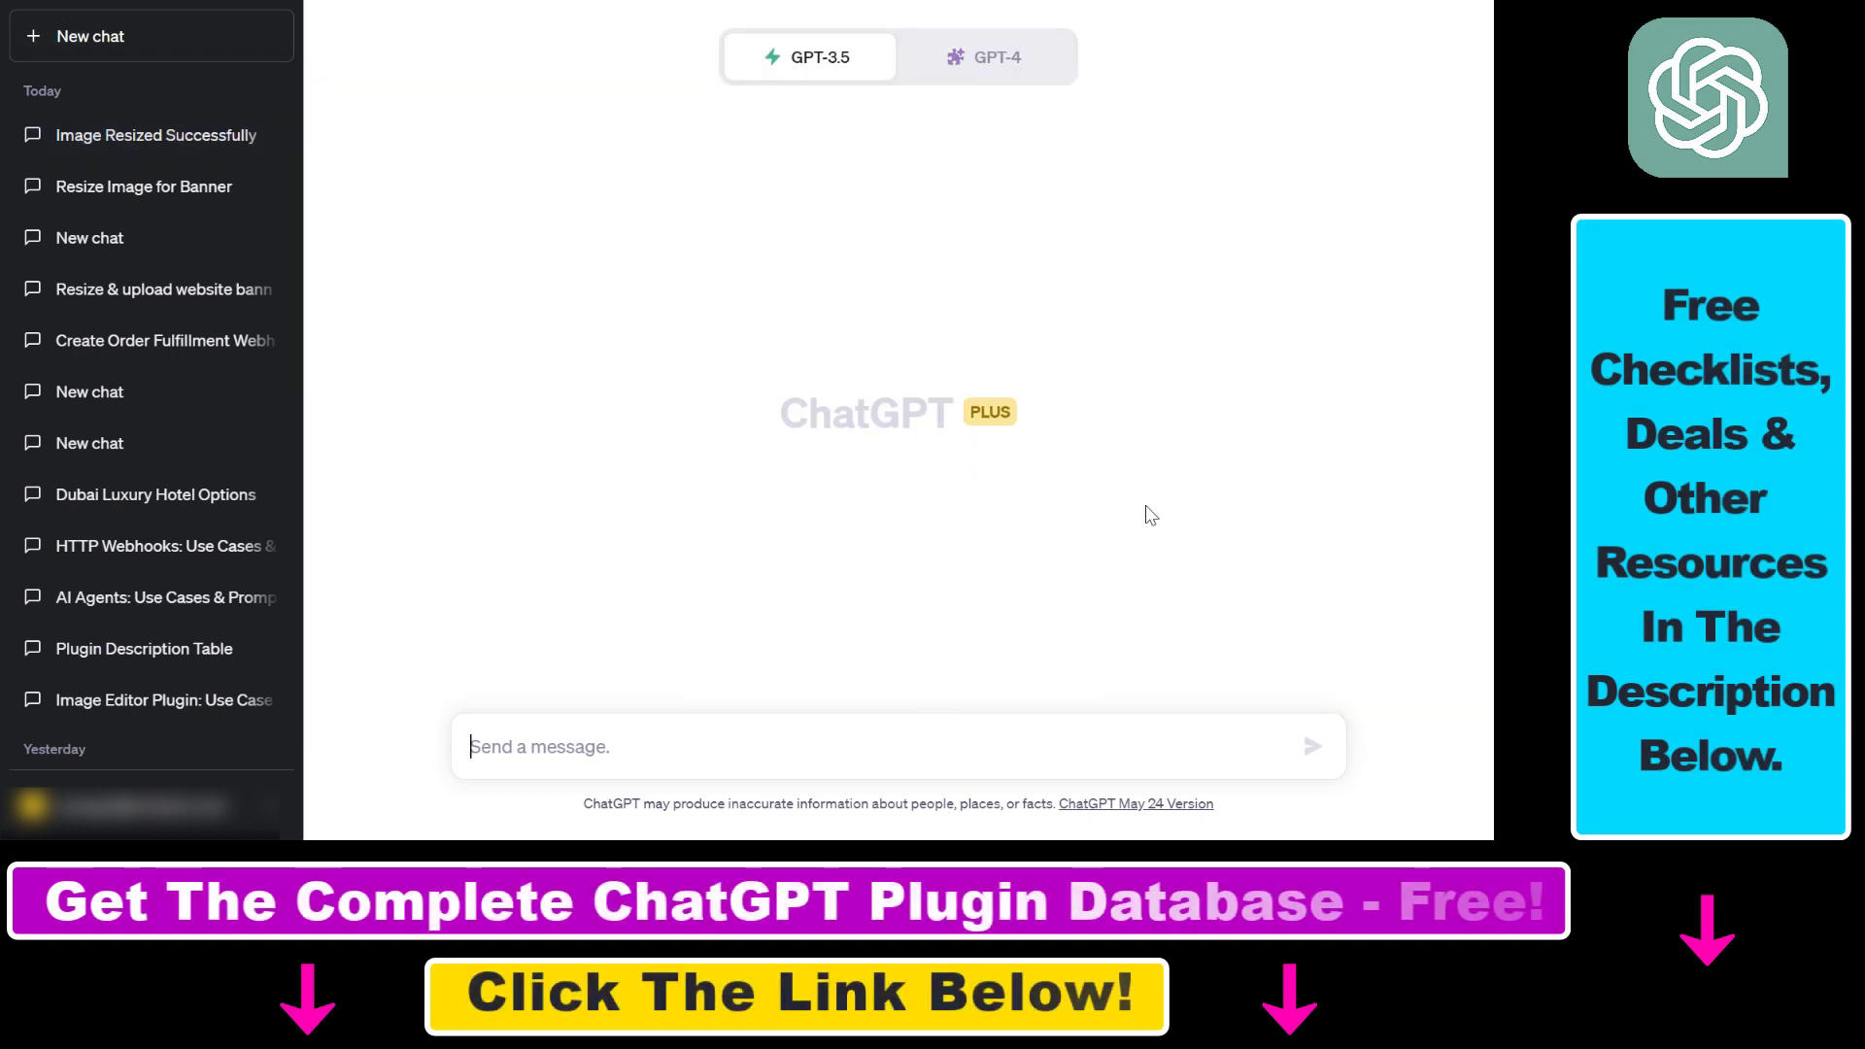
mouse_move(509, 276)
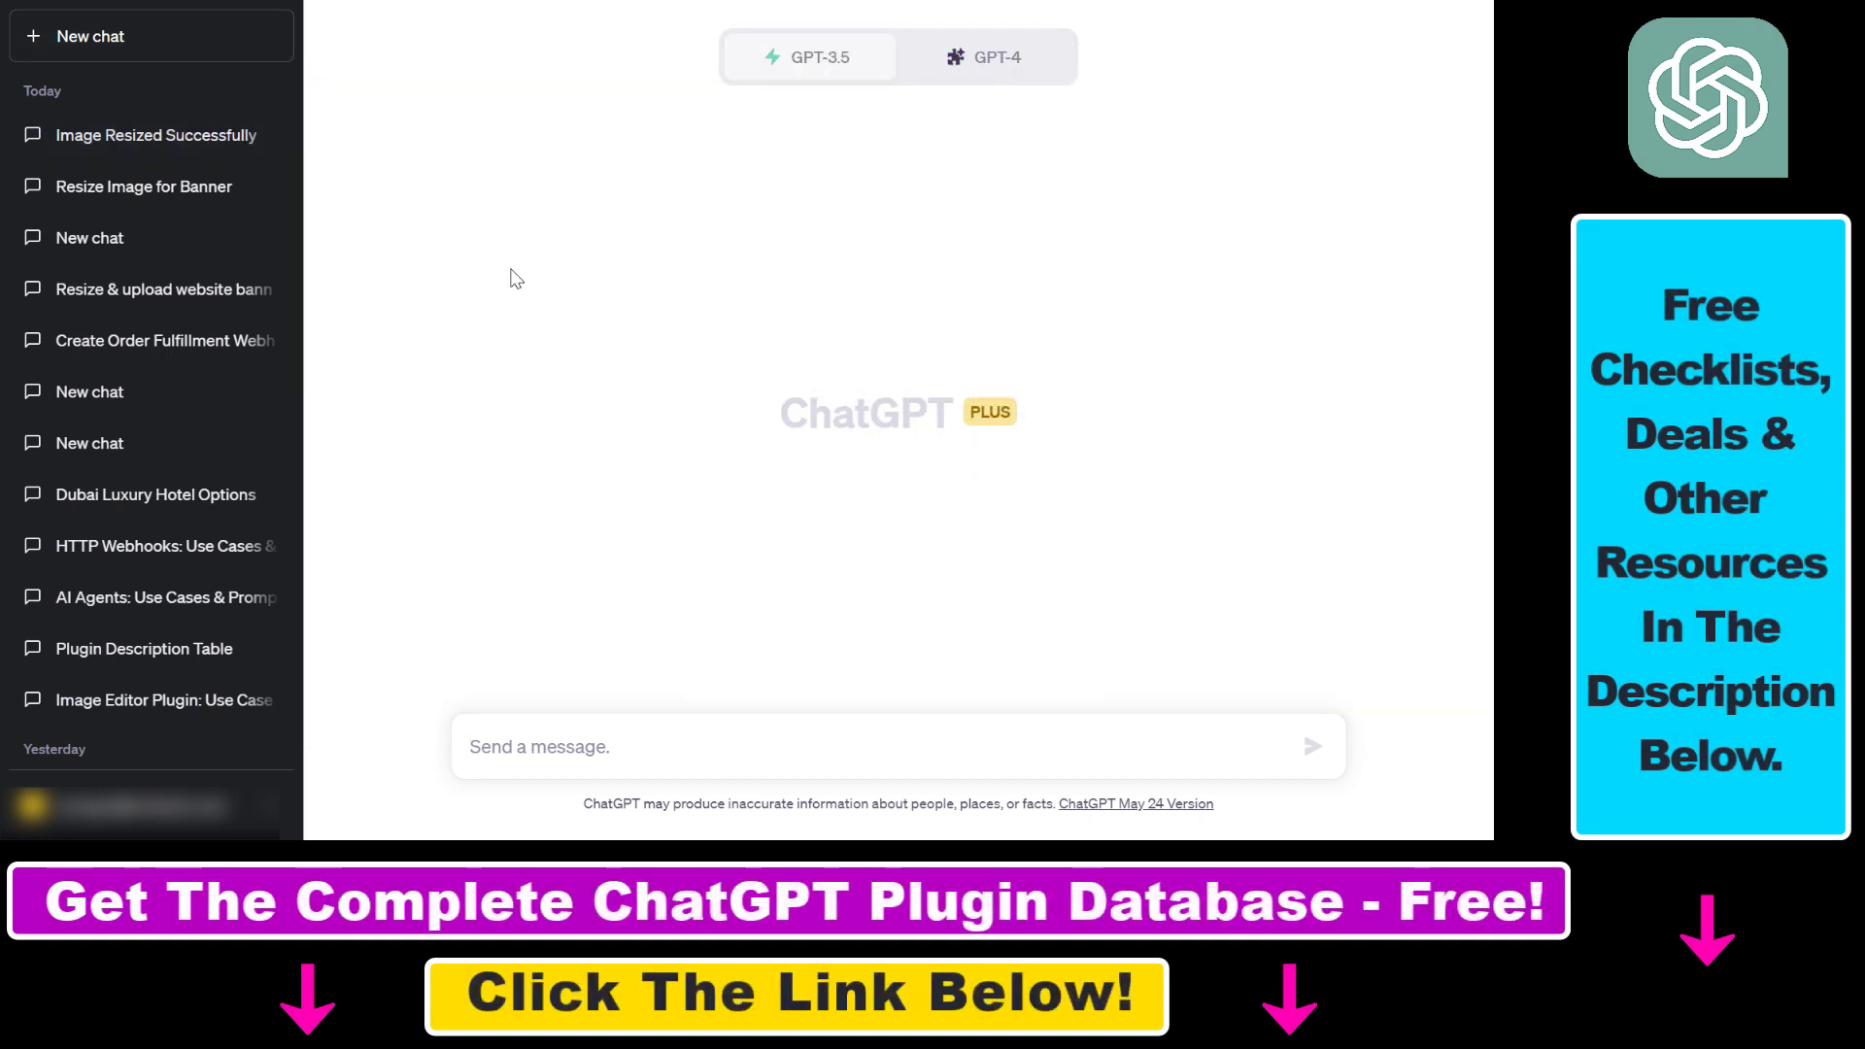
click(987, 57)
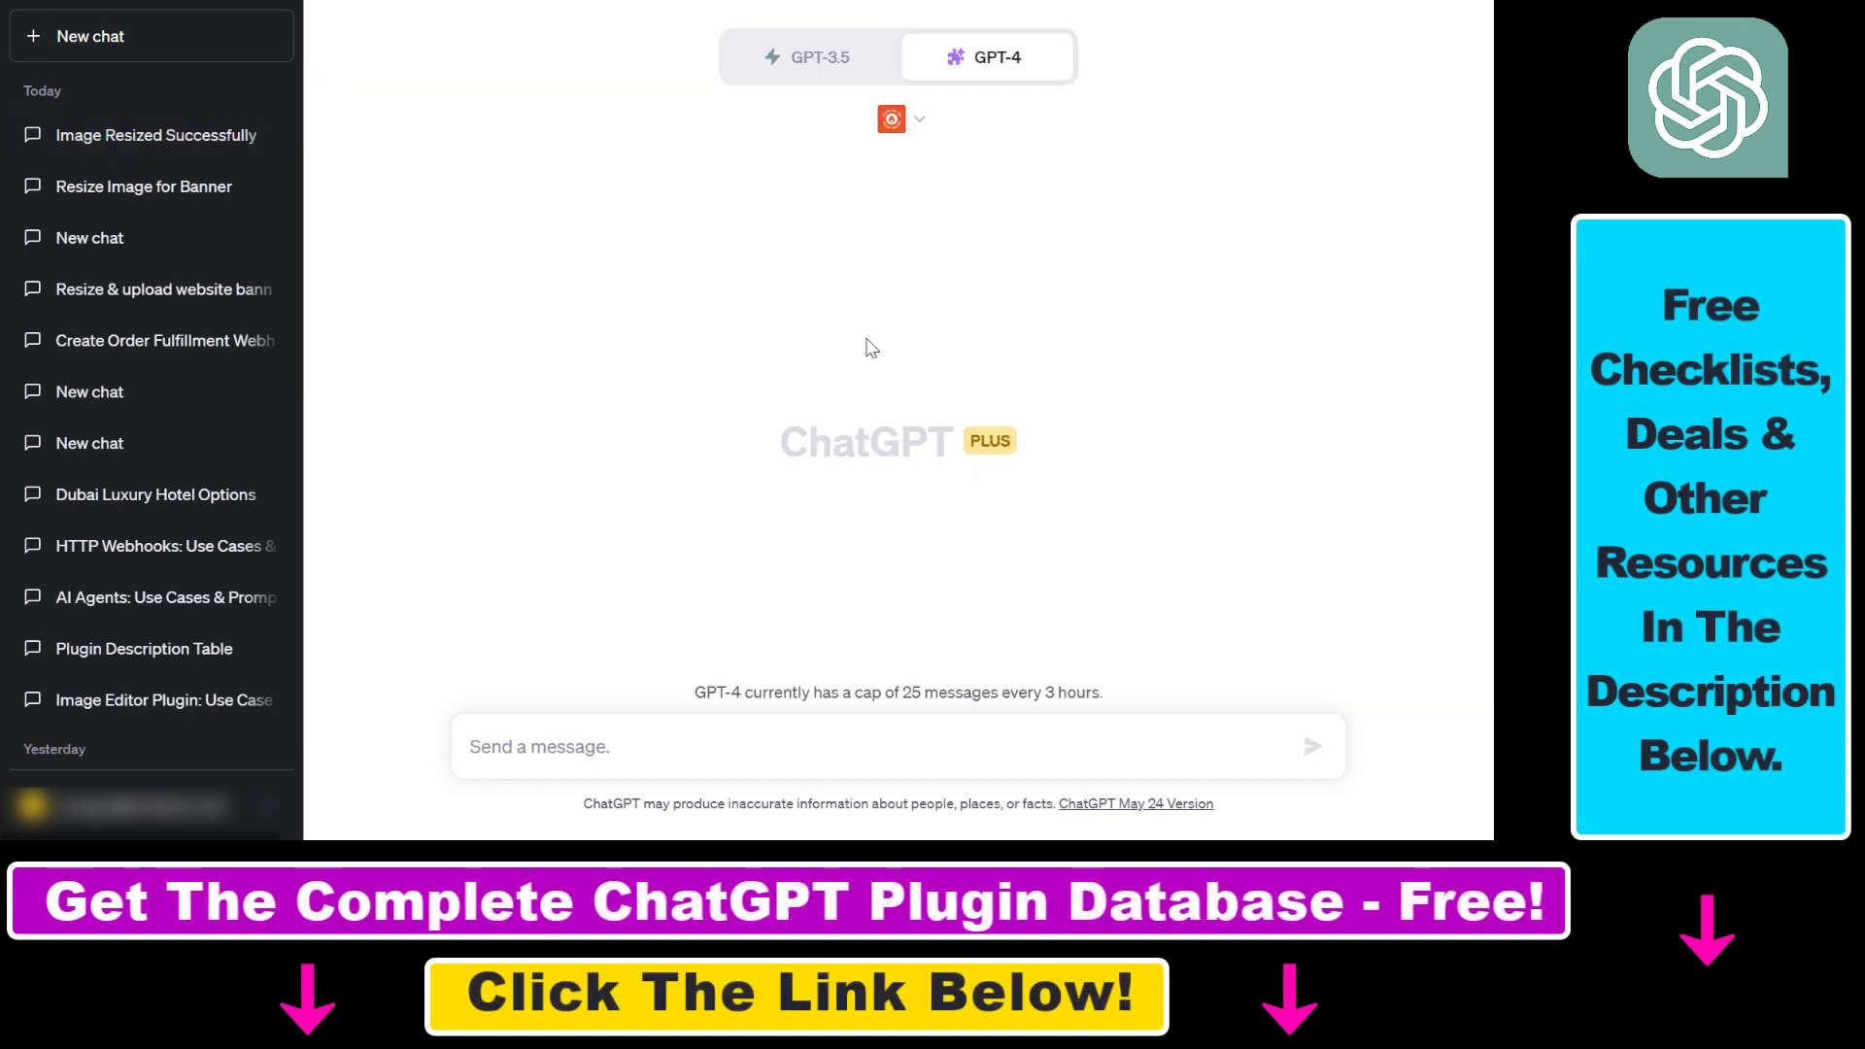
click(902, 118)
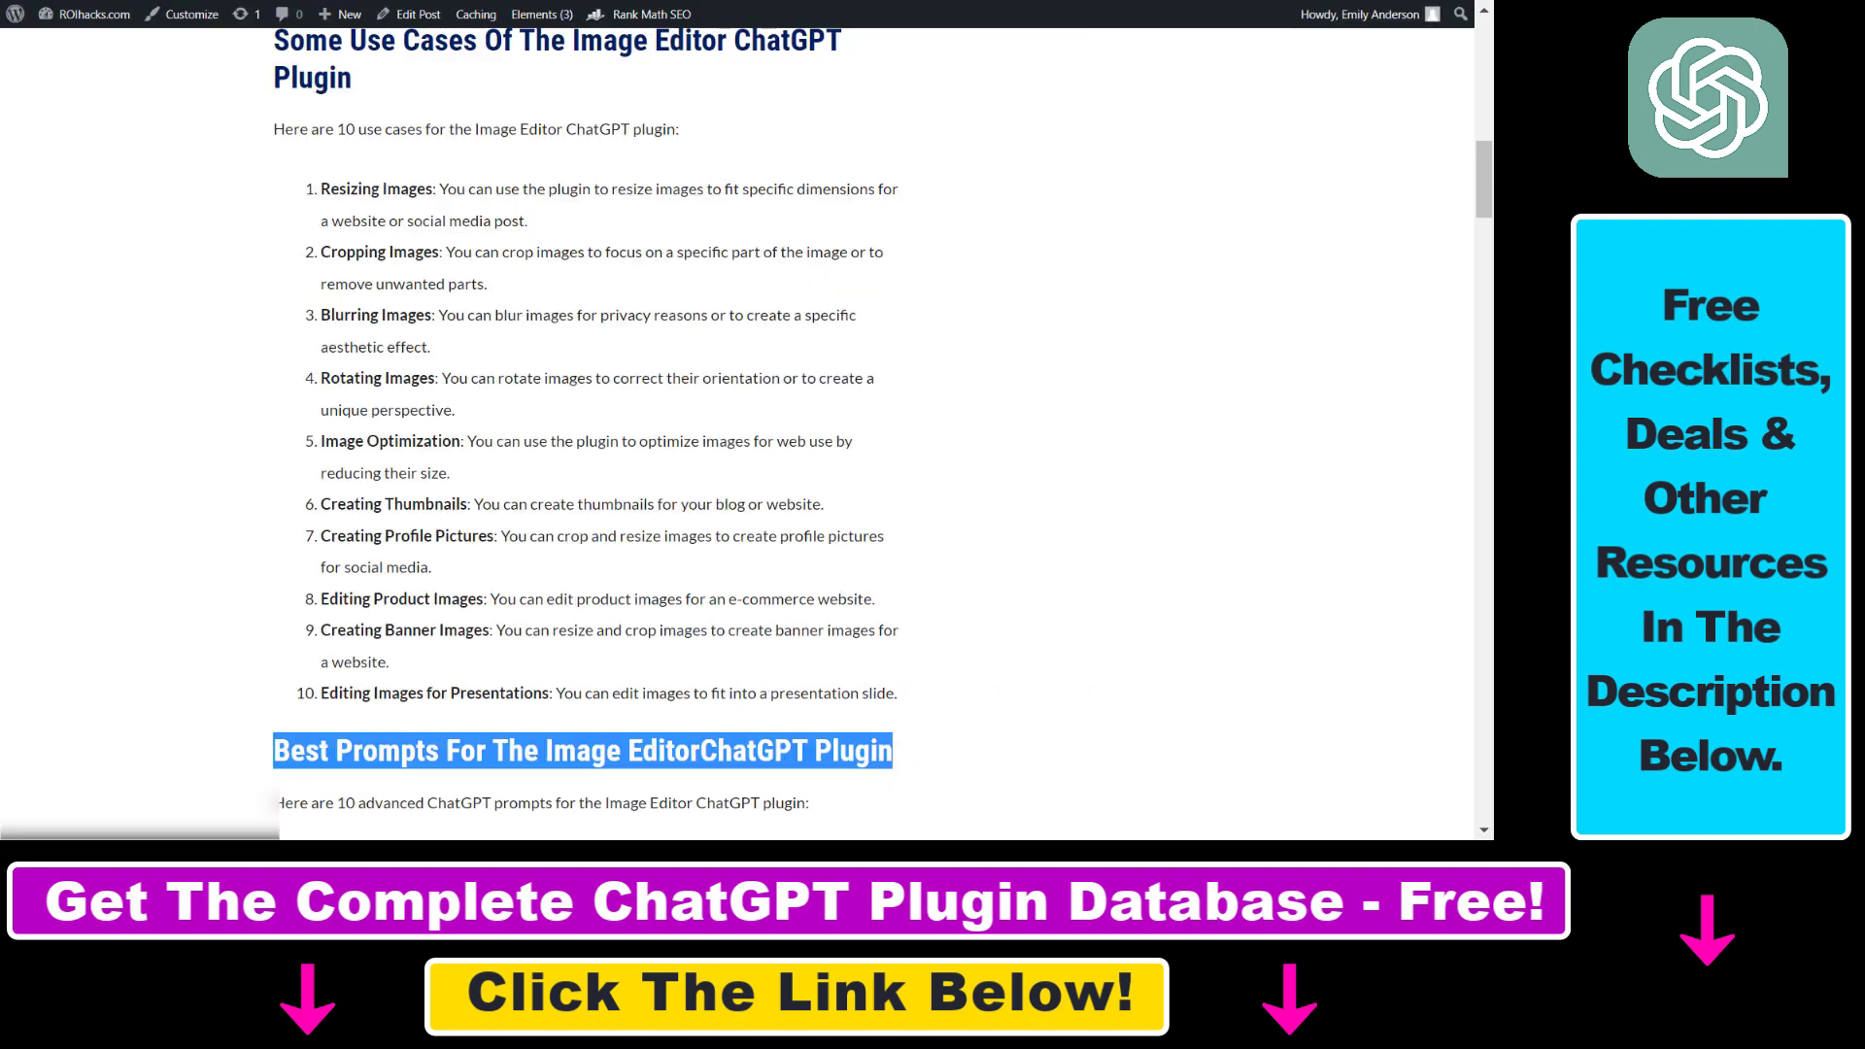
Highlight the Resizing Images use case and the Best Prompts heading in the article.
scroll(up, 3)
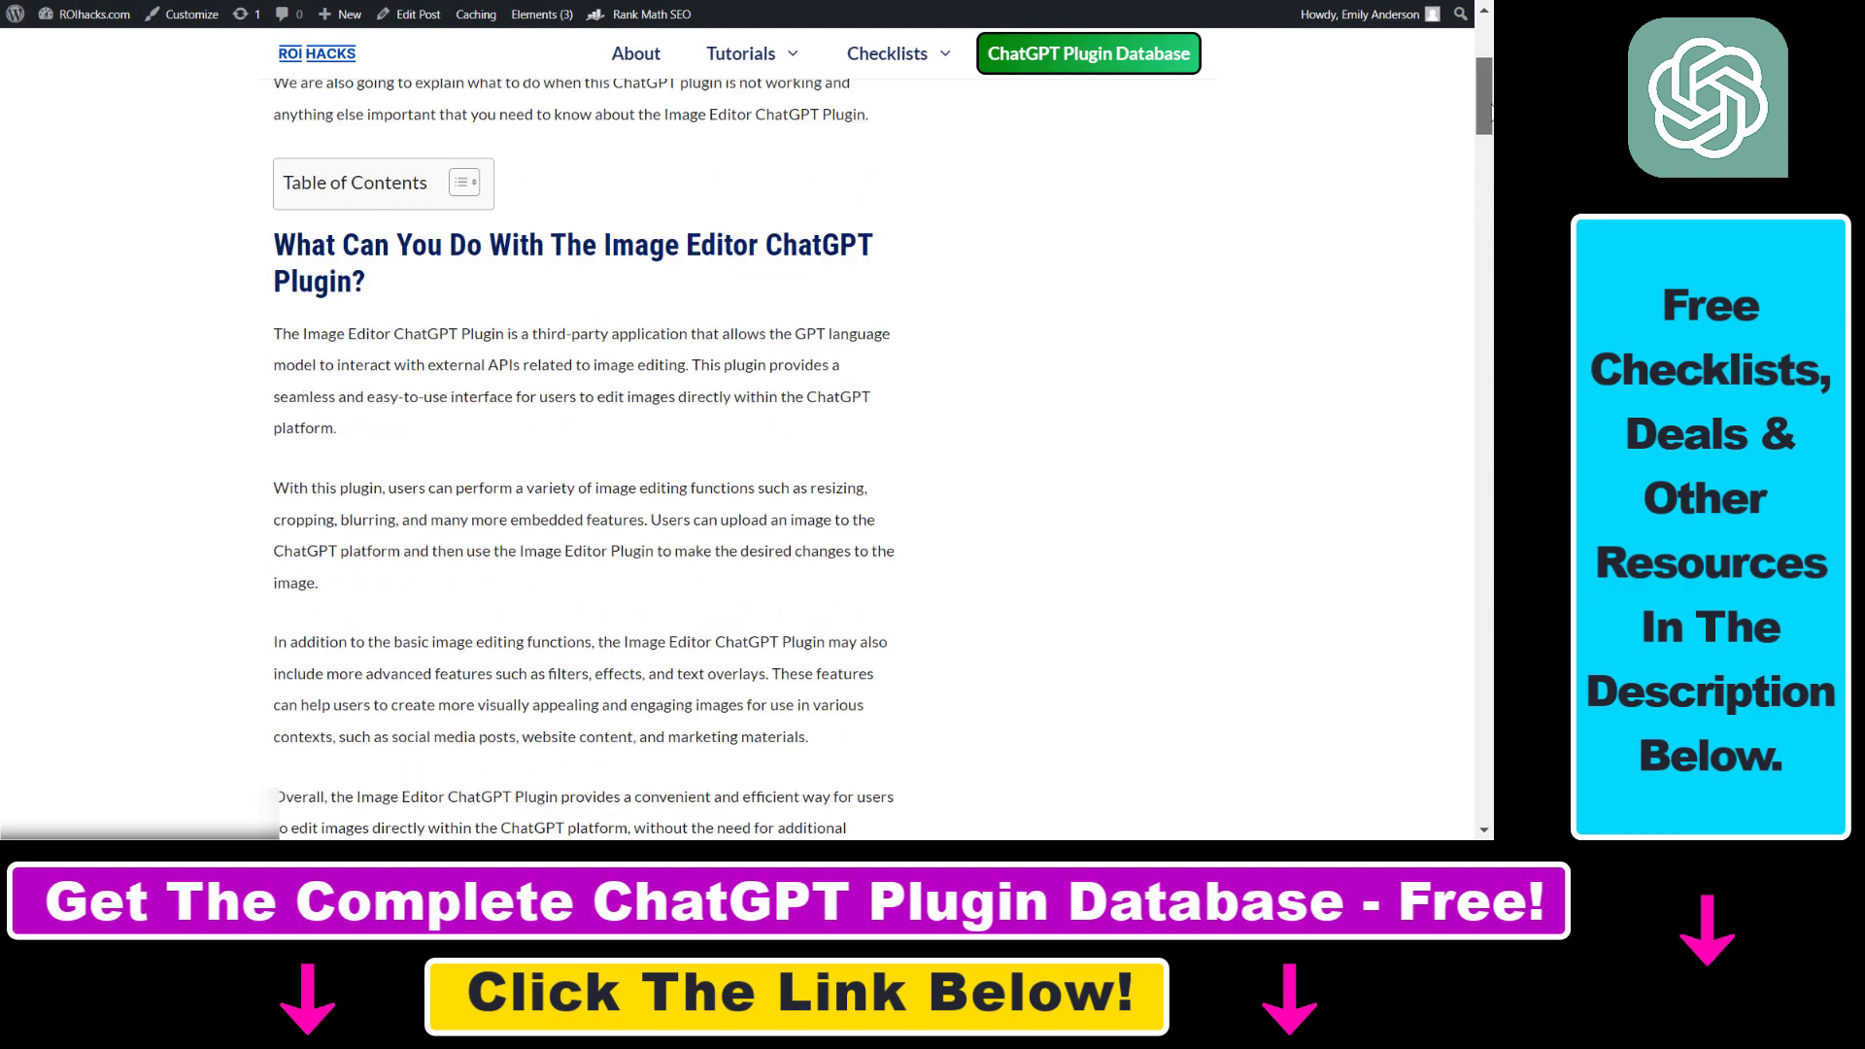
scroll(down, 3)
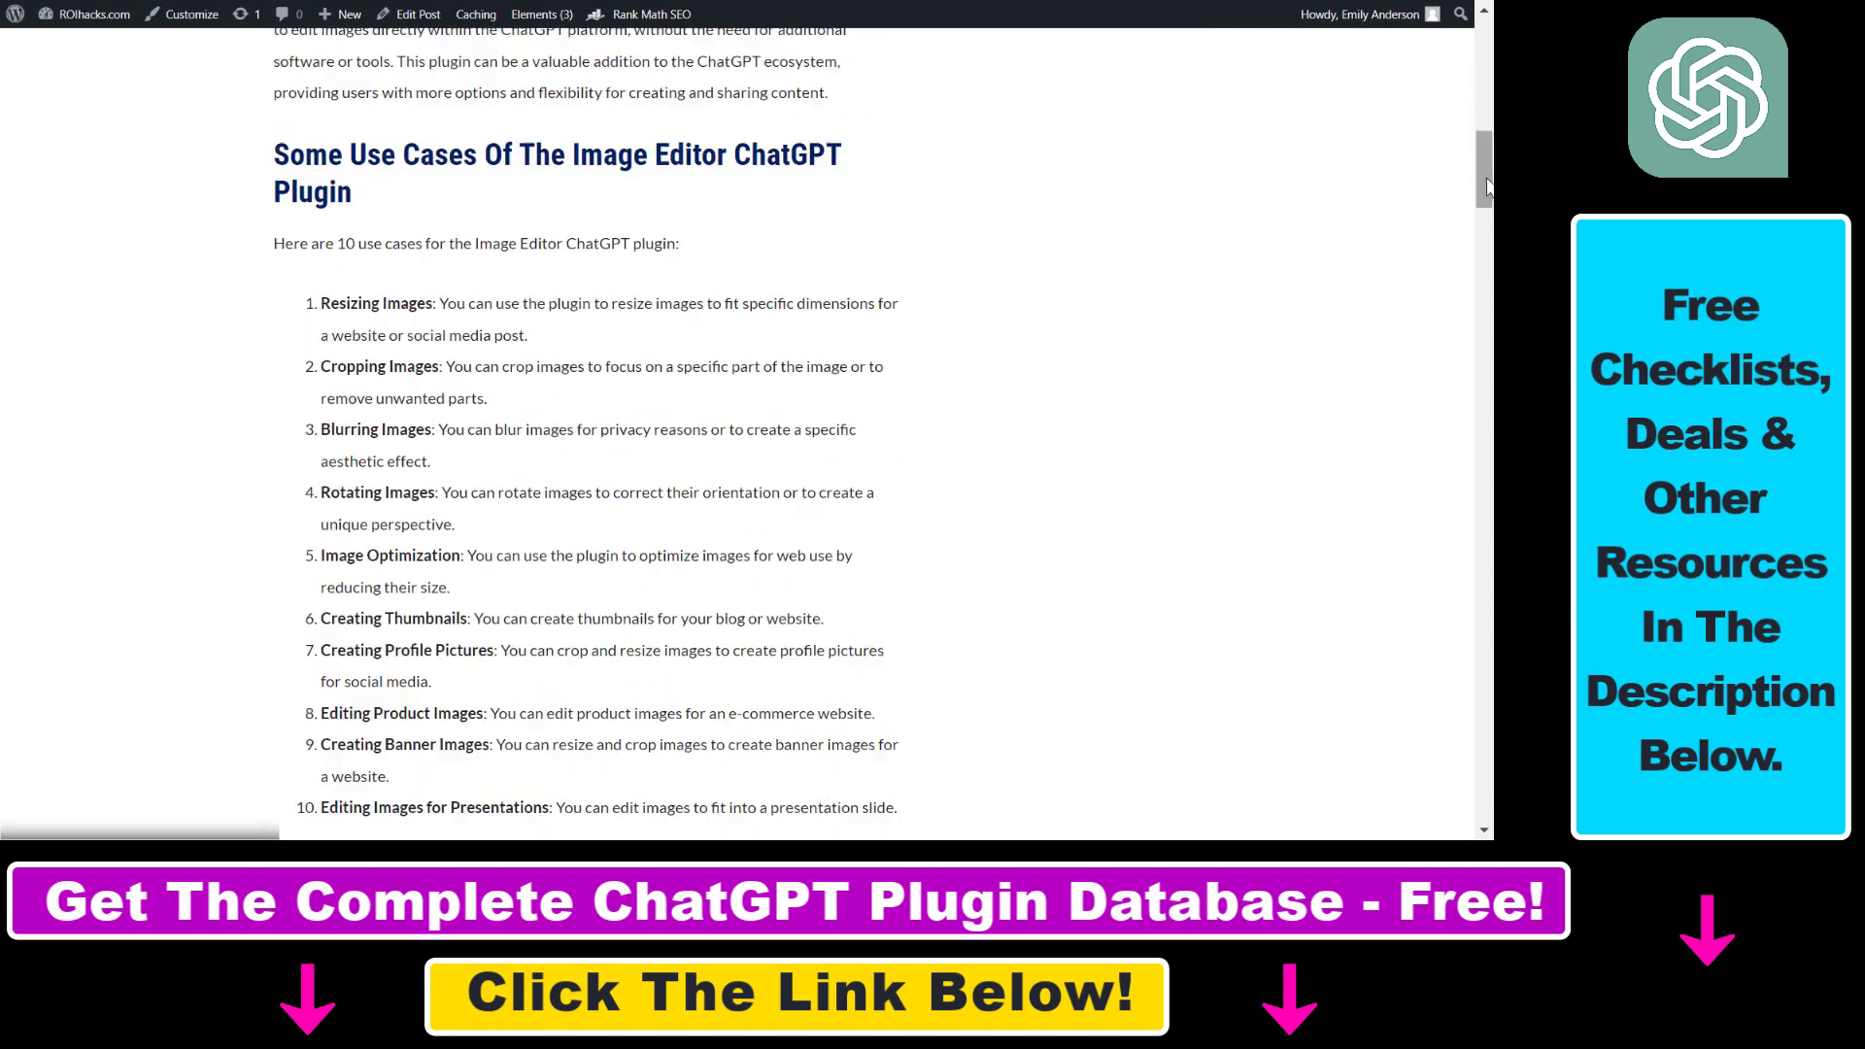
drag(321, 303, 714, 712)
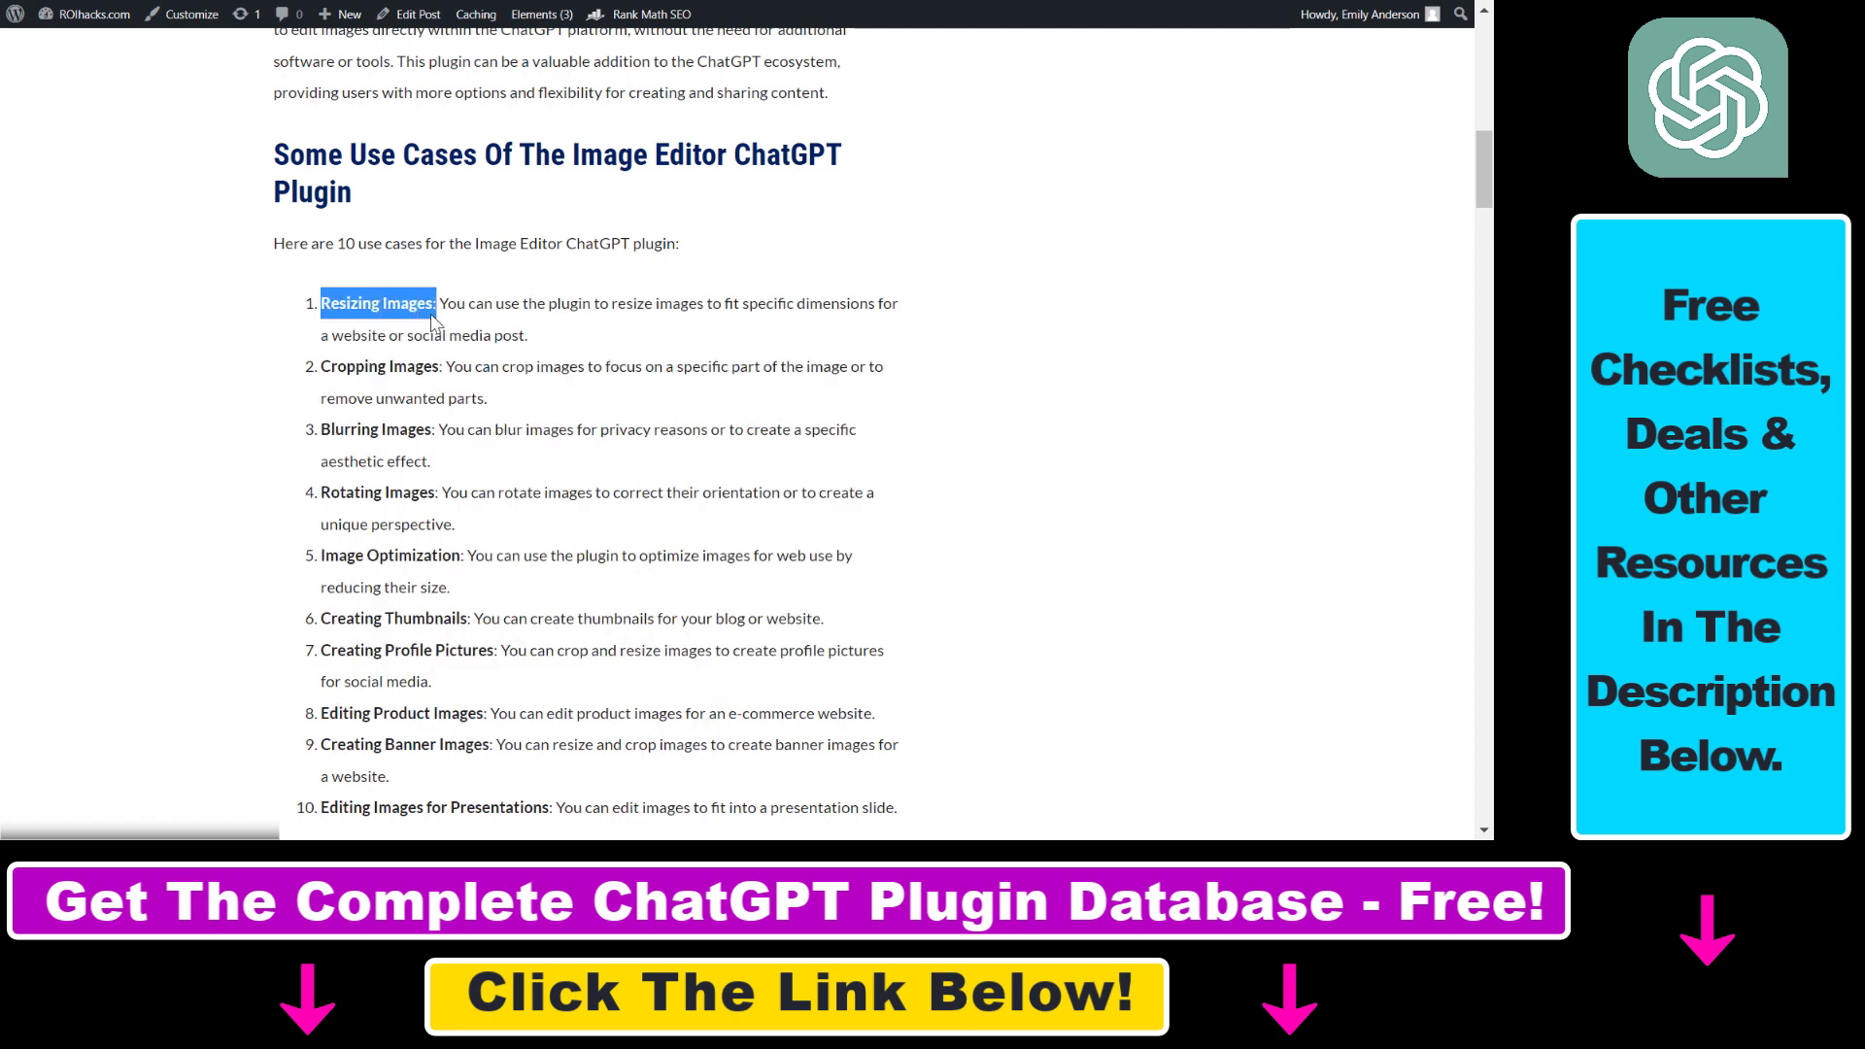
mouse_move(826, 741)
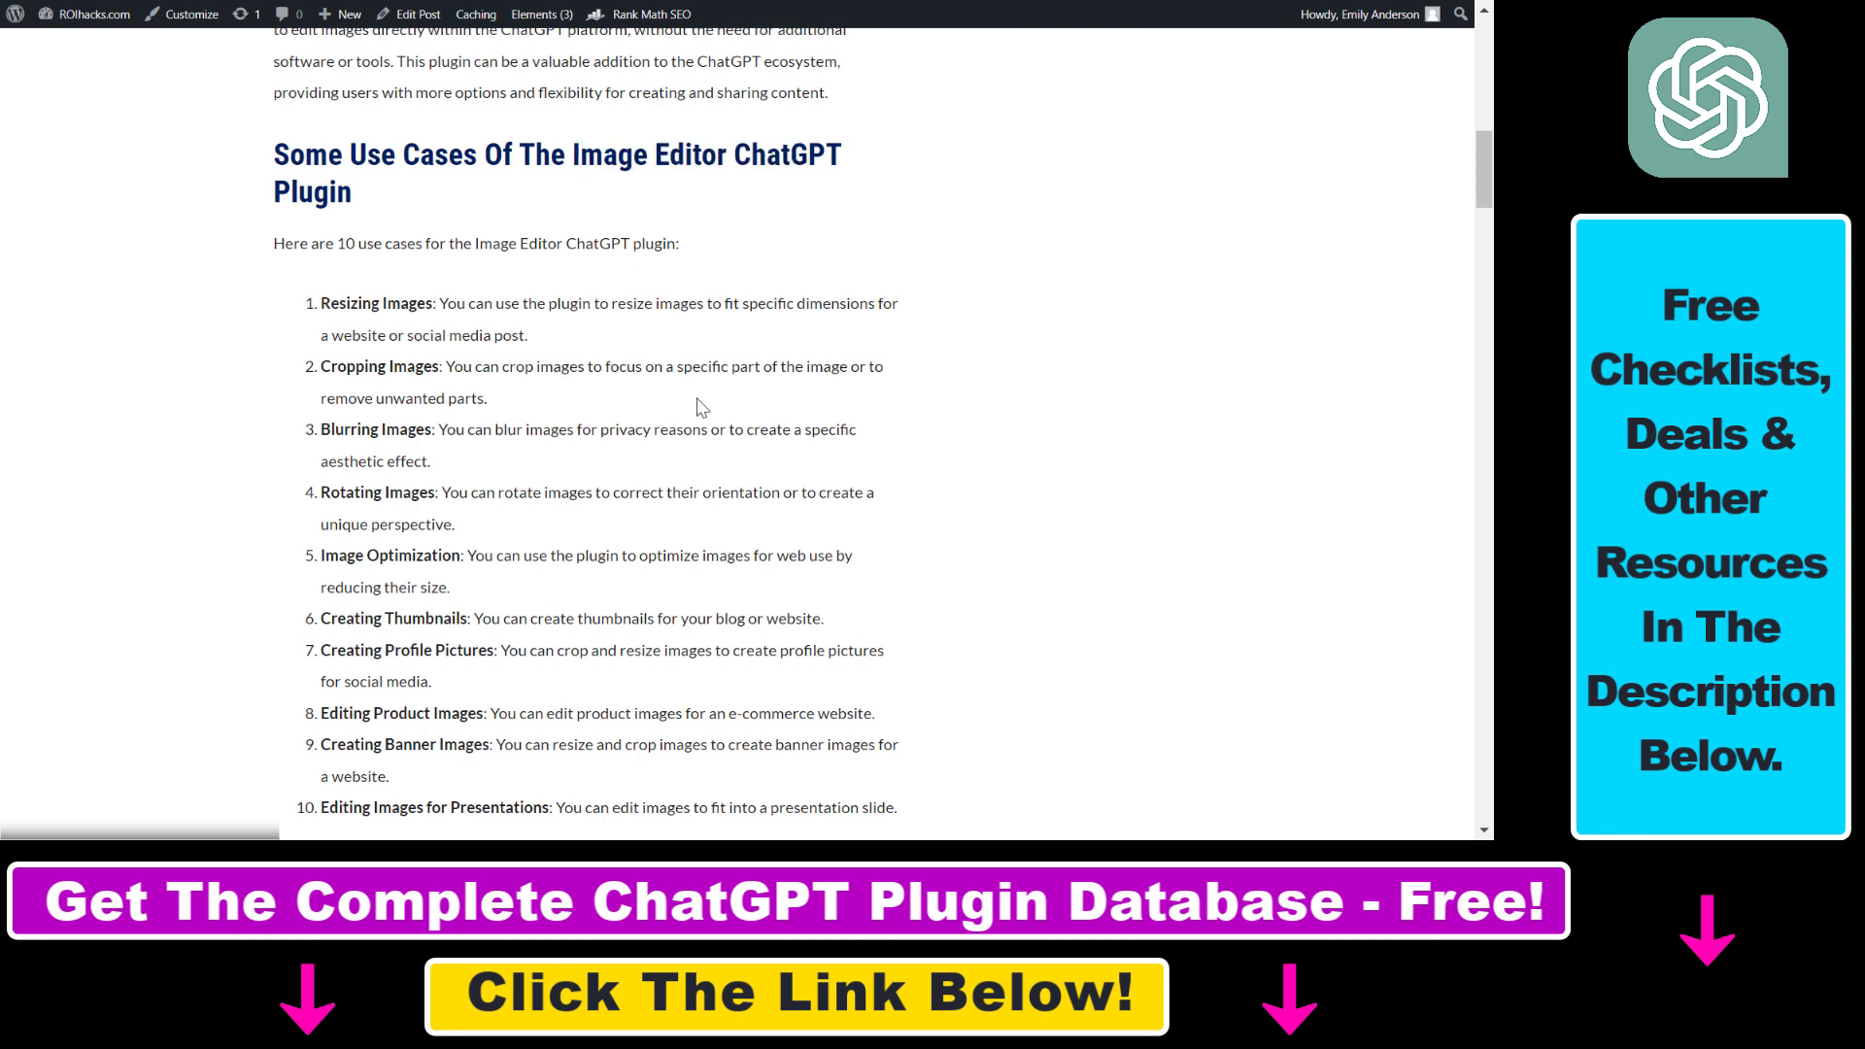
mouse_move(1341, 303)
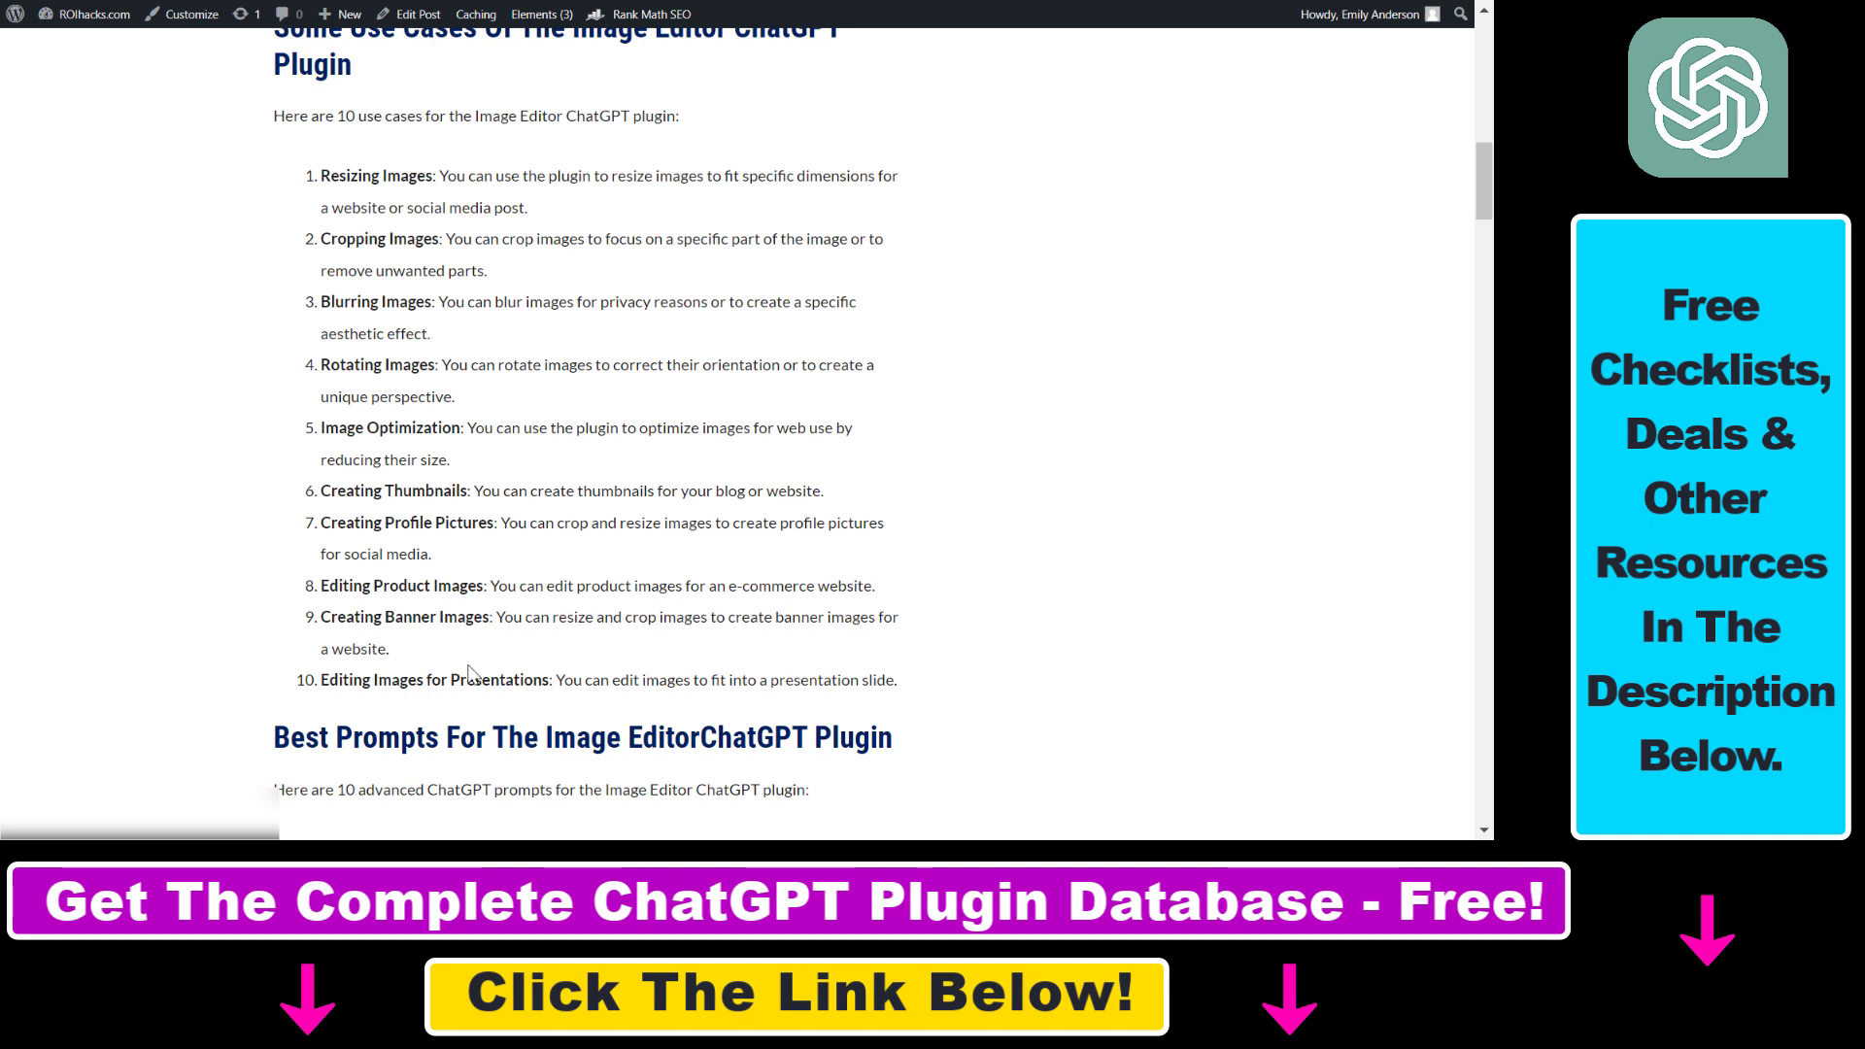
drag(281, 737, 505, 736)
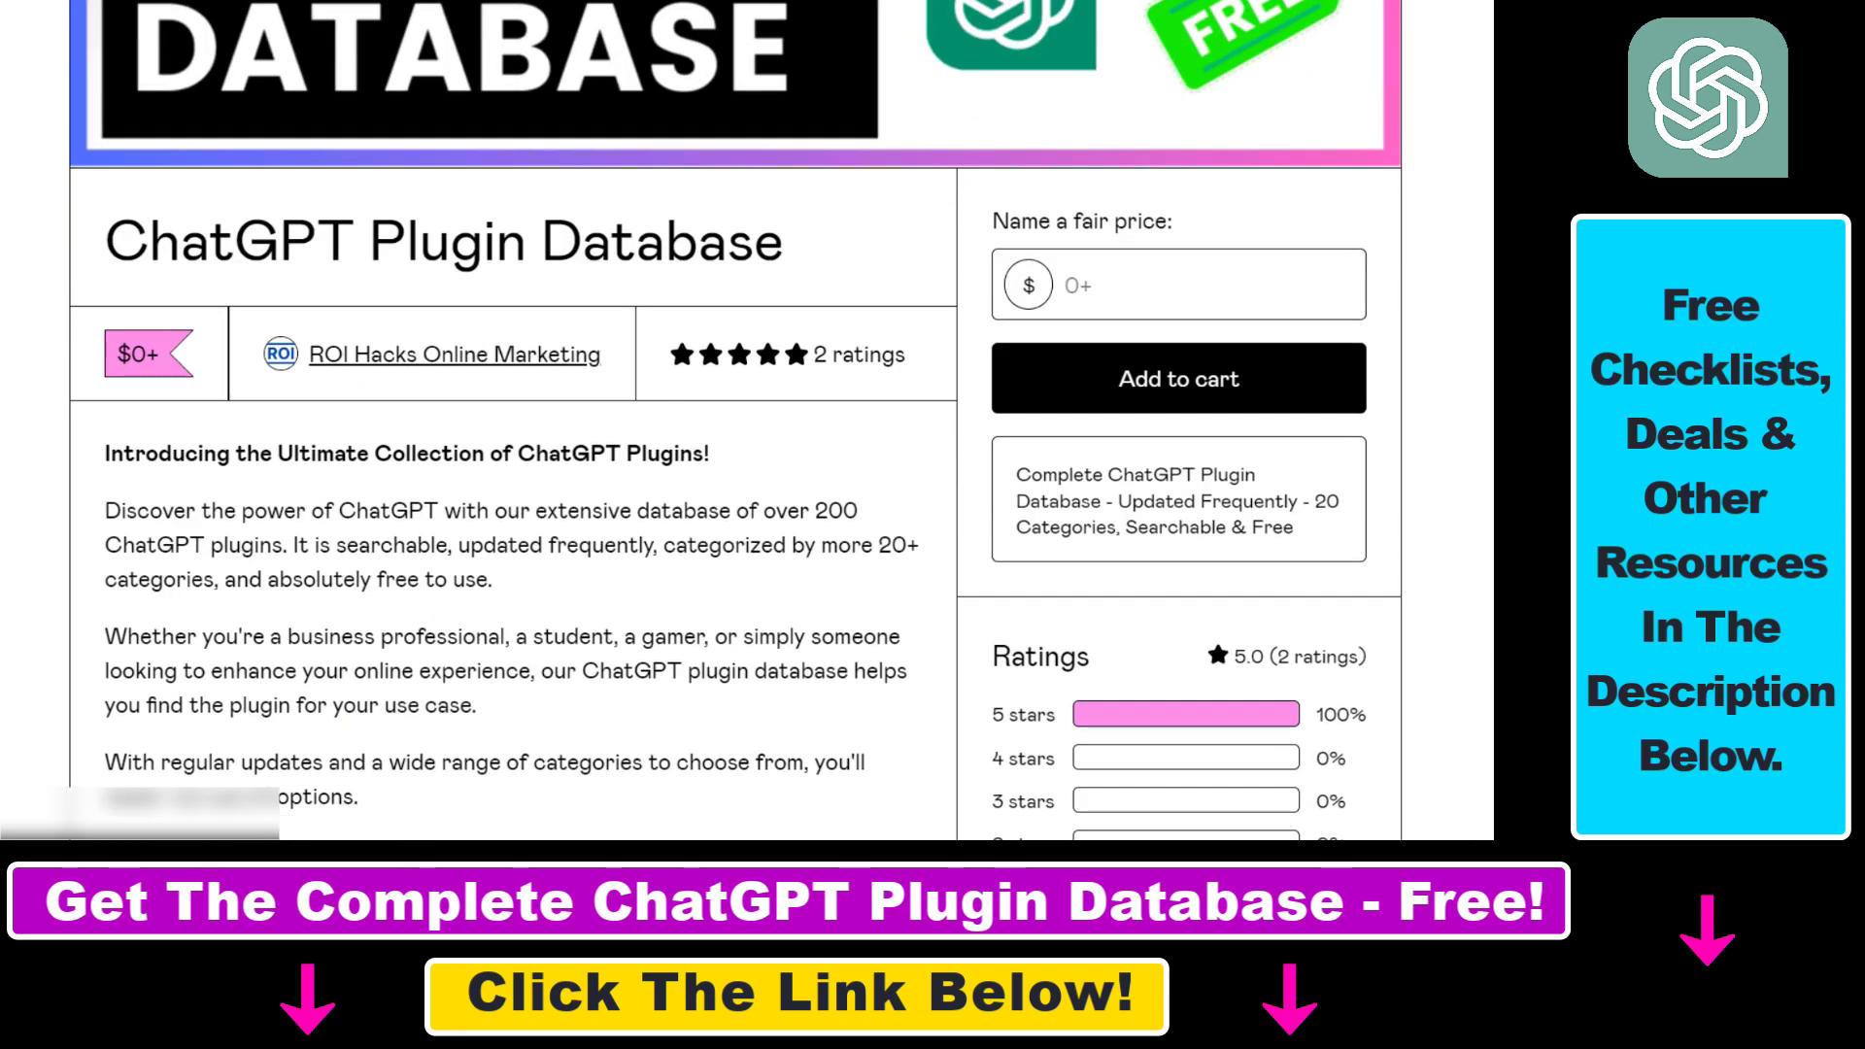
Scroll down the ChatGPT Plugin Database page to its description and ratings.
scroll(down, 3)
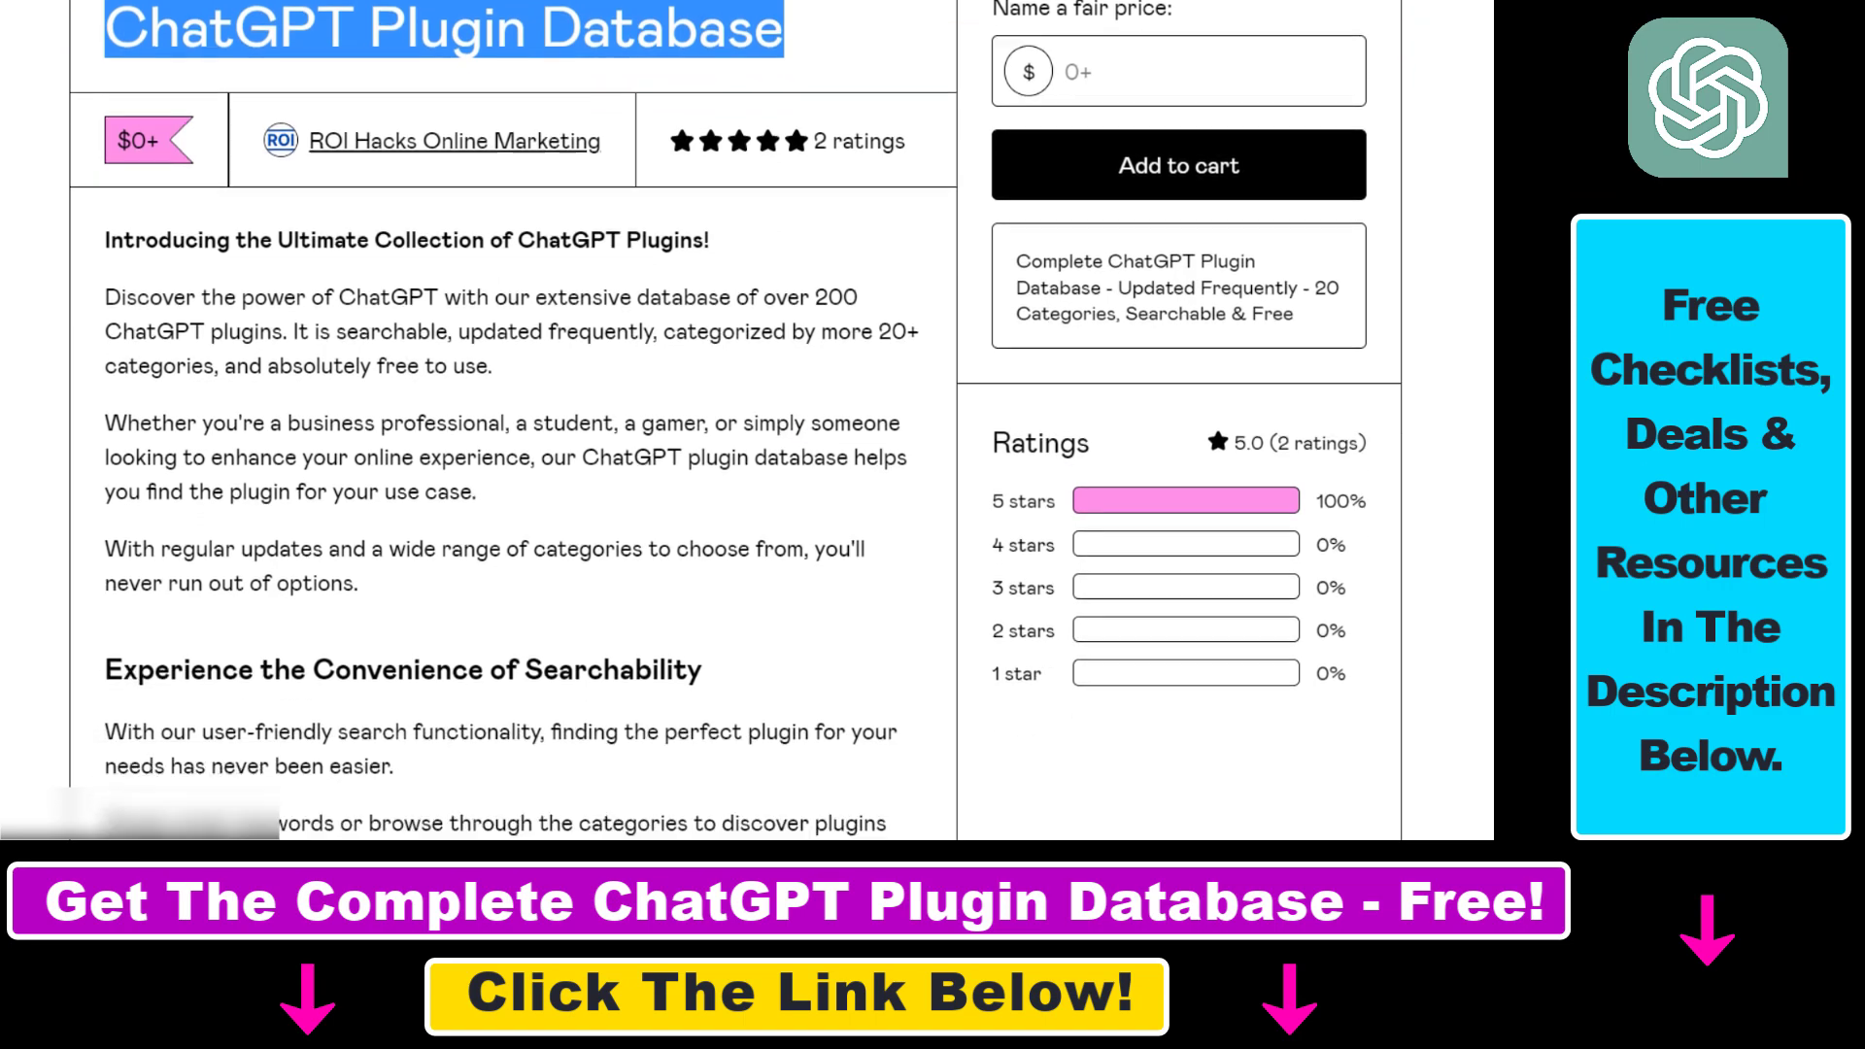
scroll(down, 3)
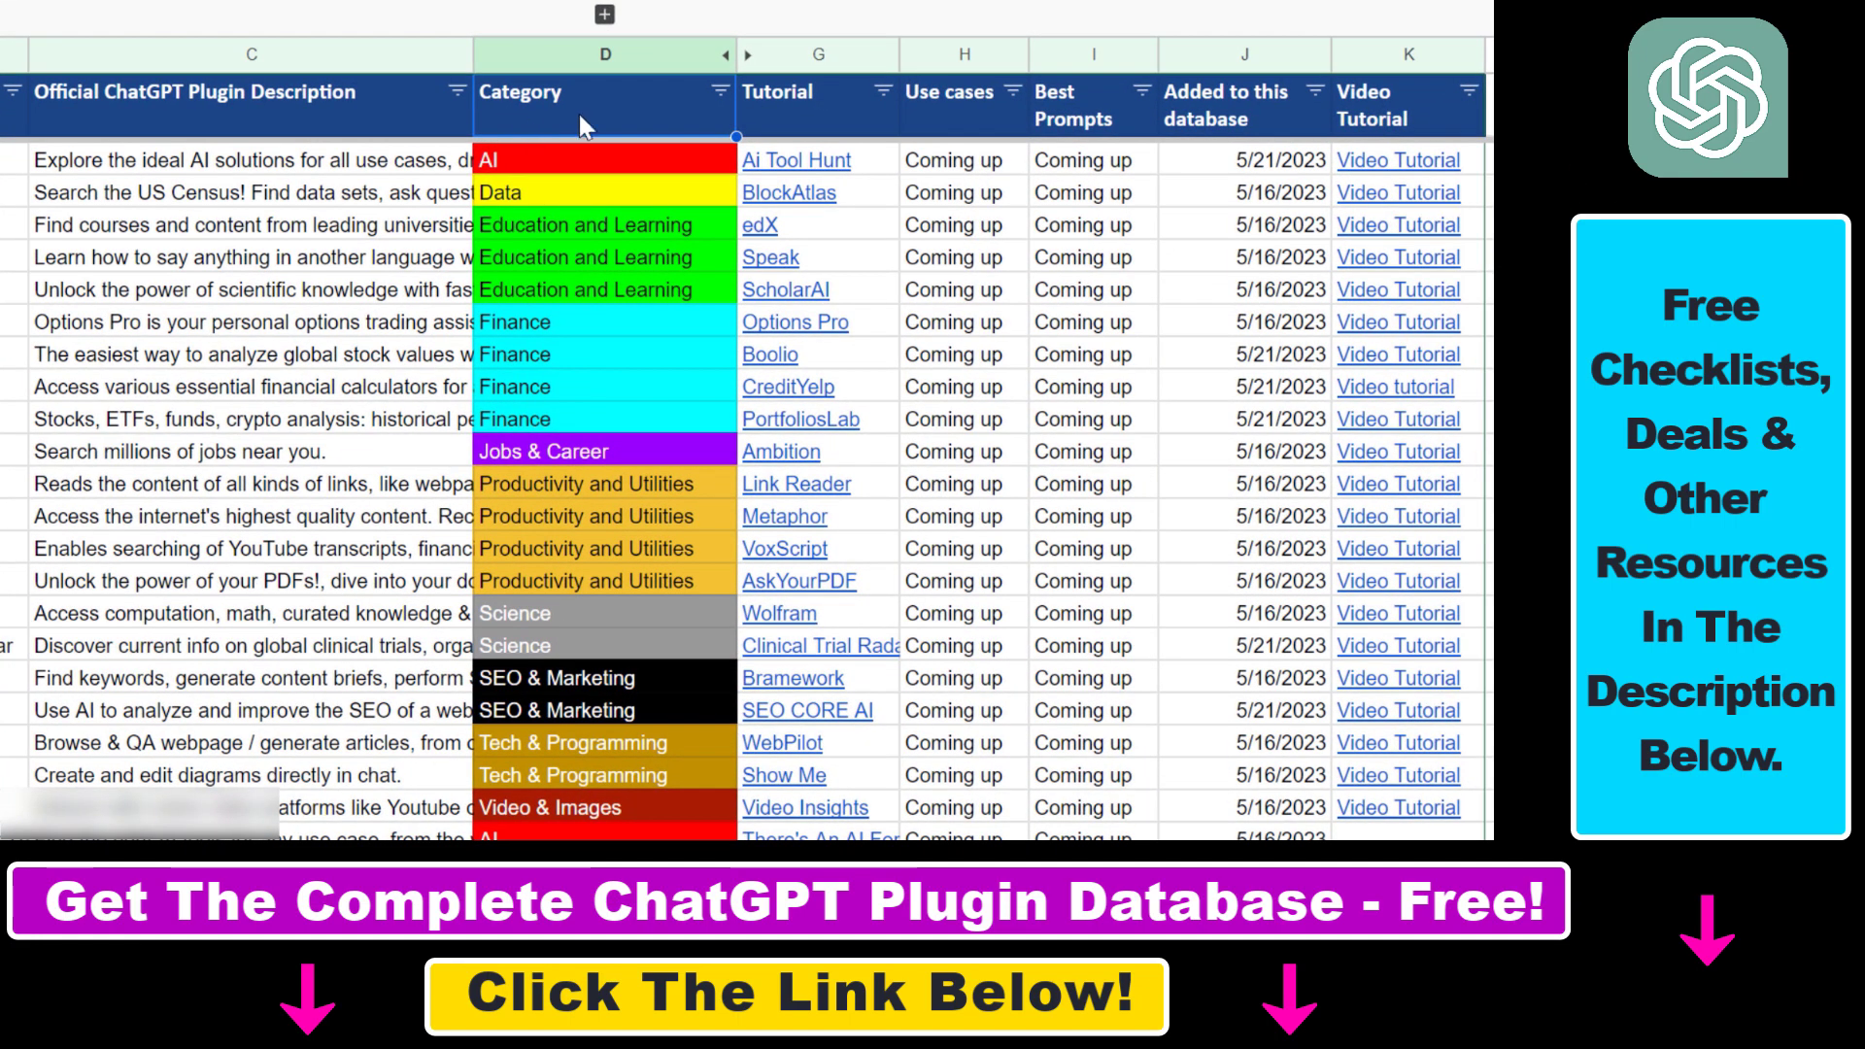
mouse_move(795, 105)
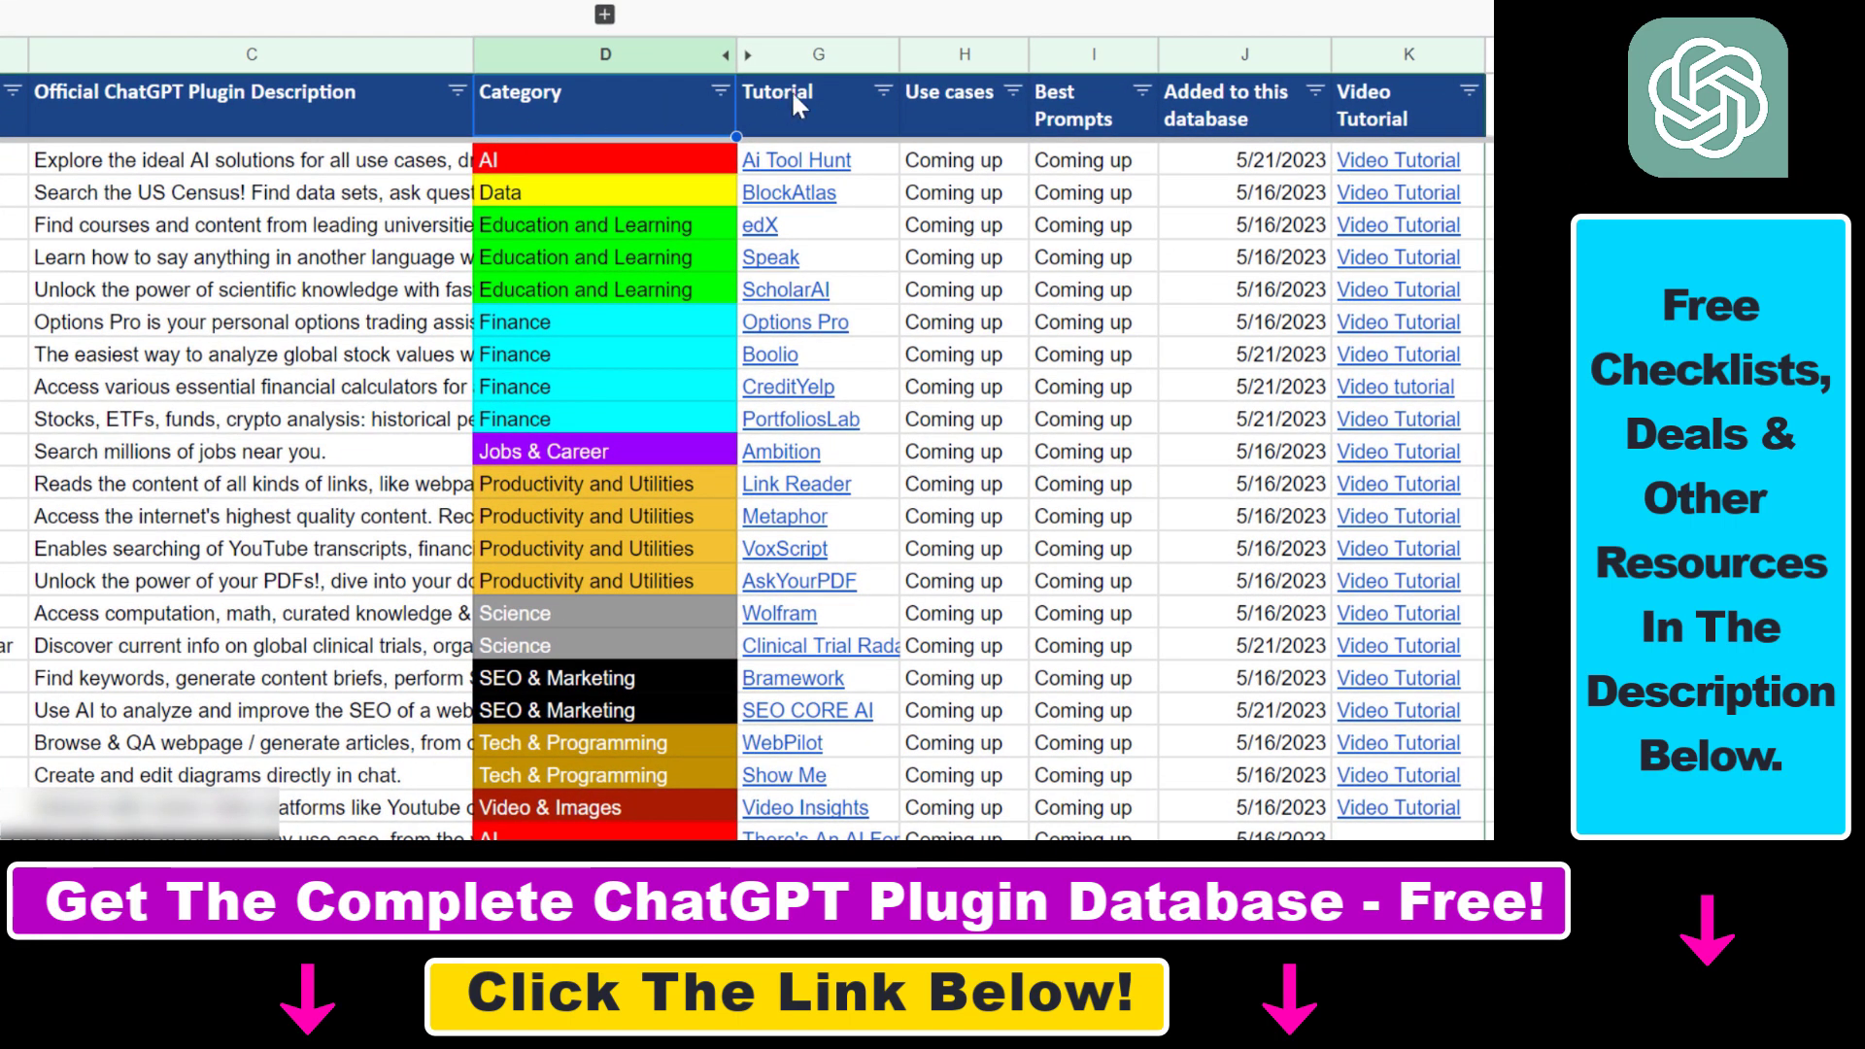
mouse_move(969, 226)
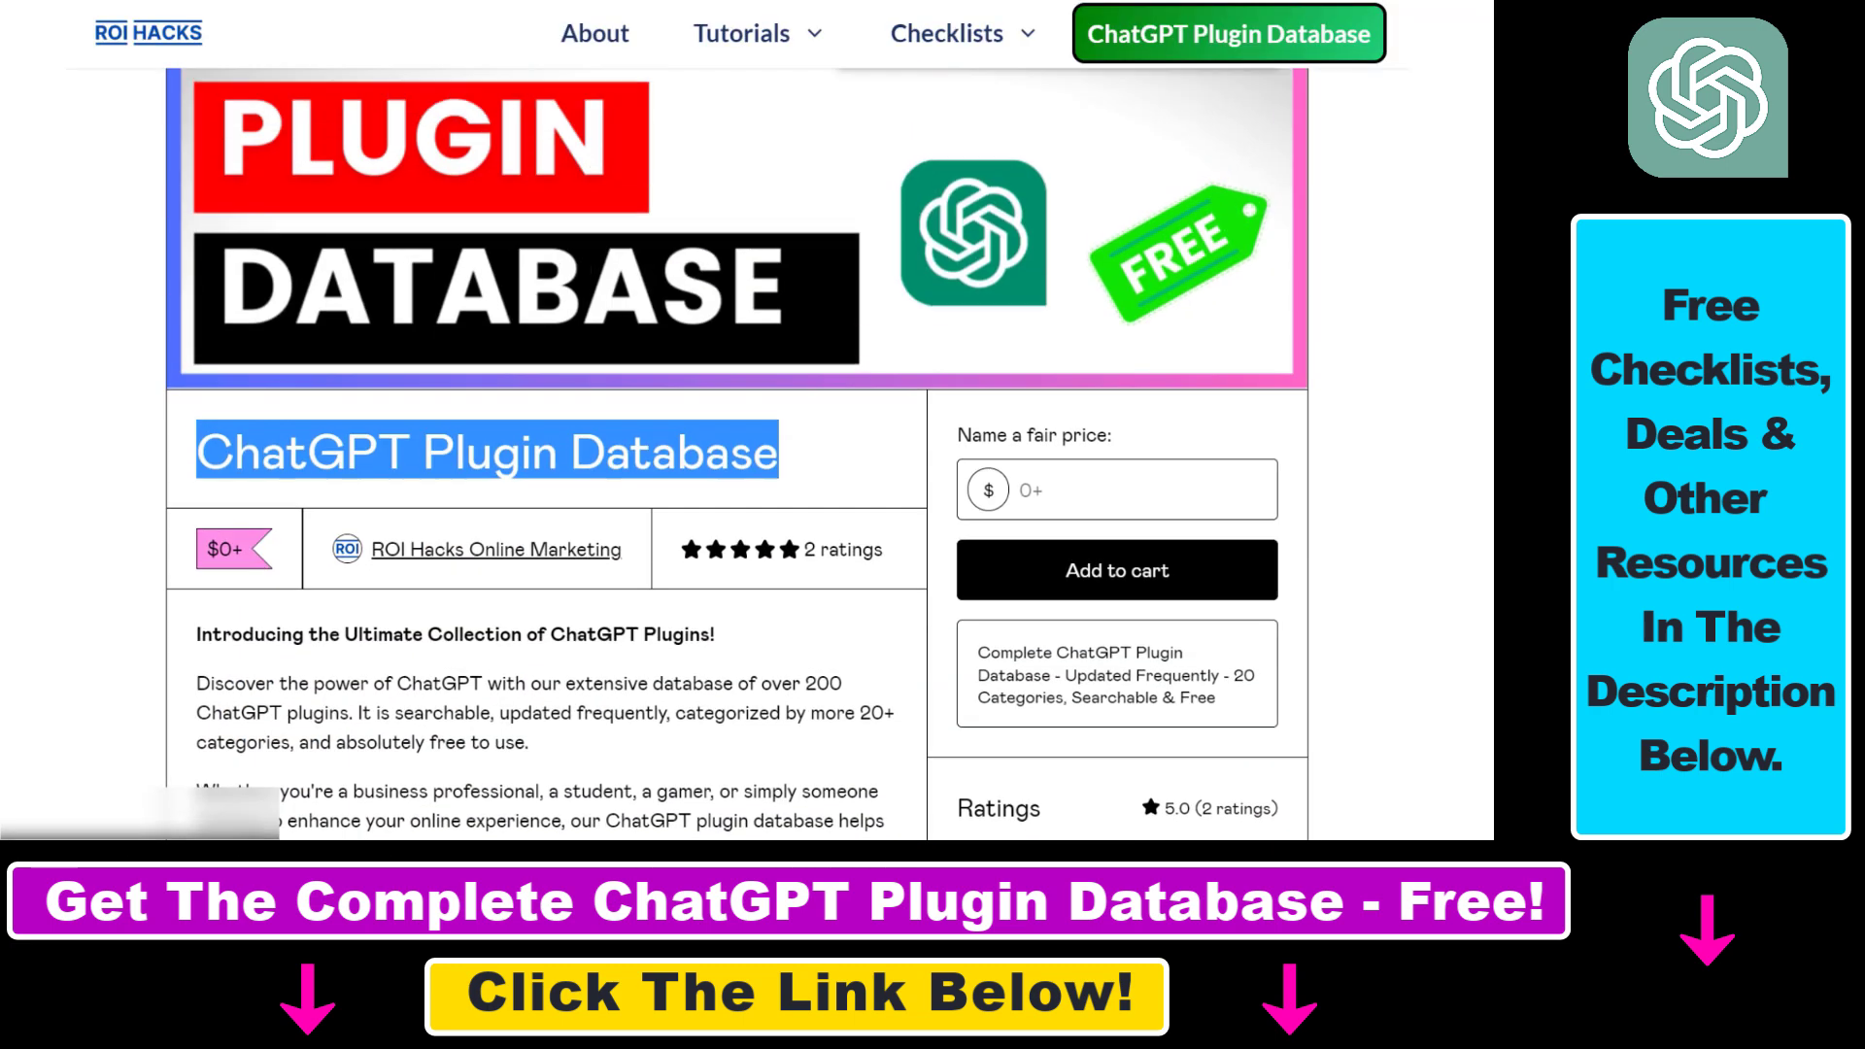
Scroll past the Add to cart button, then switch to the plugin tutorial video.
scroll(down, 3)
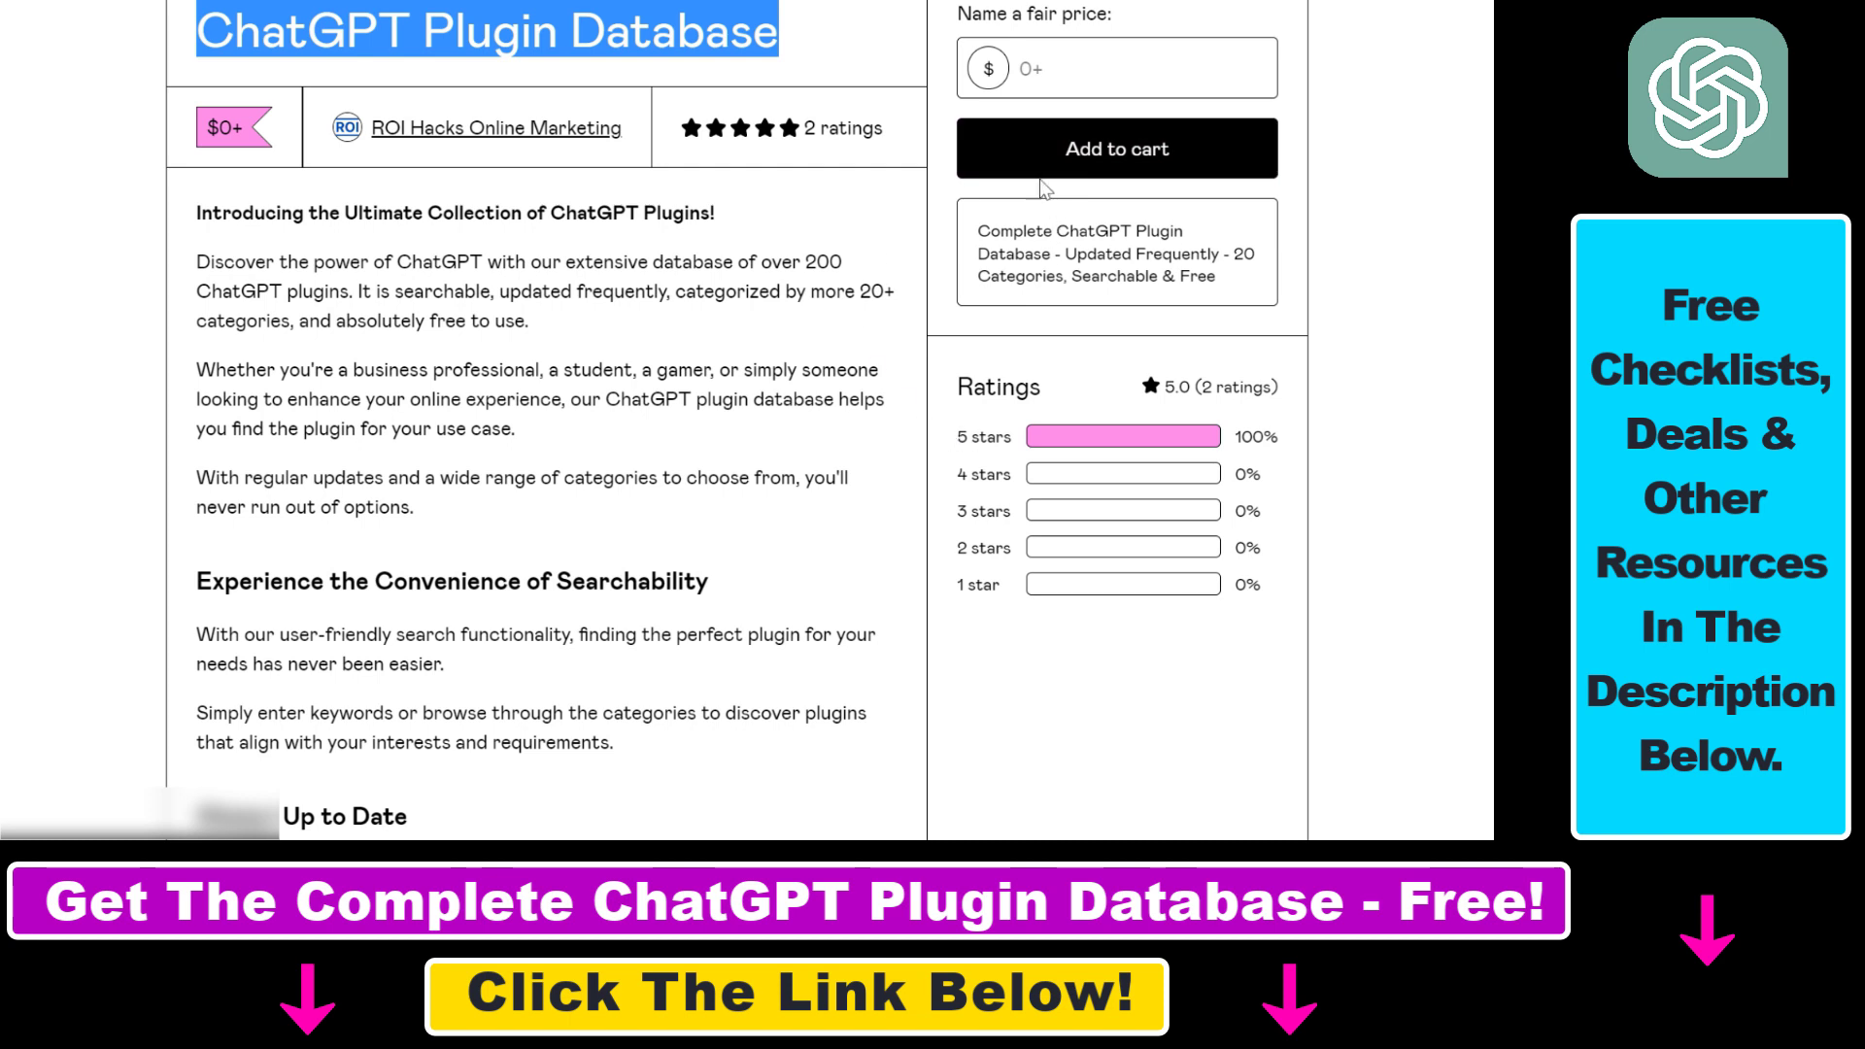
click(1116, 68)
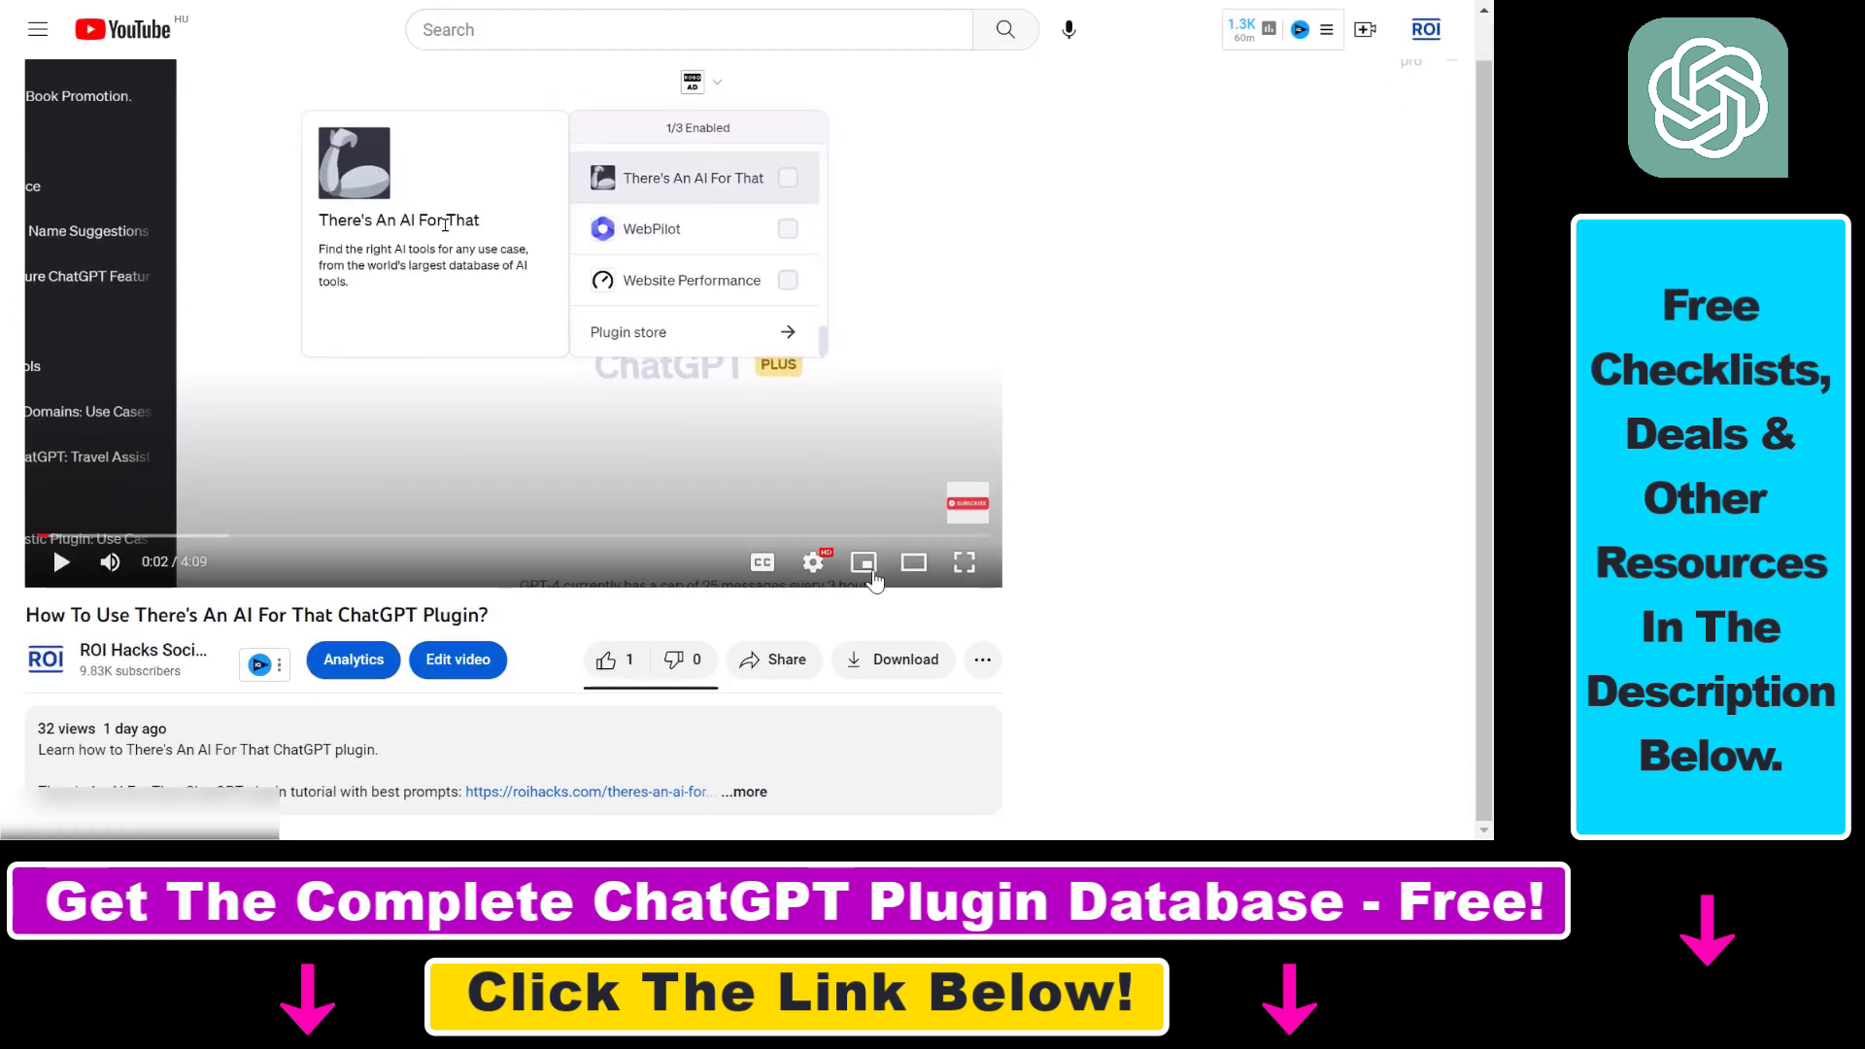
Scroll the There's An AI For That plugin tutorial video page.
scroll(down, 3)
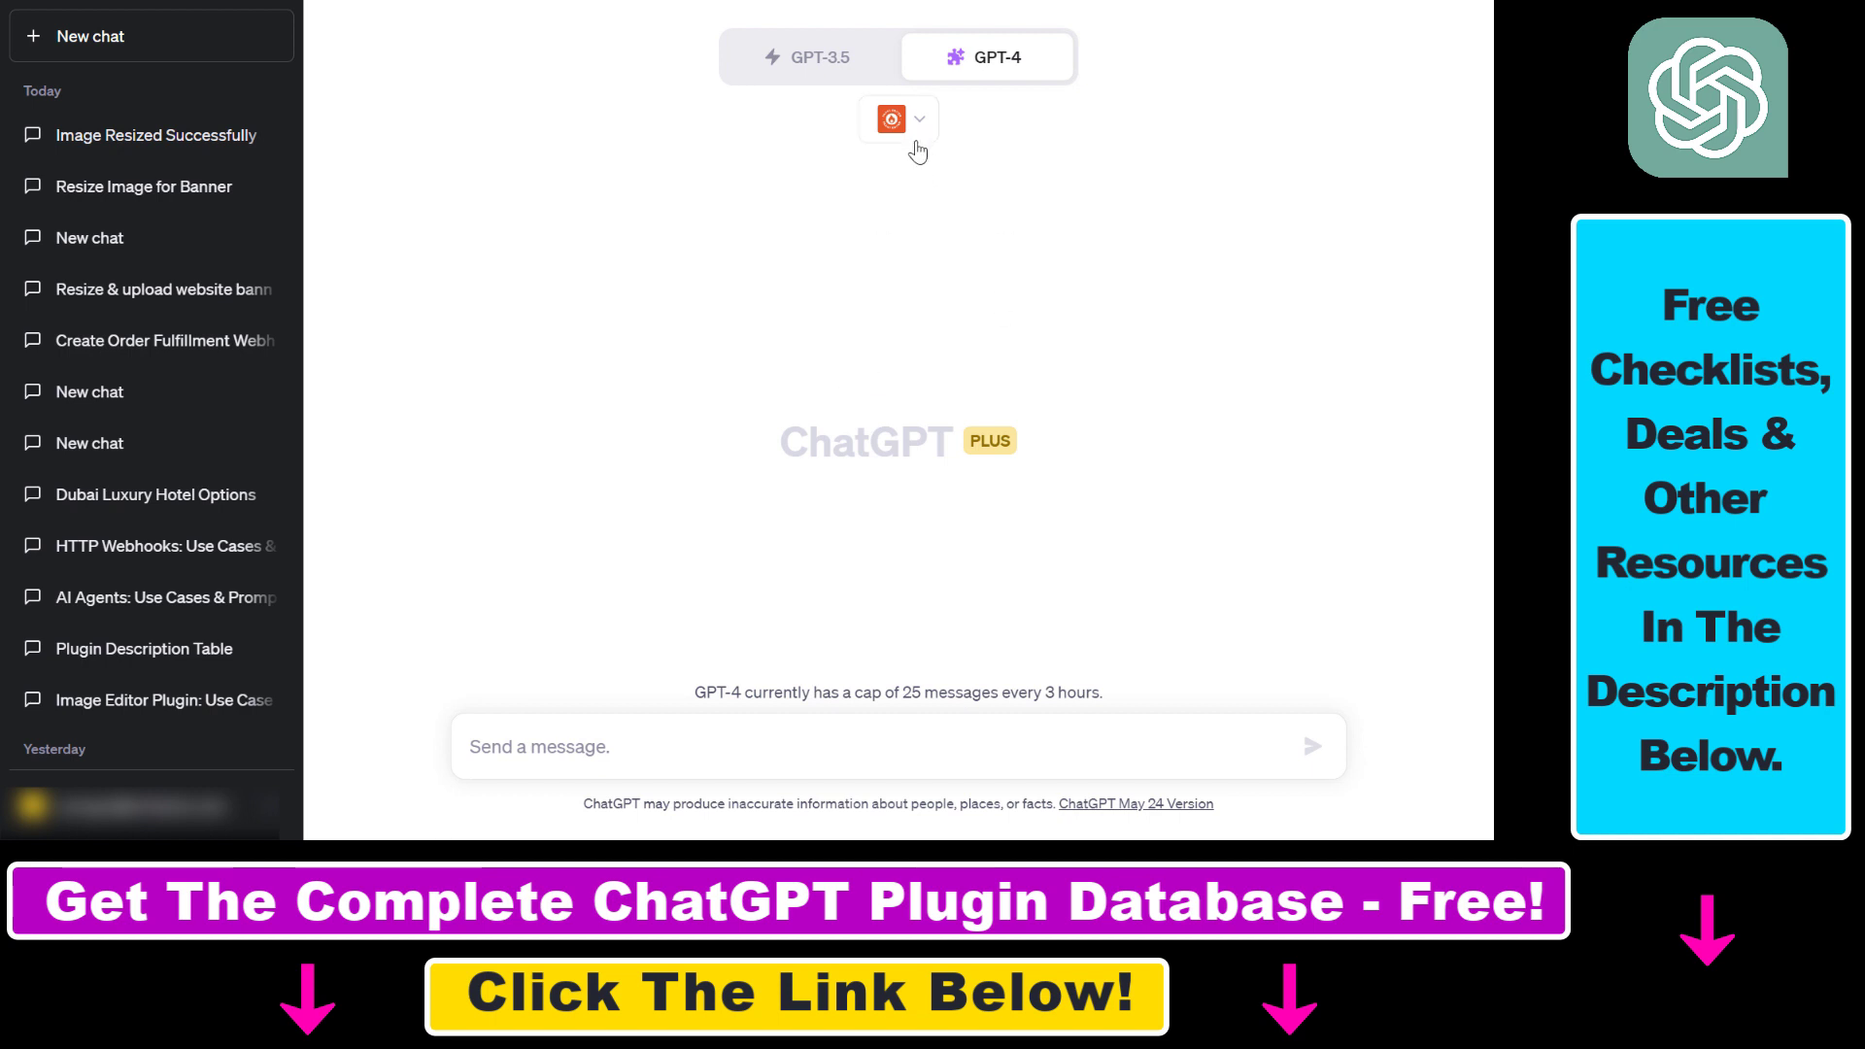
Start a new chat on GPT-4 with Plugins and browse the plugin list for Image Editor.
click(811, 56)
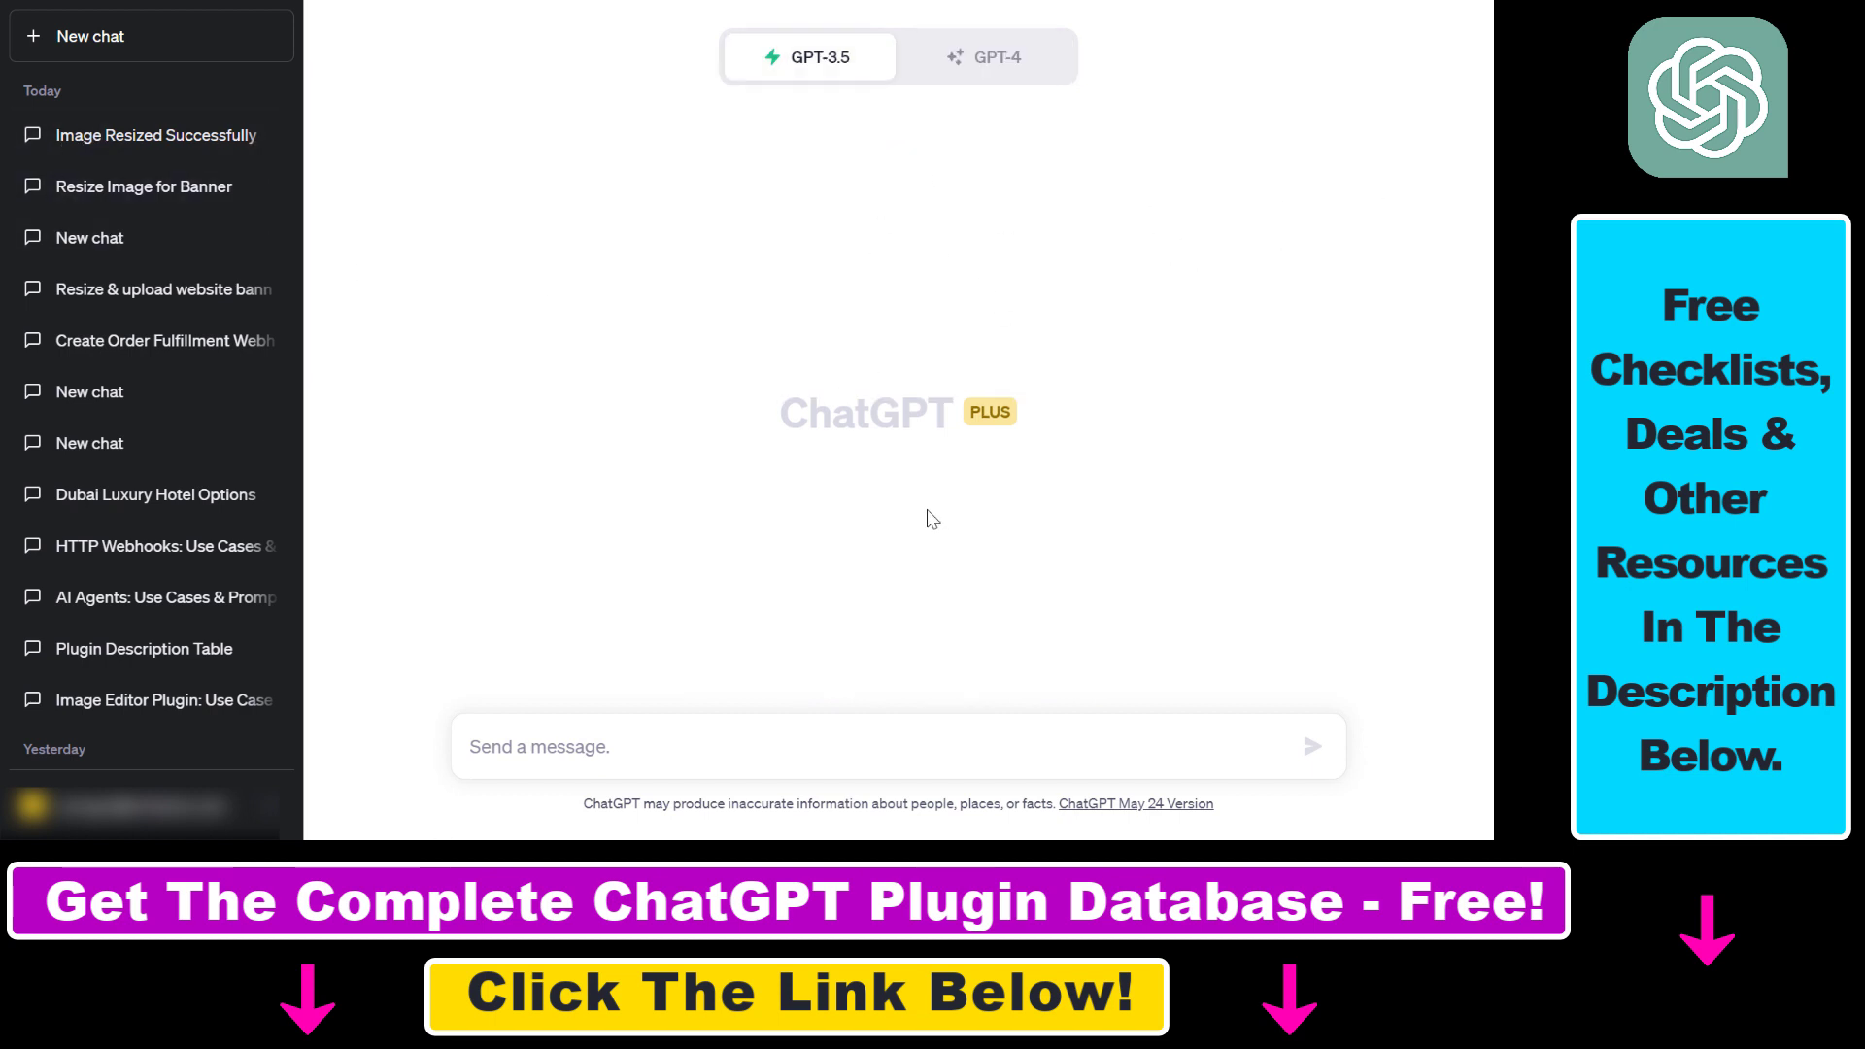
mouse_move(869, 530)
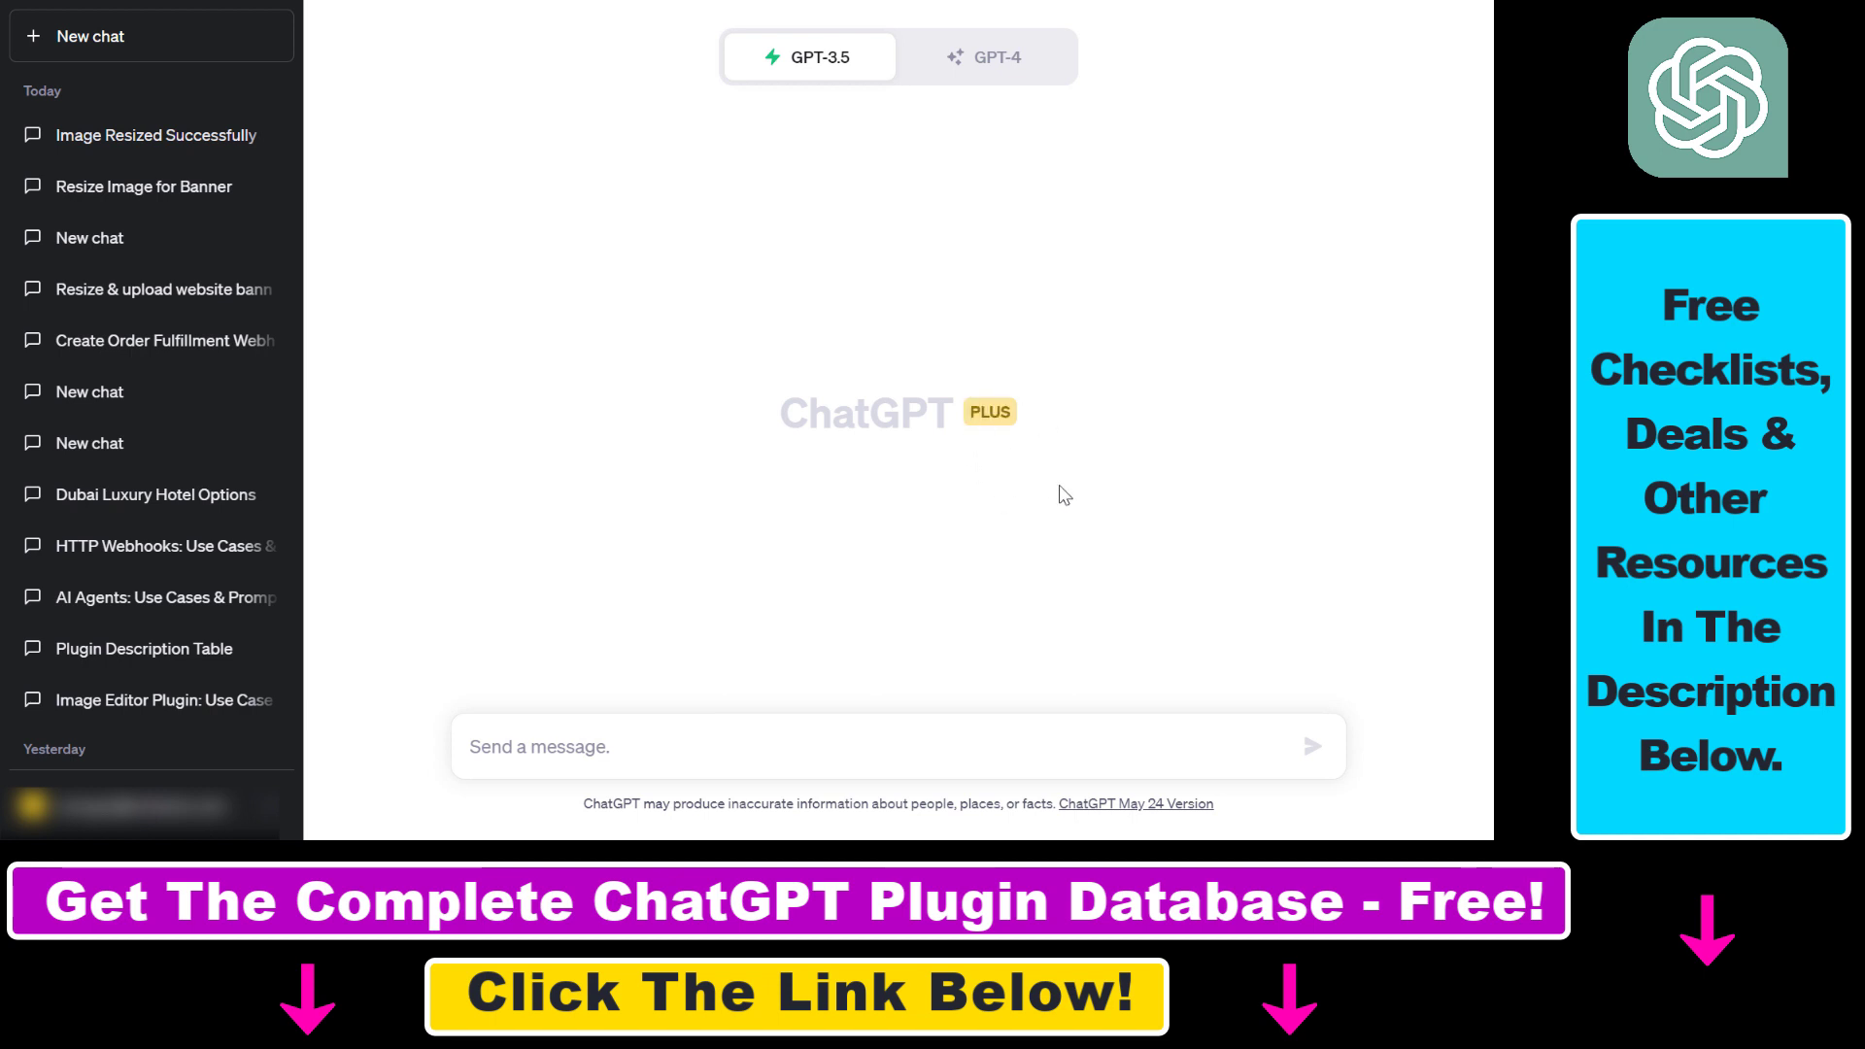
mouse_move(1018, 439)
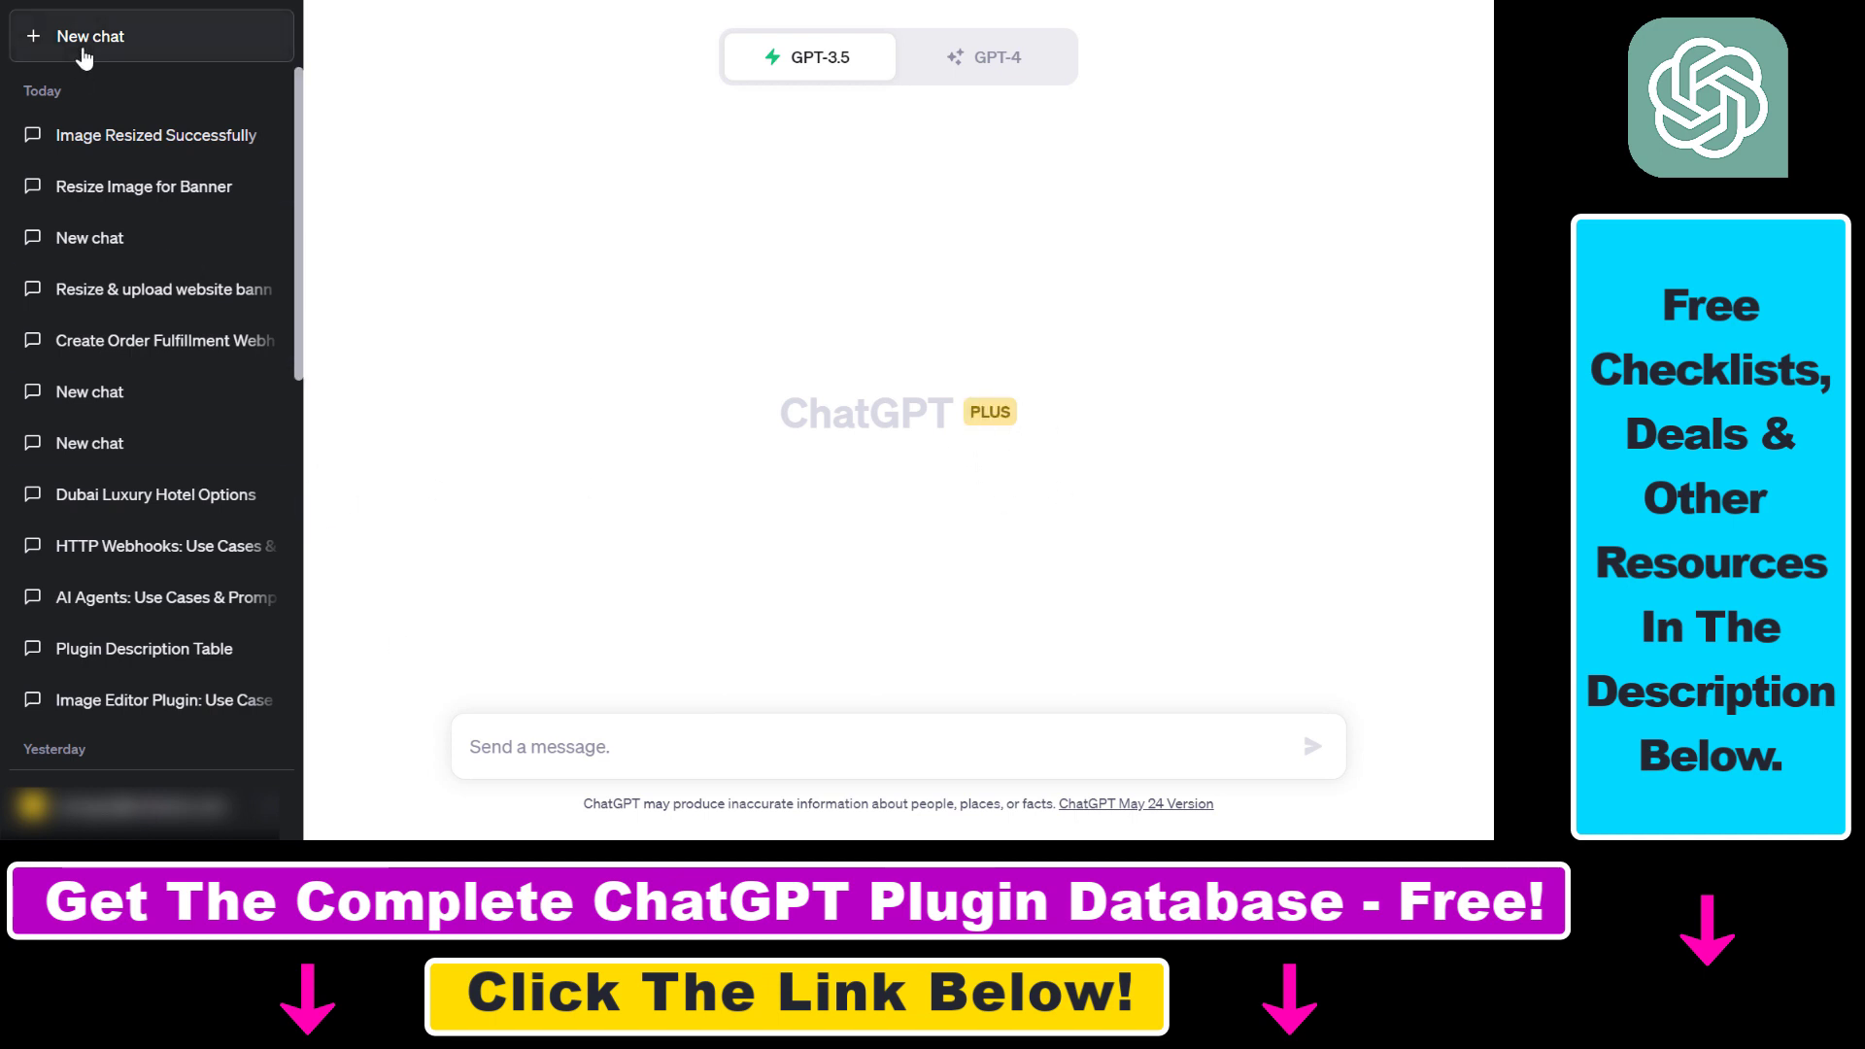
click(986, 57)
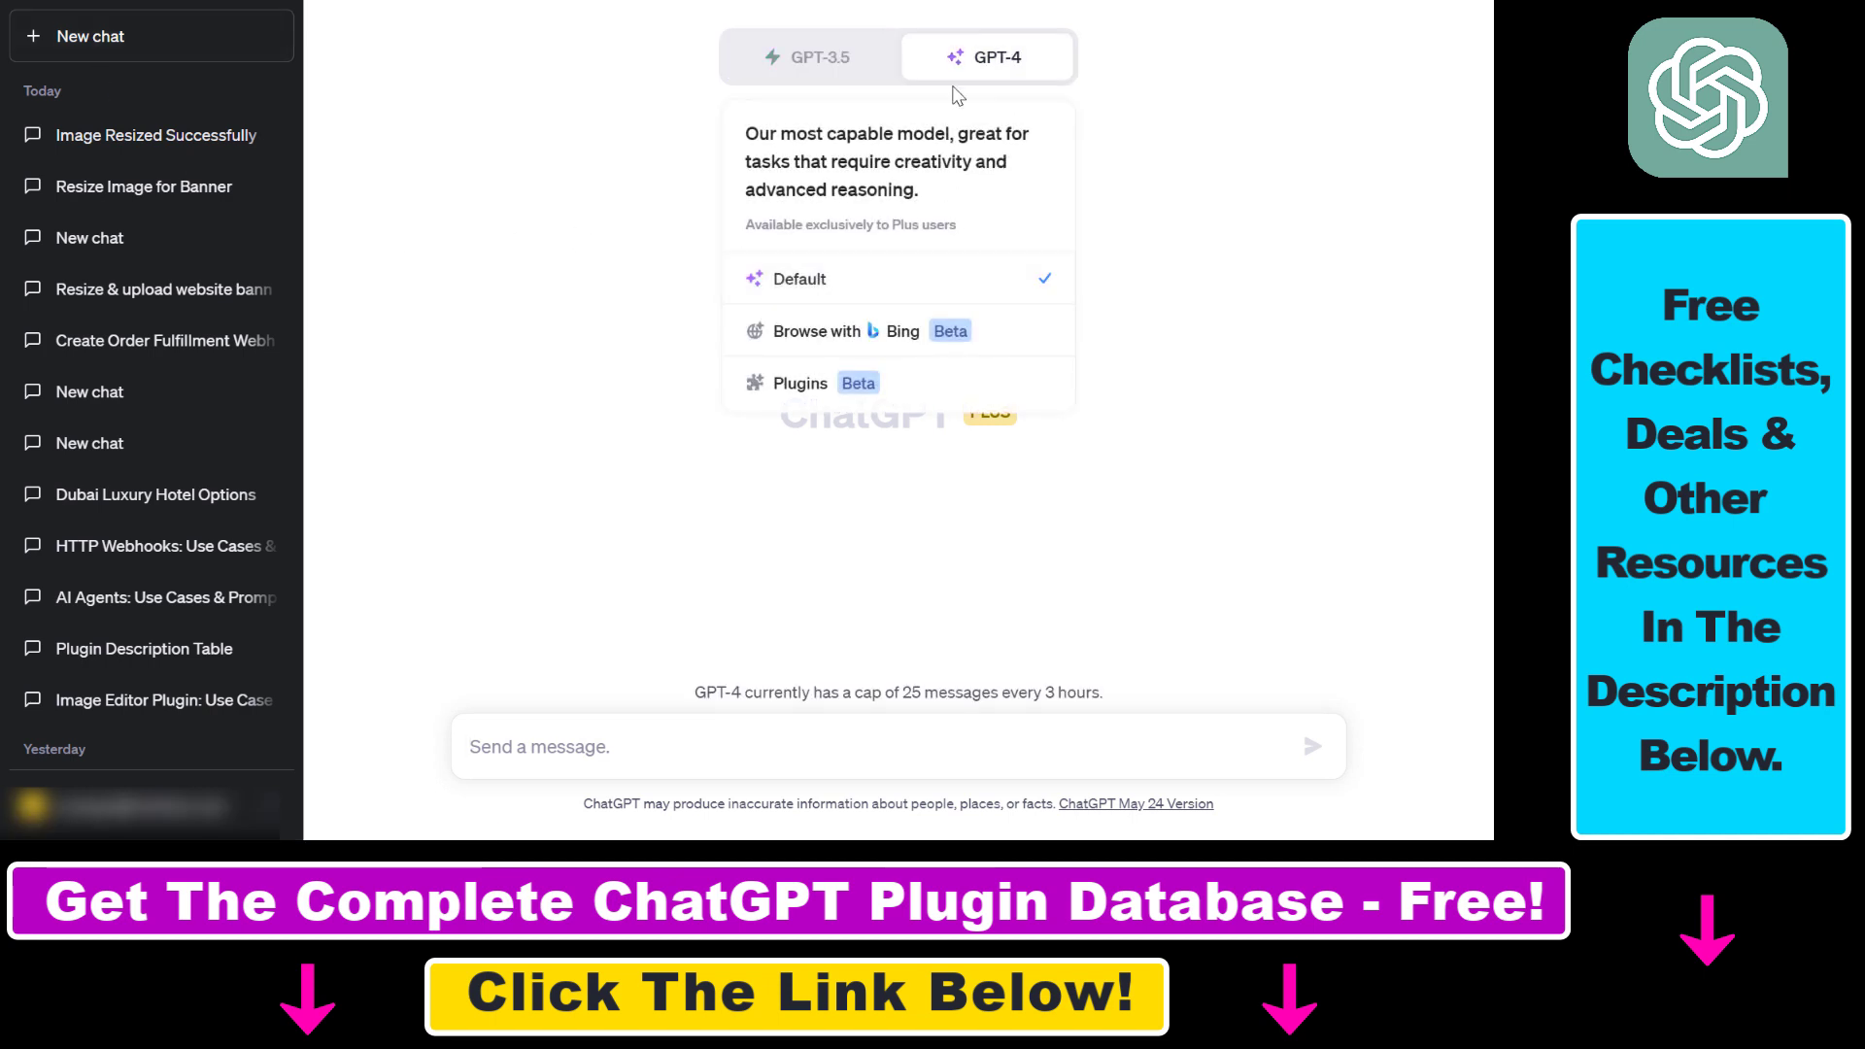
click(800, 383)
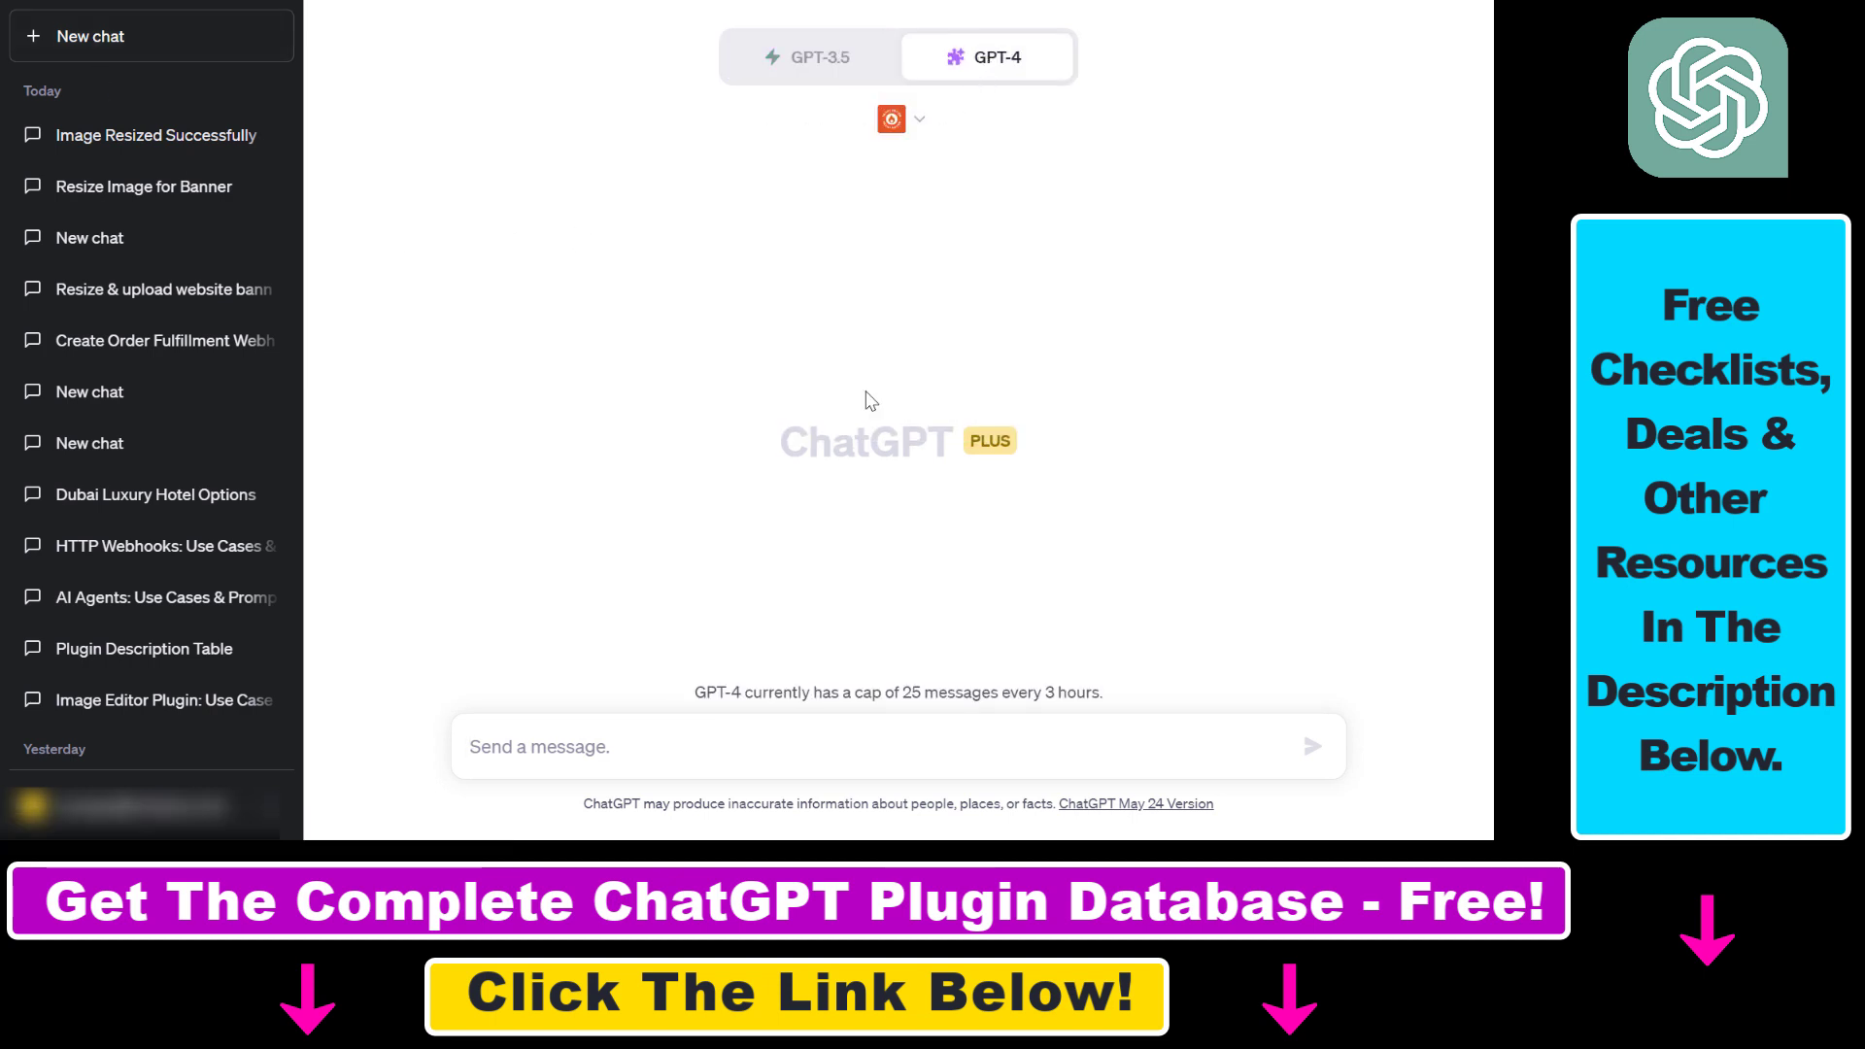
click(901, 118)
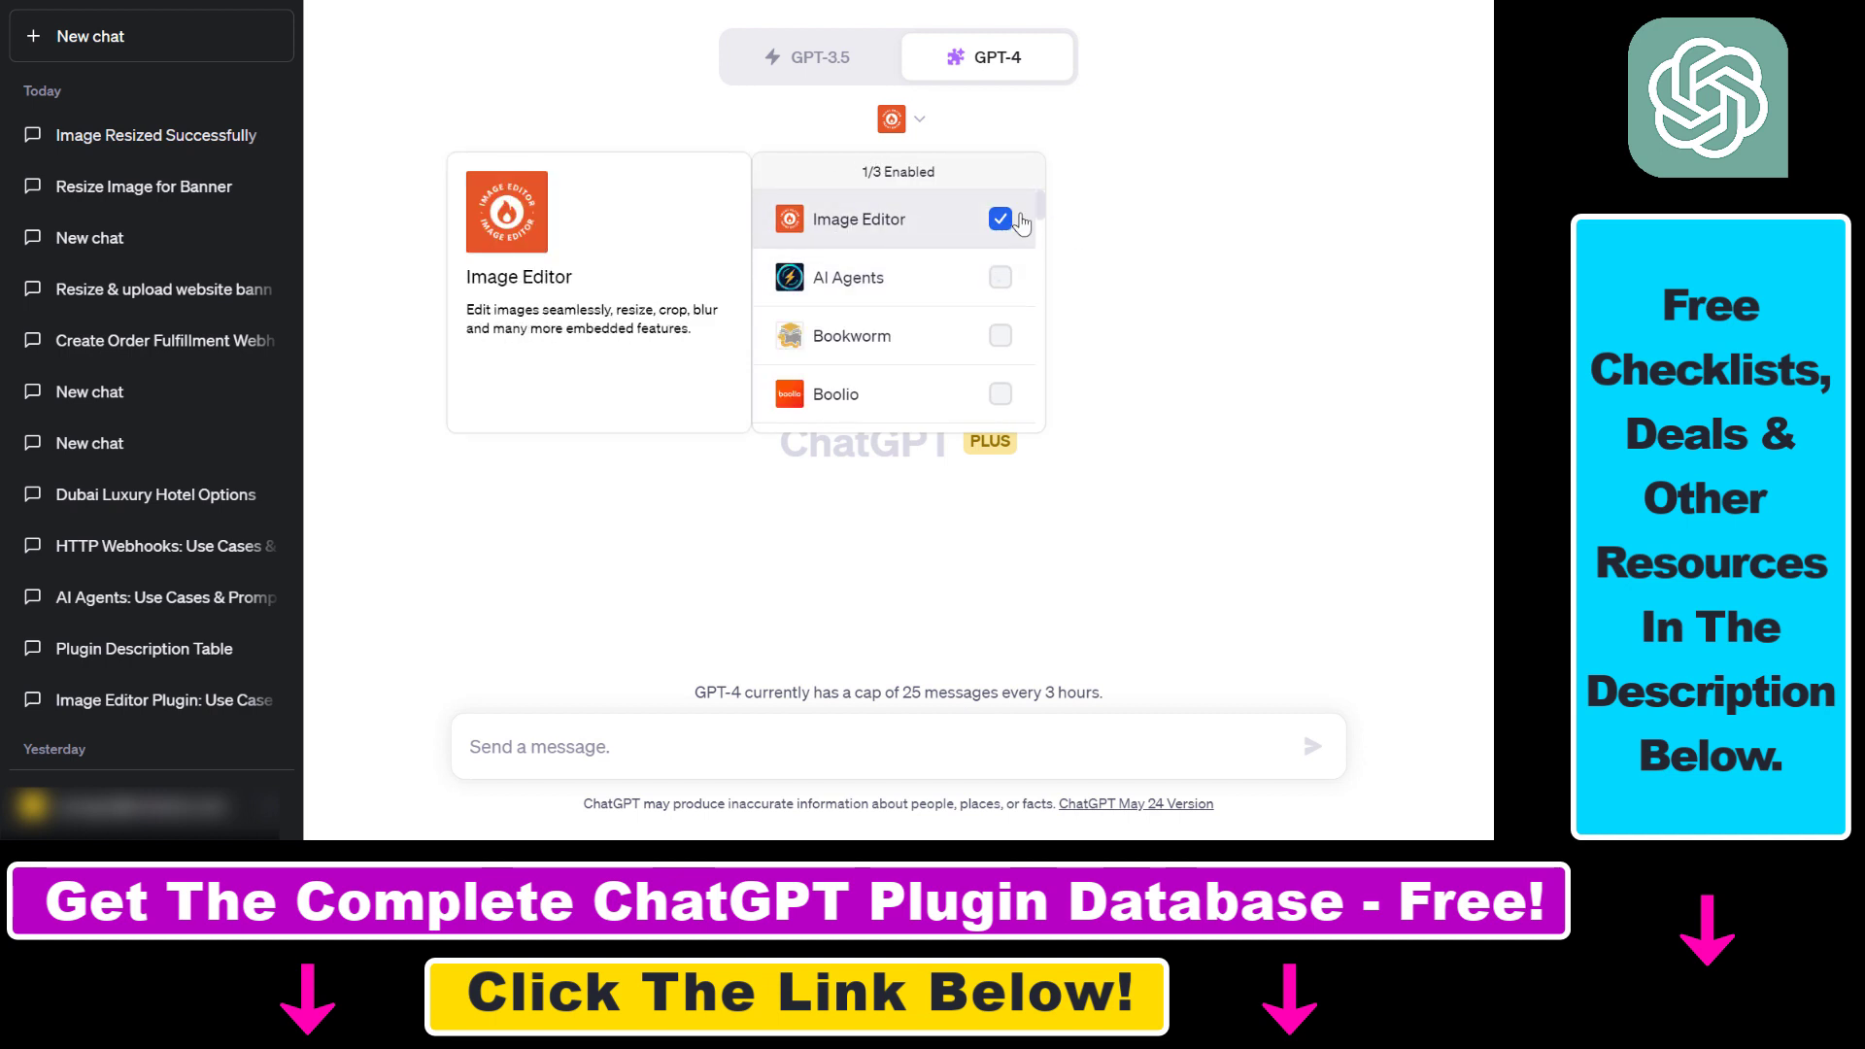
scroll(down, 3)
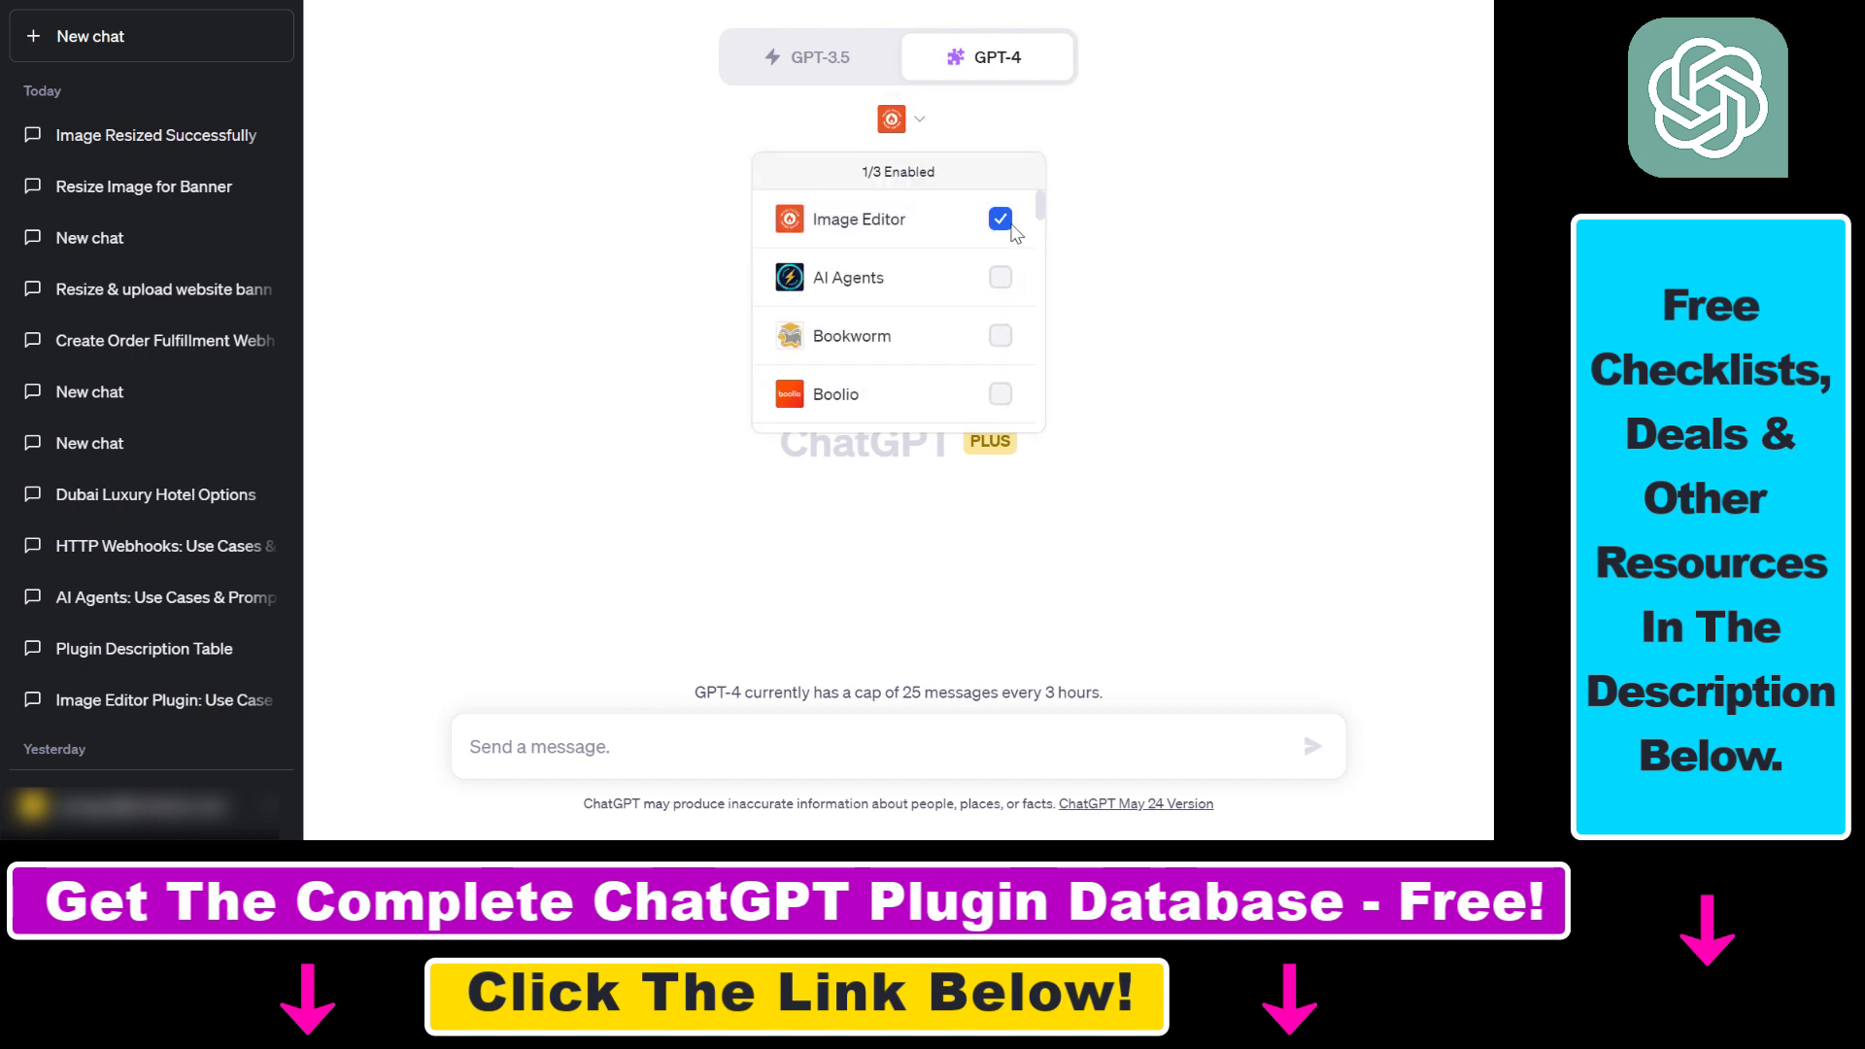
mouse_move(854, 219)
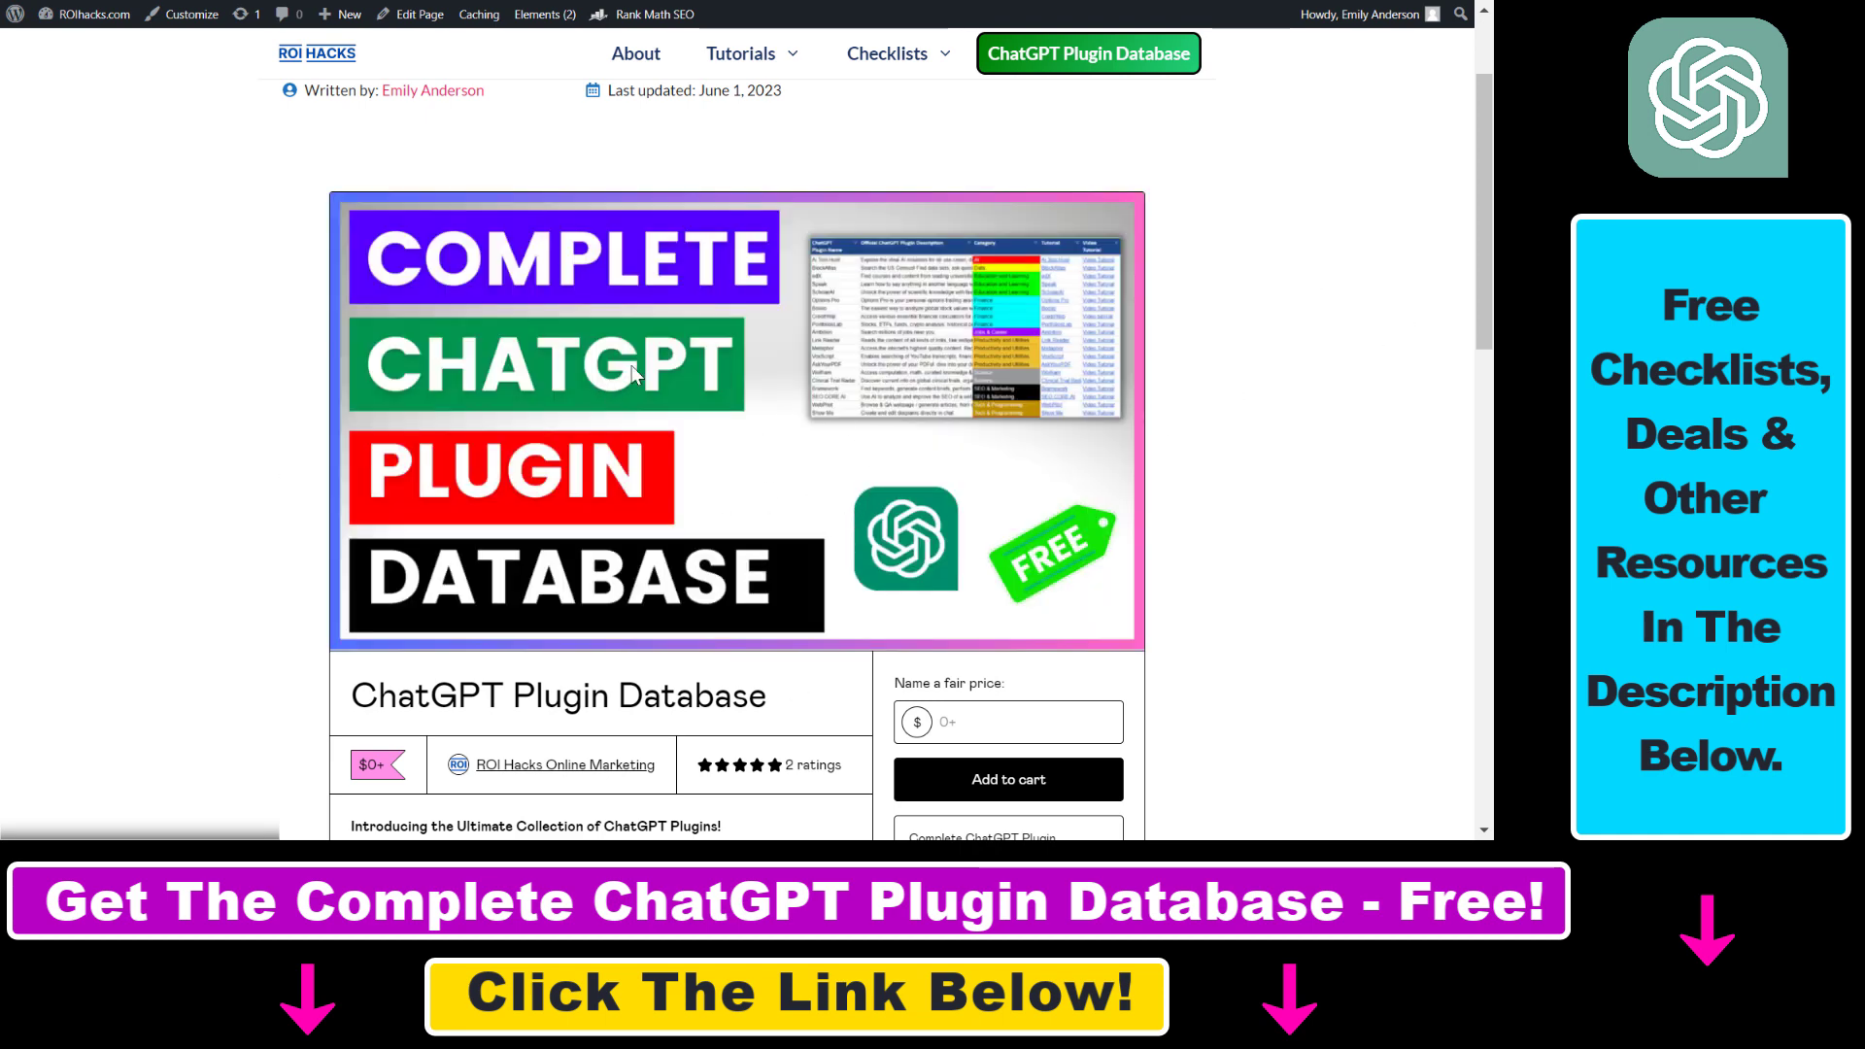
mouse_move(1148, 462)
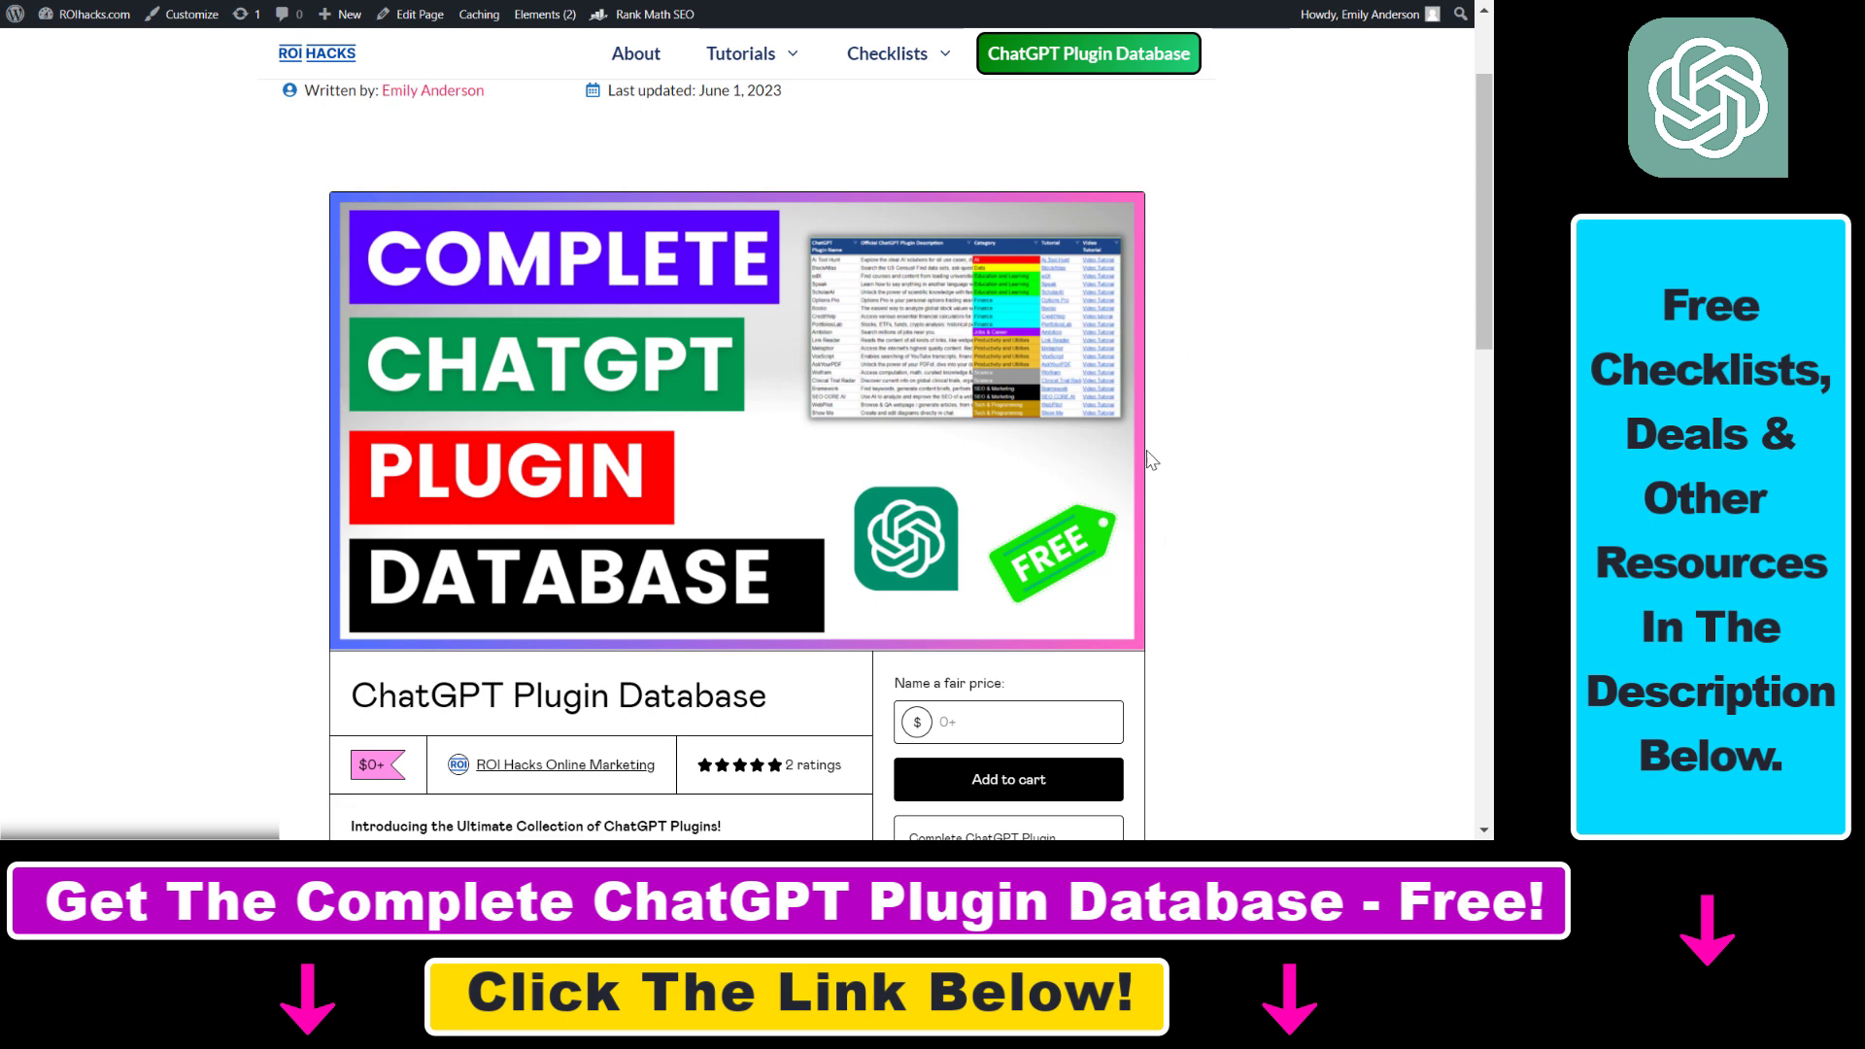
mouse_move(714, 559)
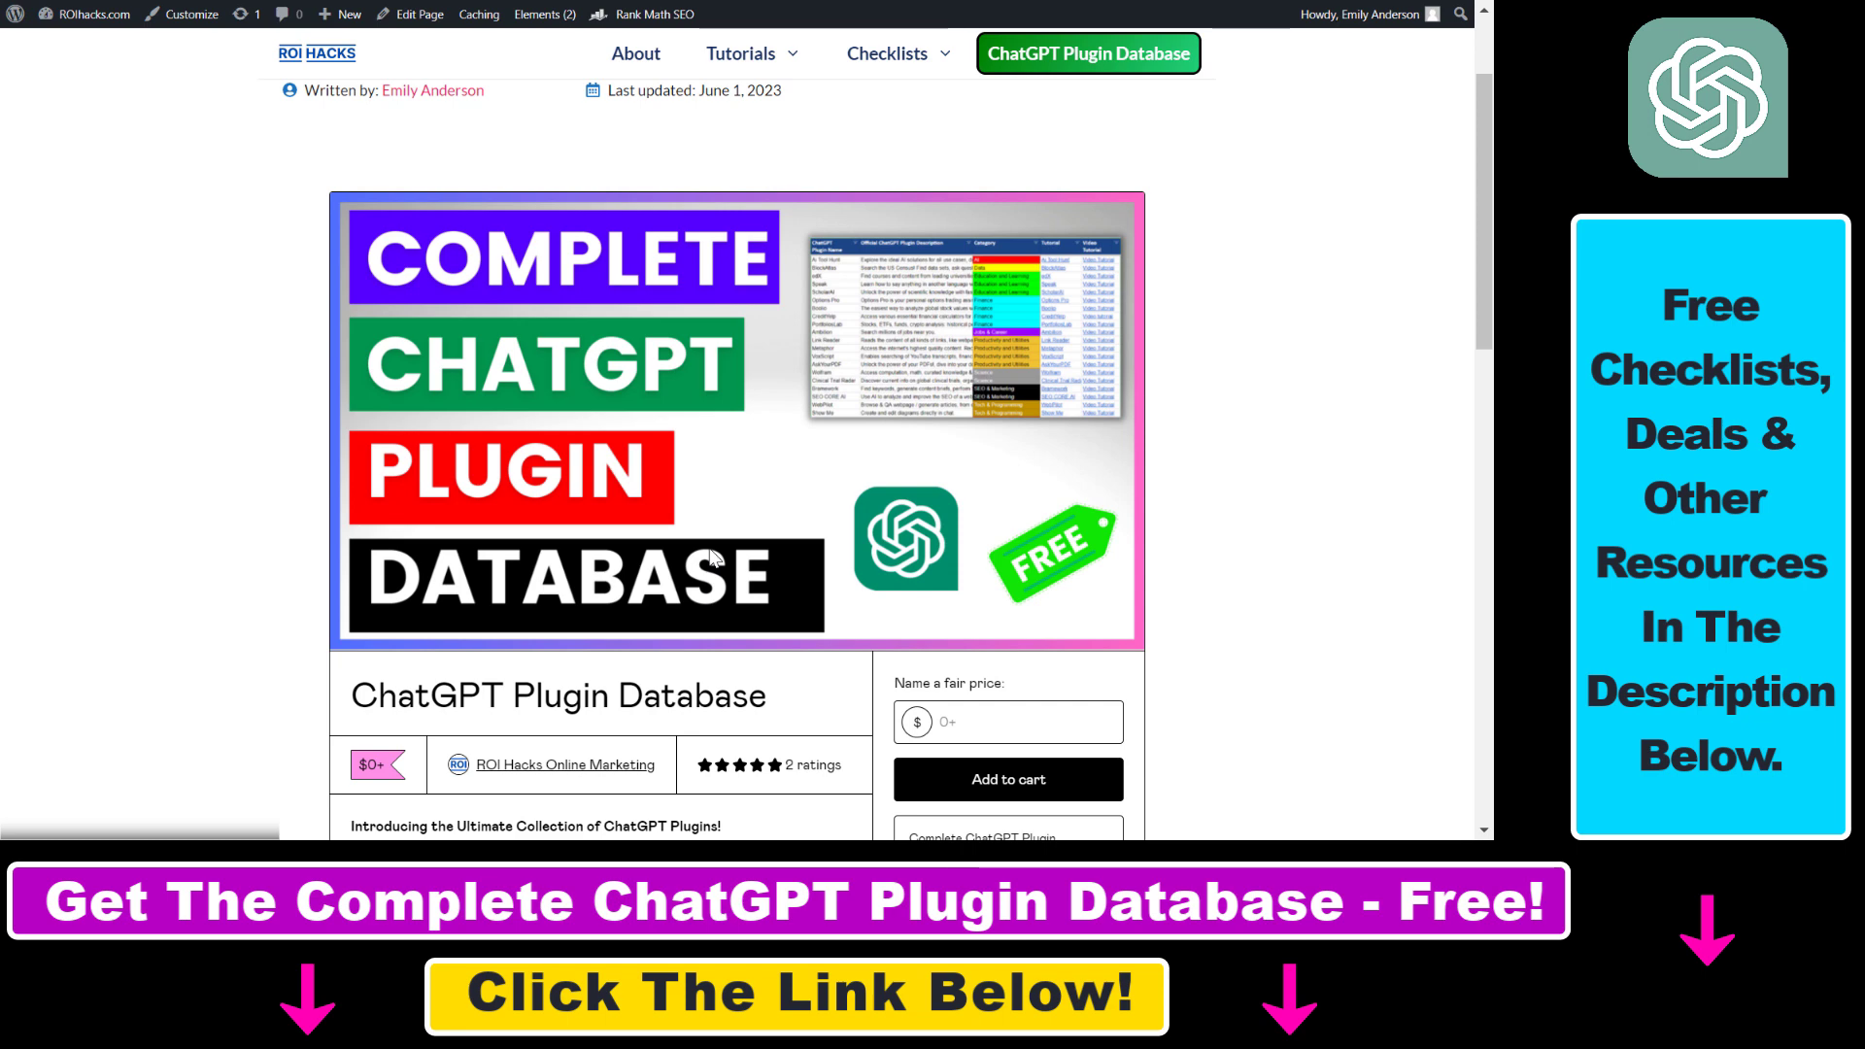
mouse_move(381, 834)
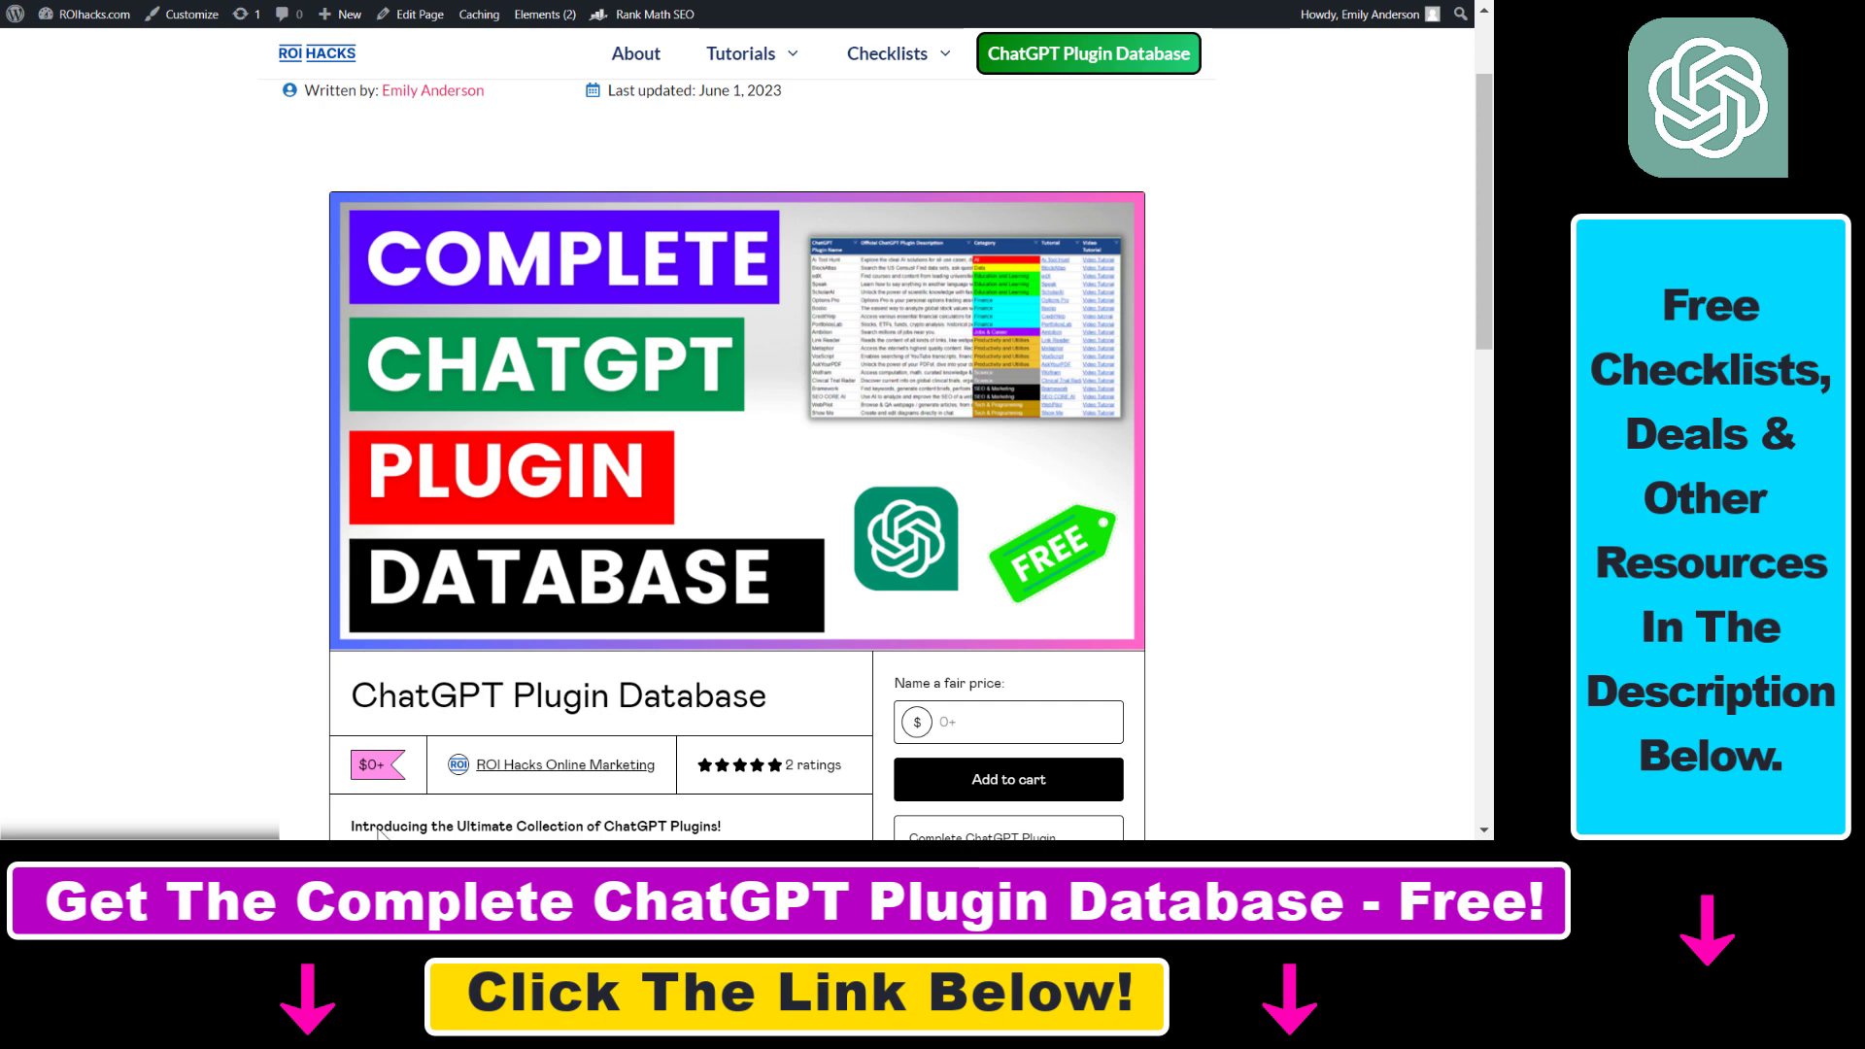
mouse_move(406, 467)
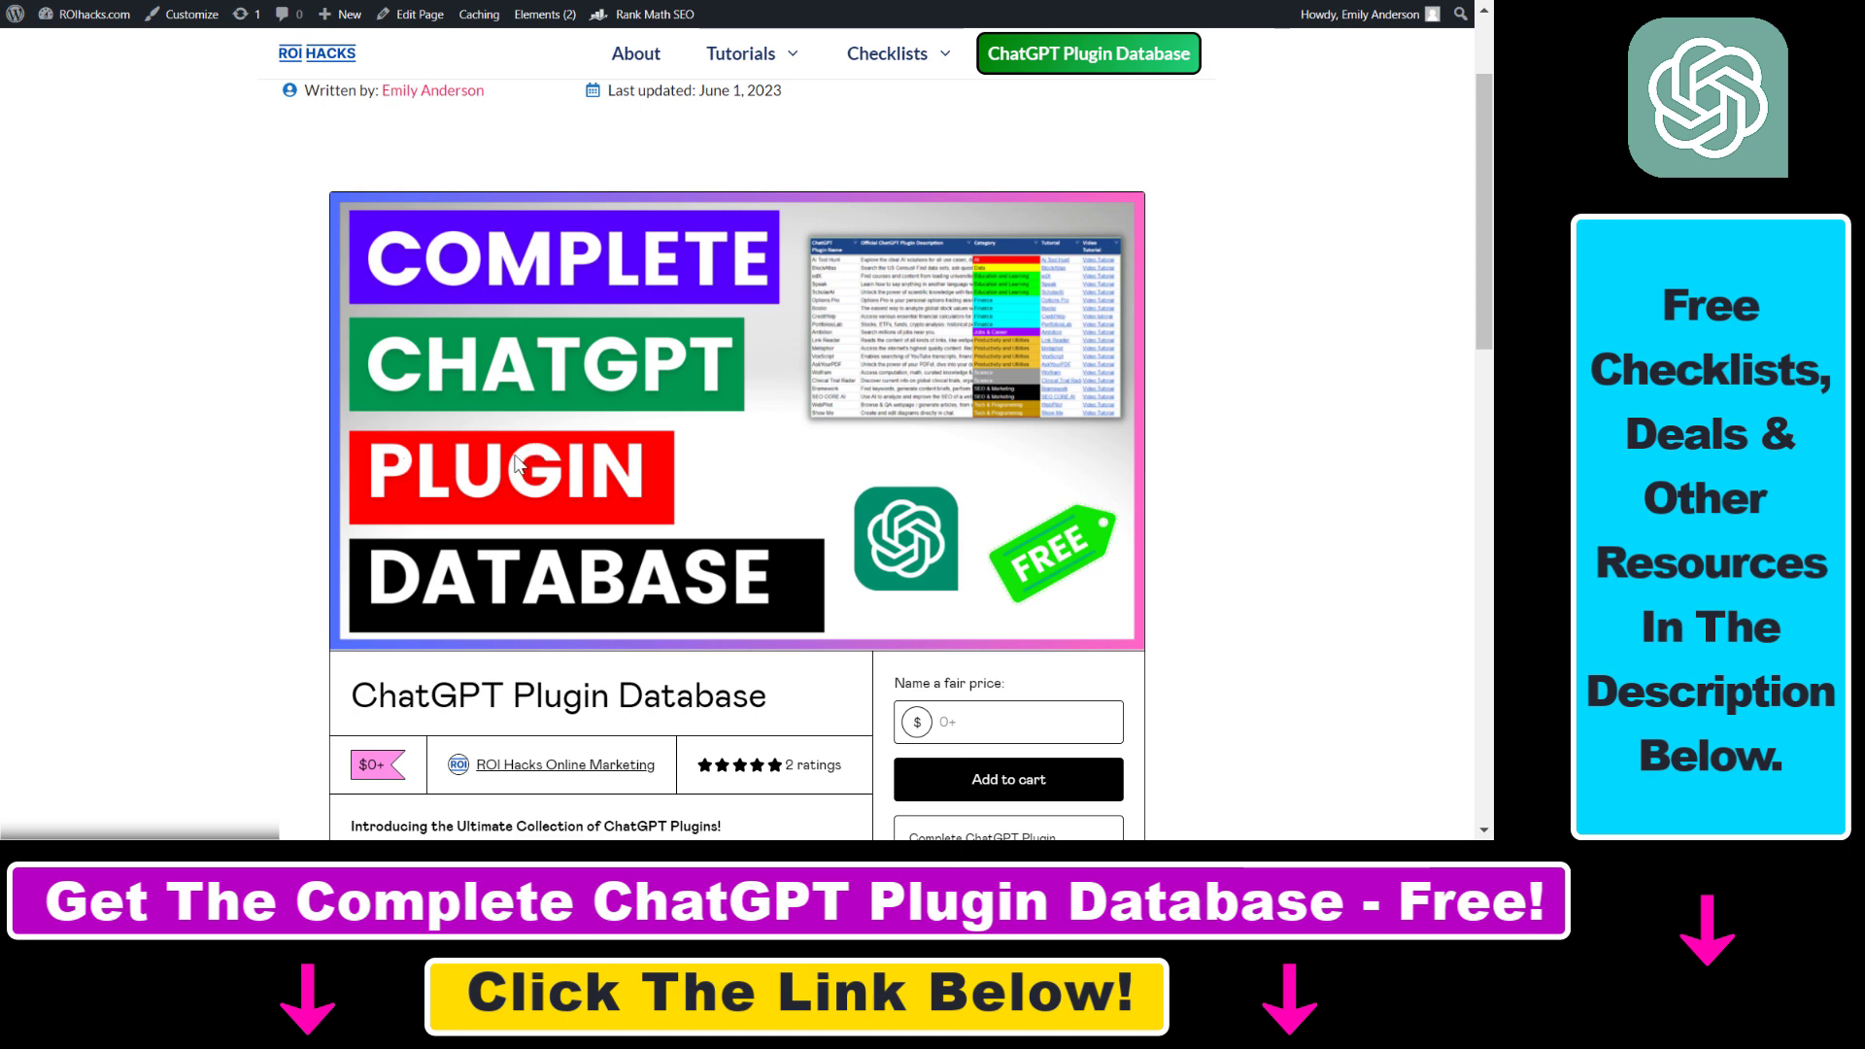
mouse_move(684, 529)
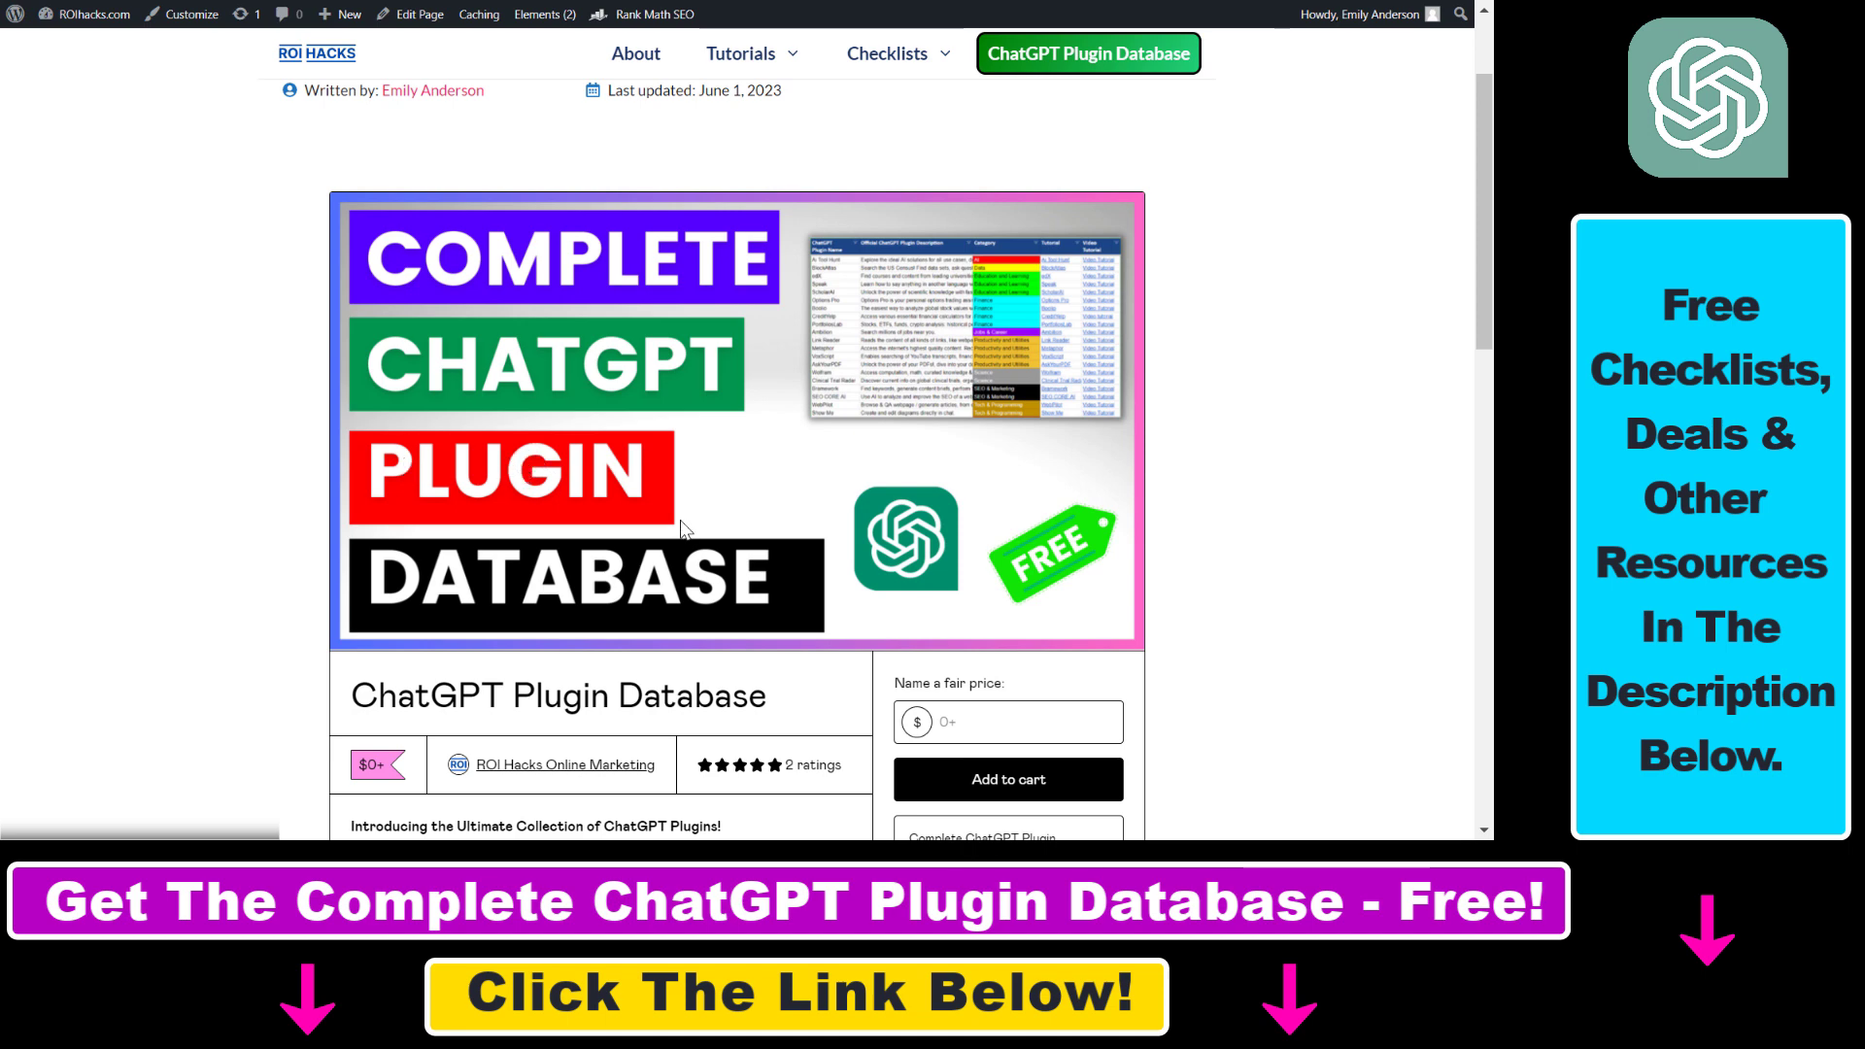
mouse_move(1245, 446)
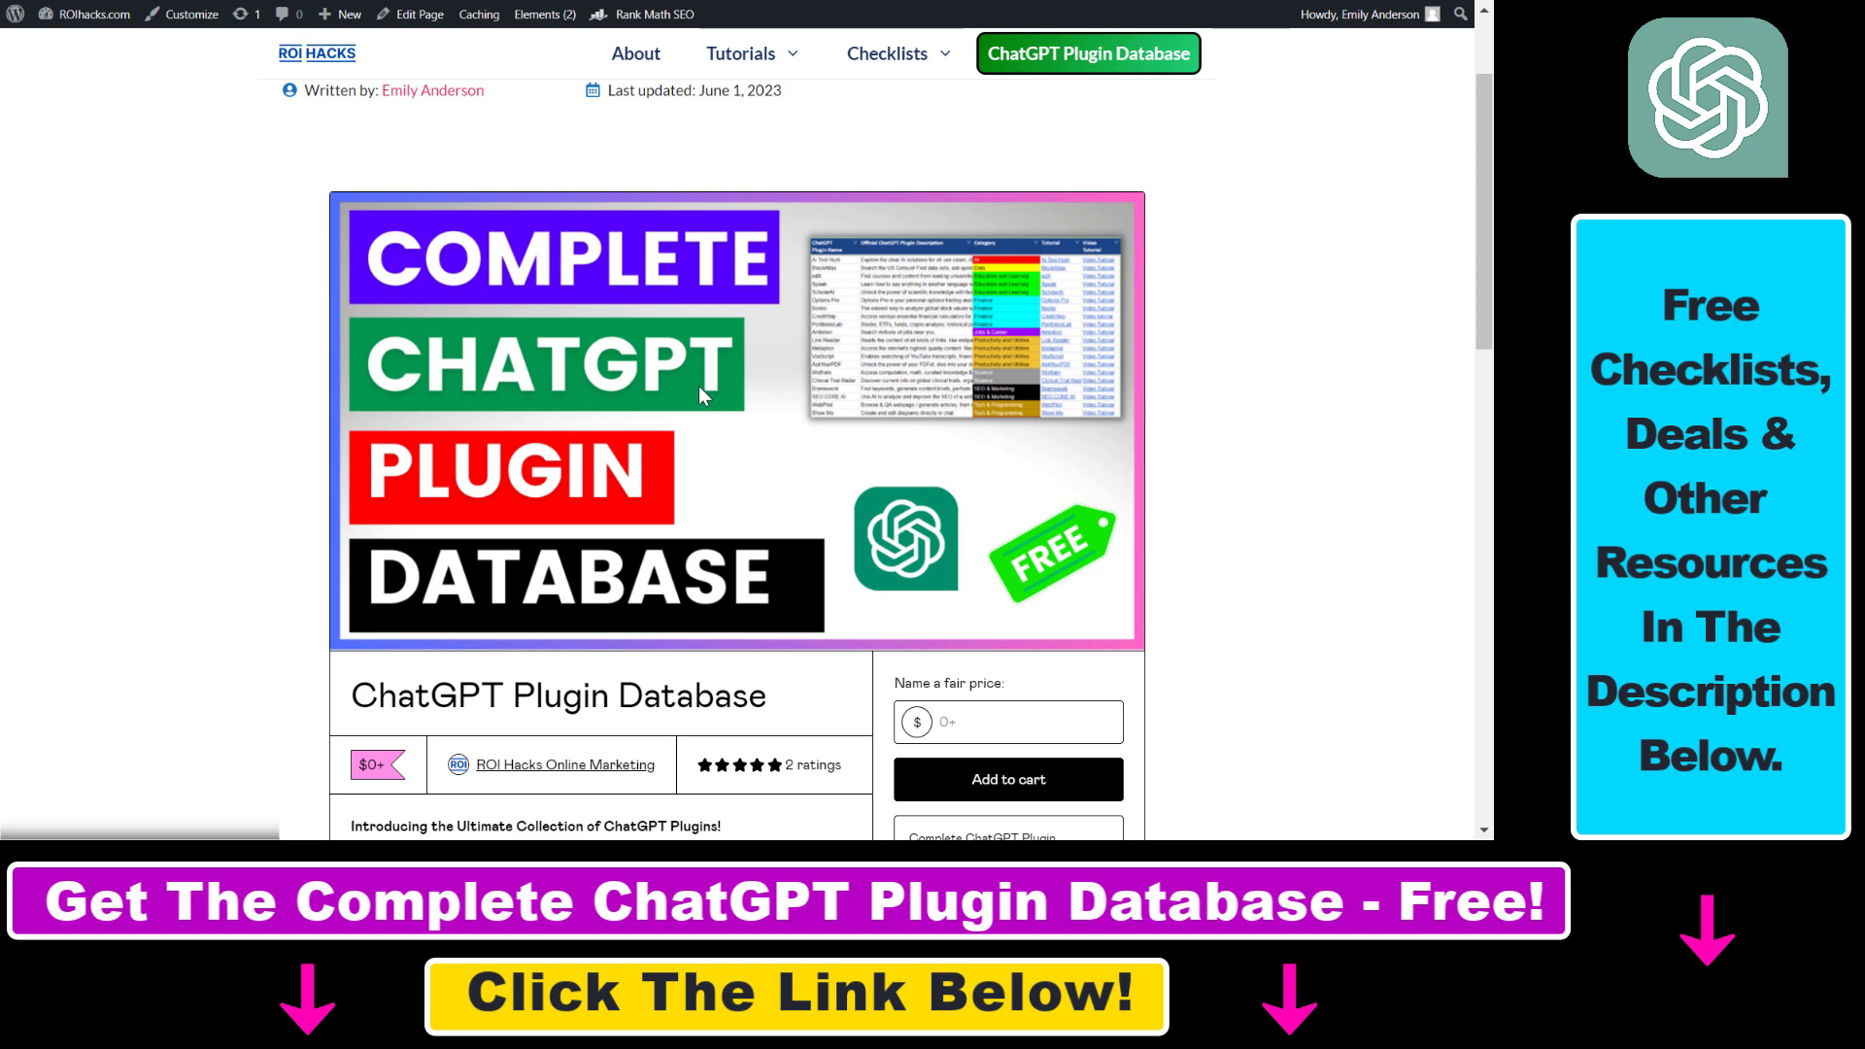
Copy the ChatGPT Plugin Database banner image's address from its context menu, twice.
right_click(701, 395)
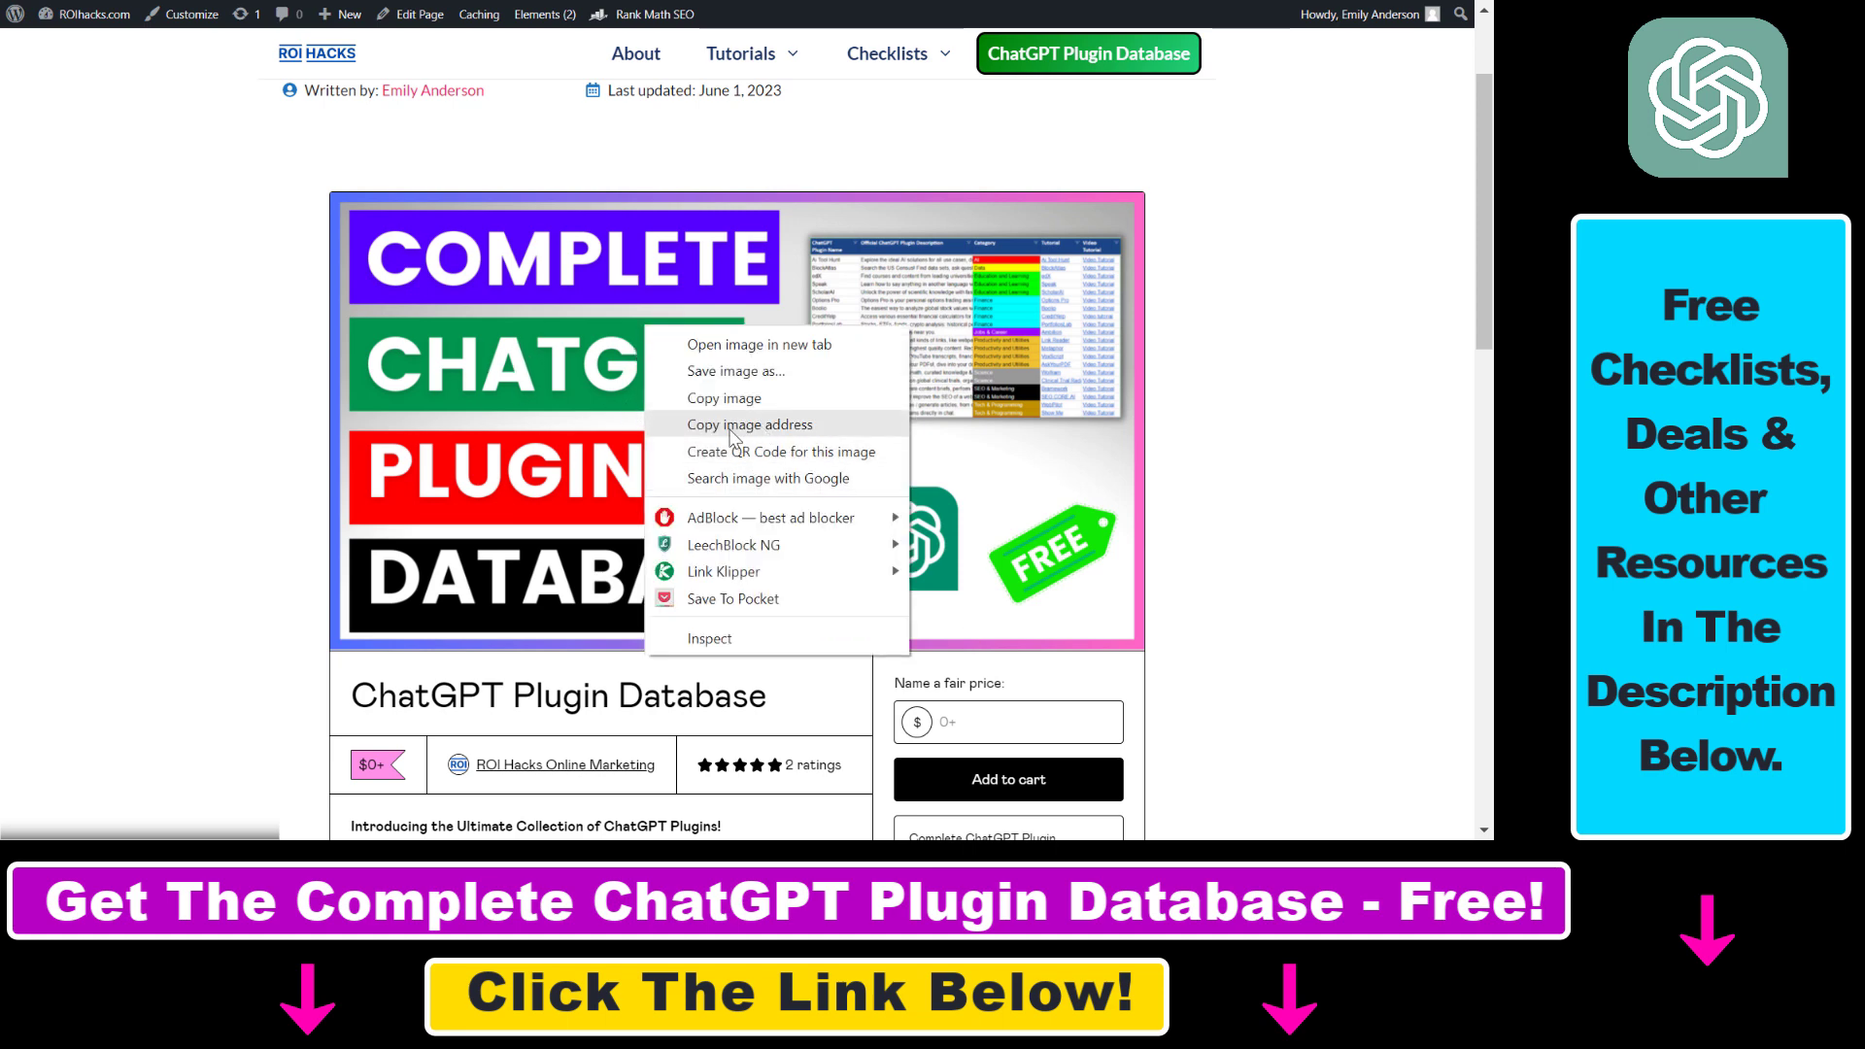
click(1245, 467)
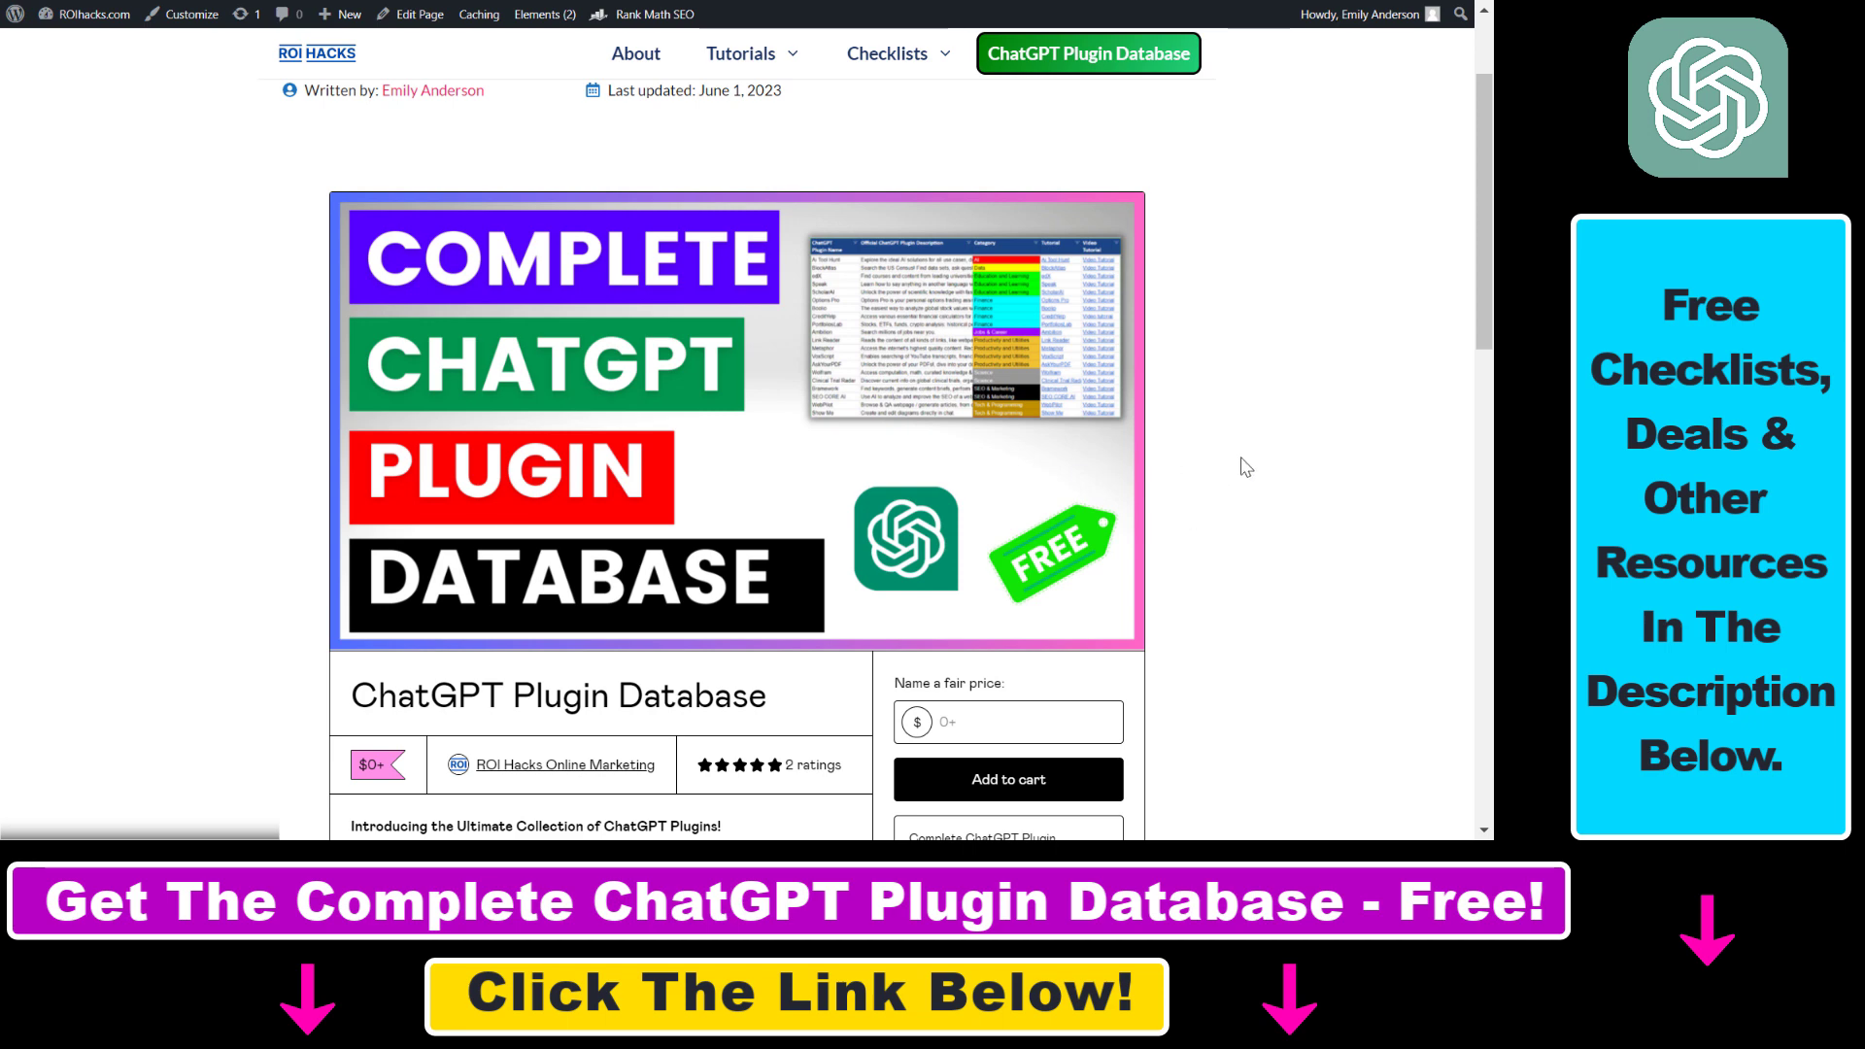
mouse_move(1145, 563)
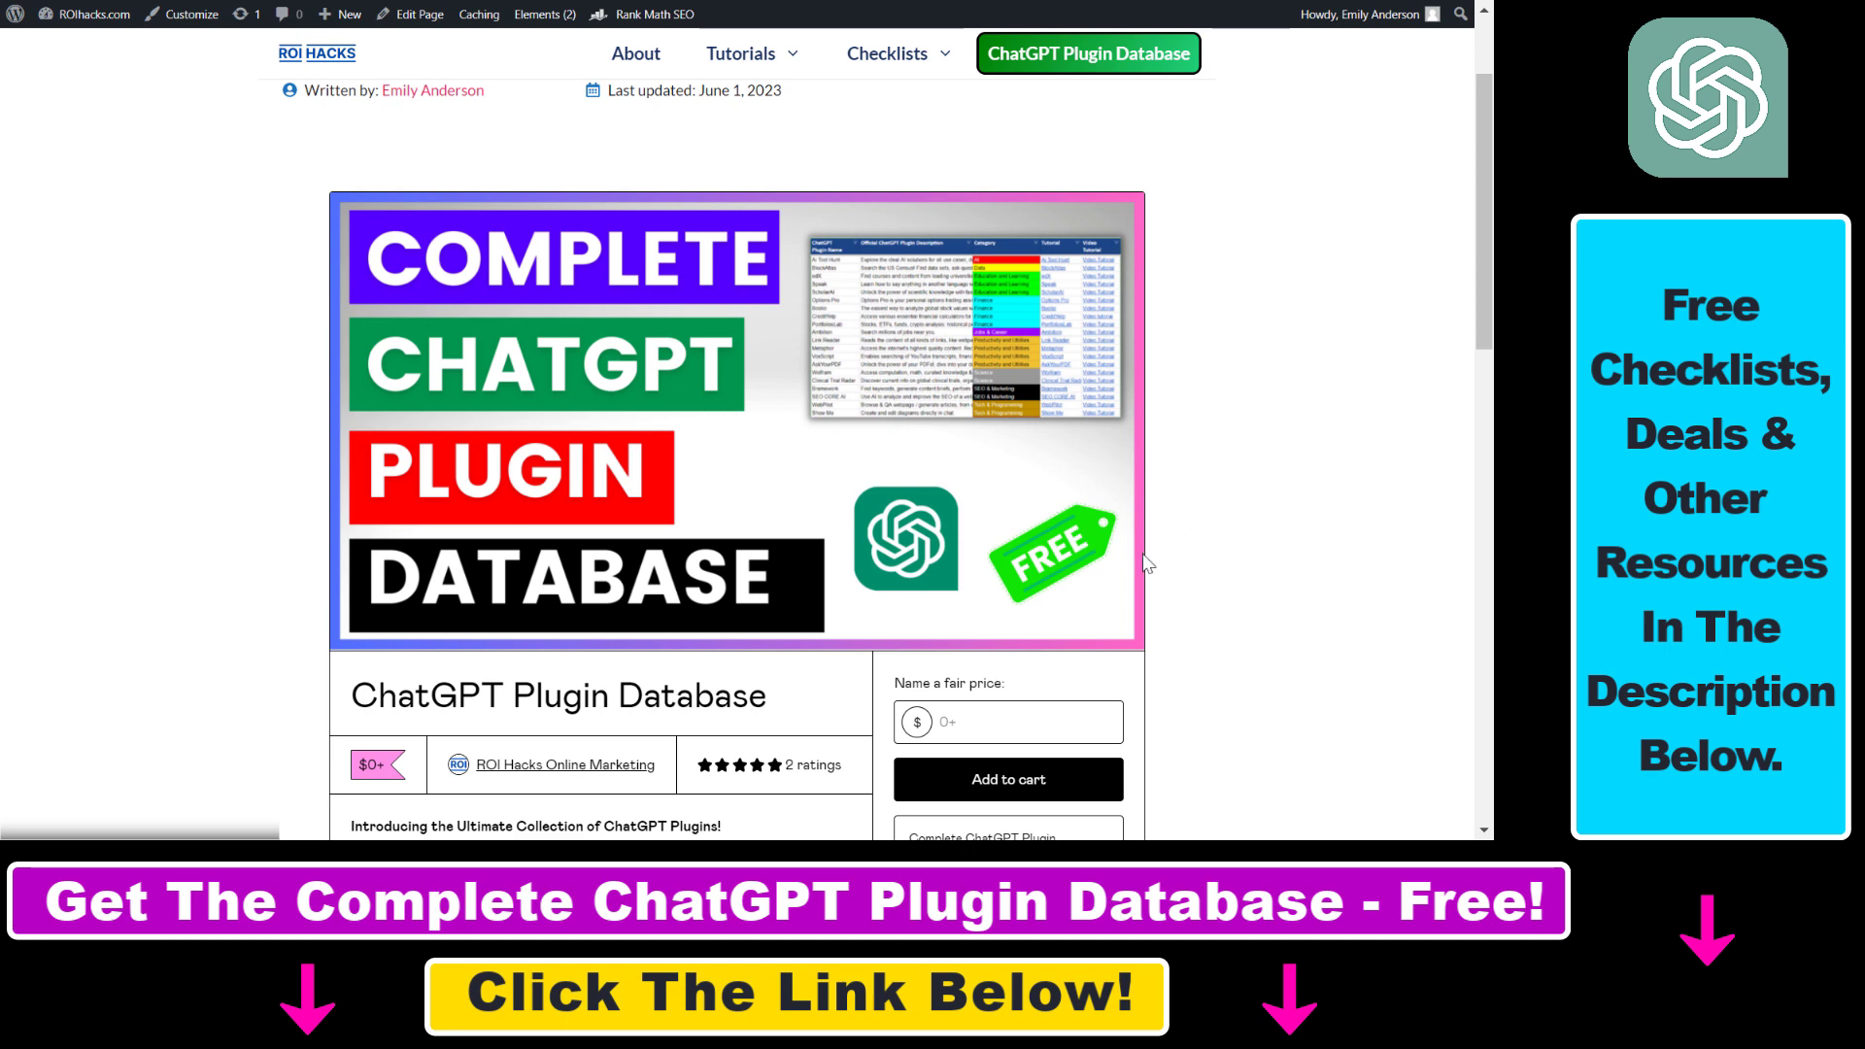
mouse_move(1443, 573)
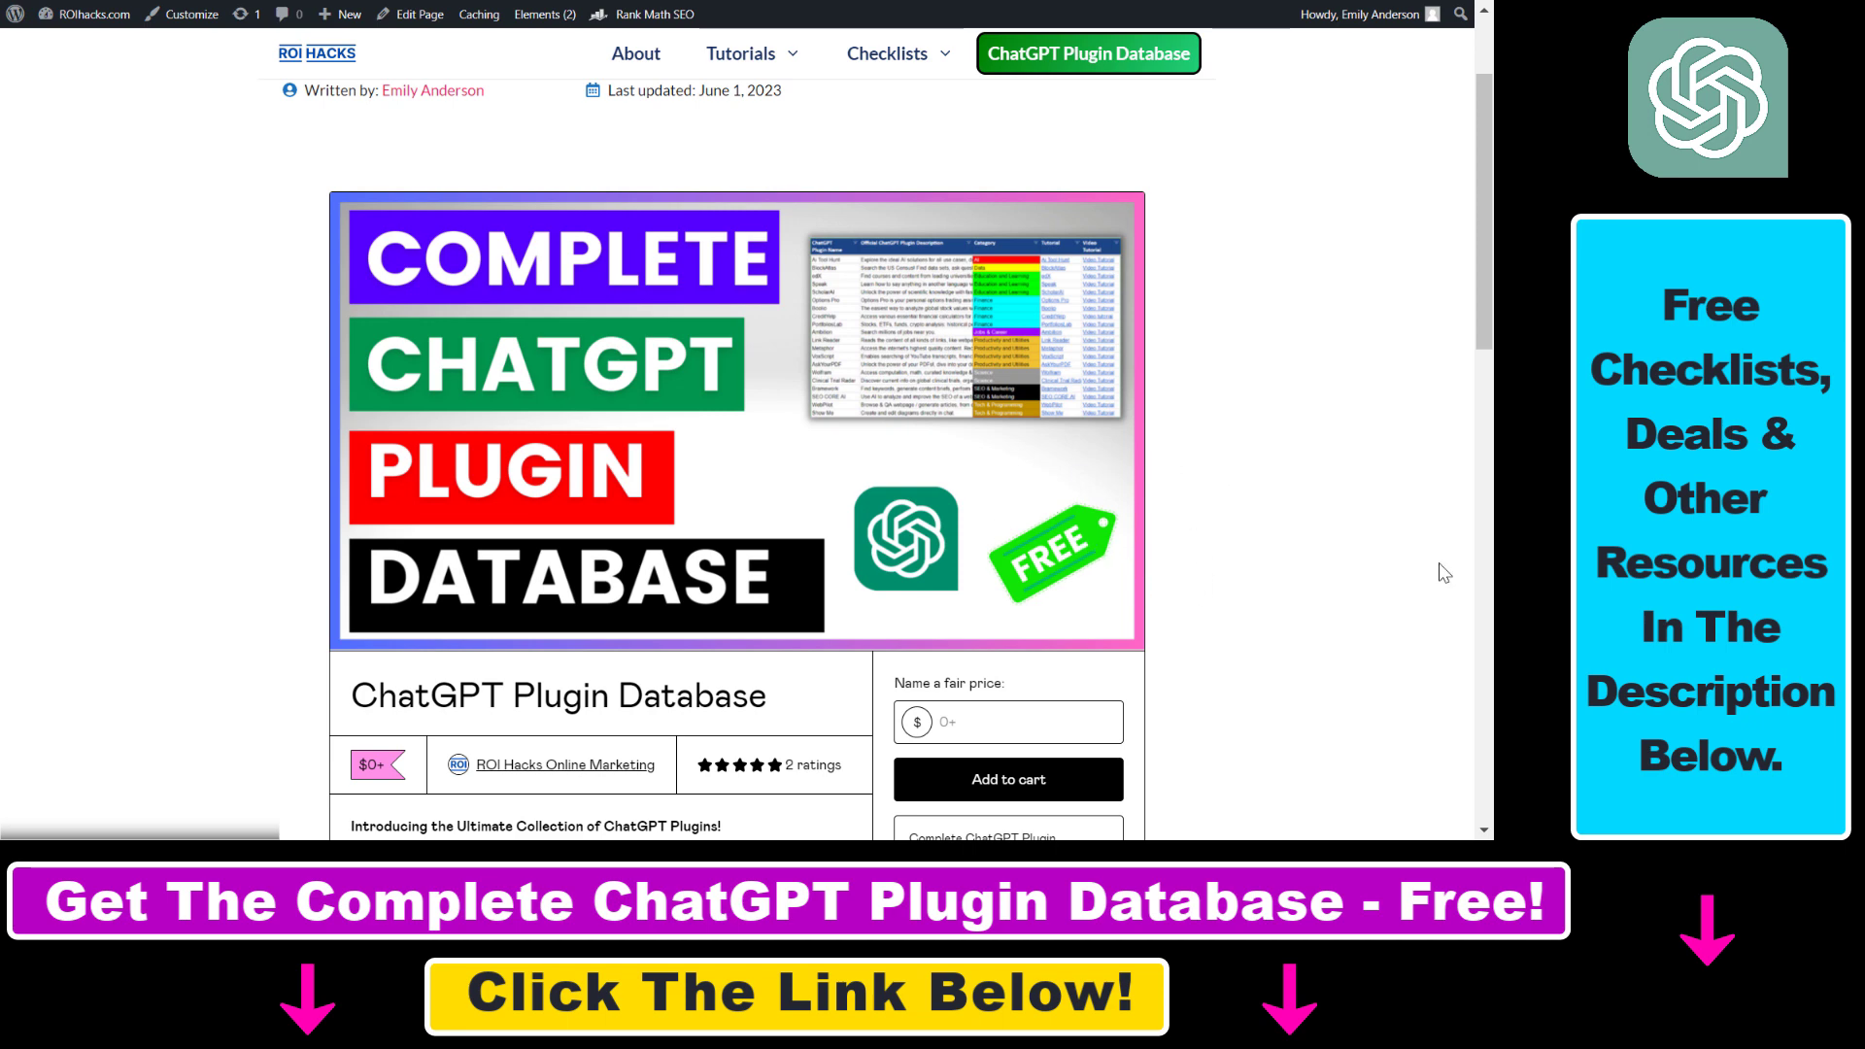
mouse_move(684, 476)
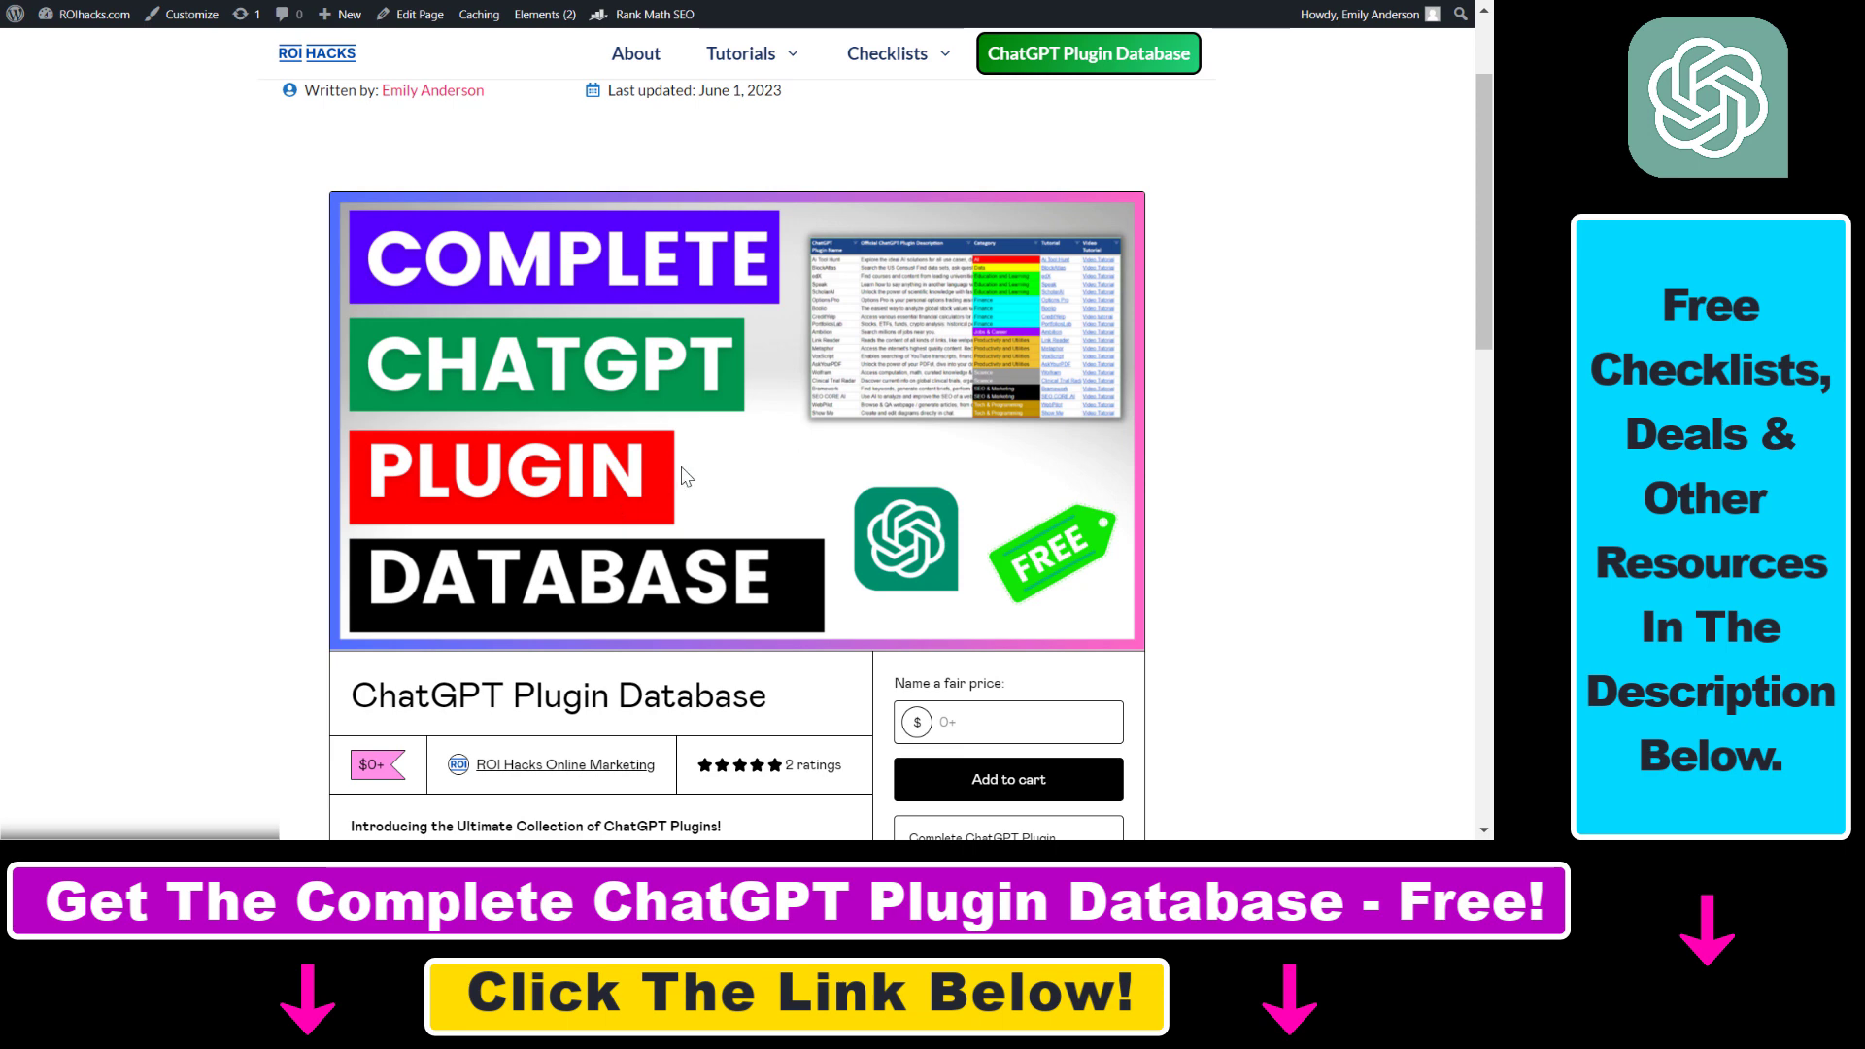
mouse_move(568, 496)
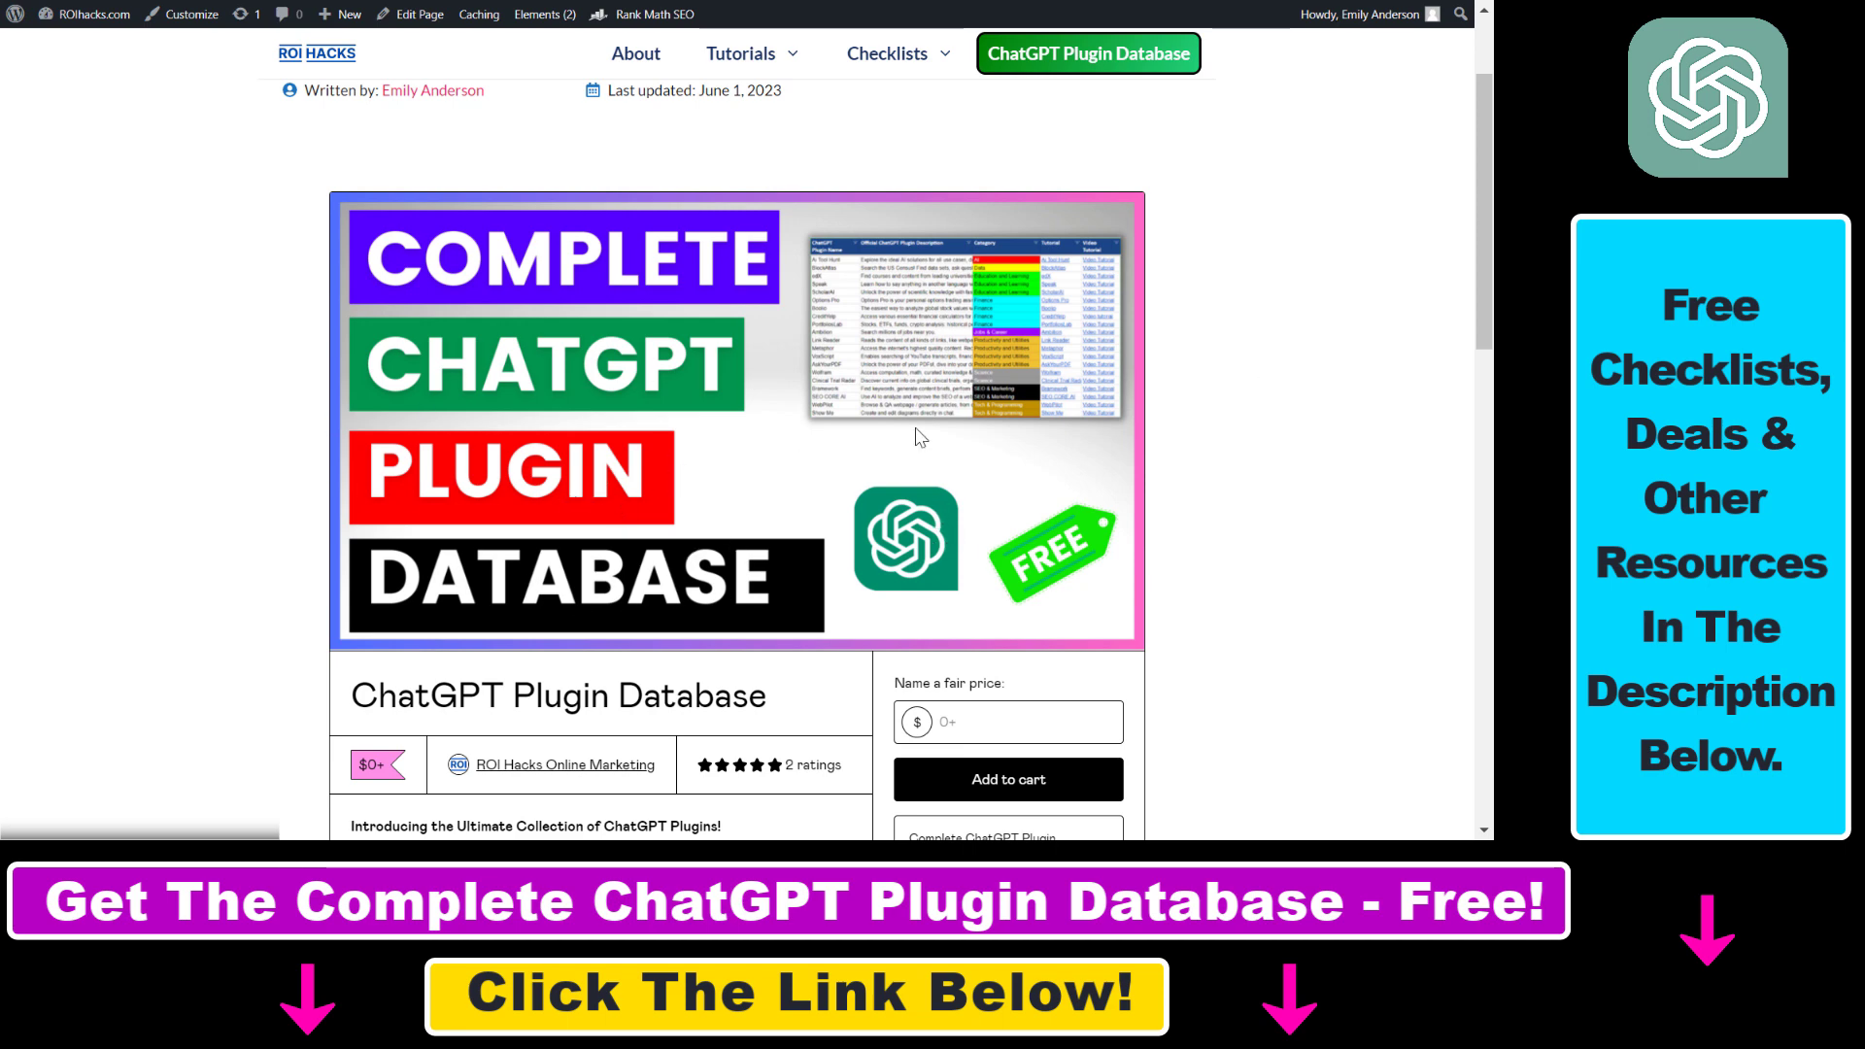
right_click(916, 437)
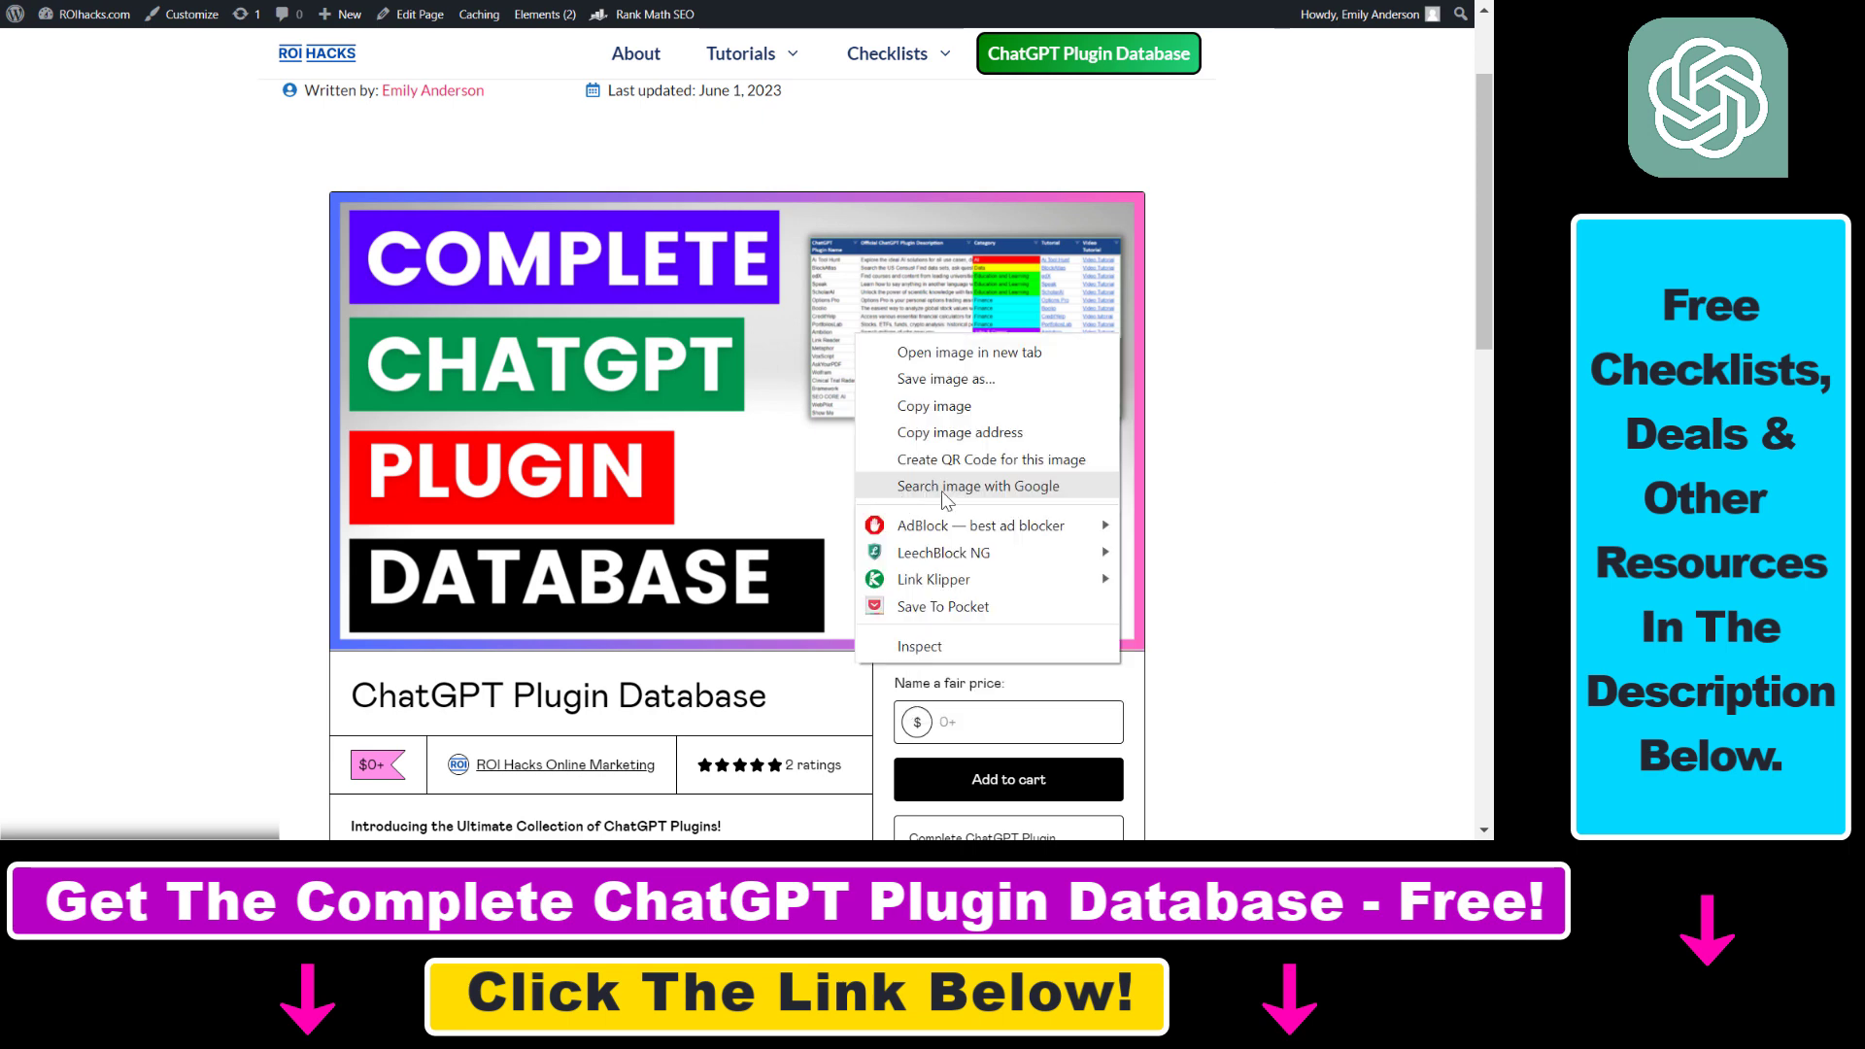
click(1230, 376)
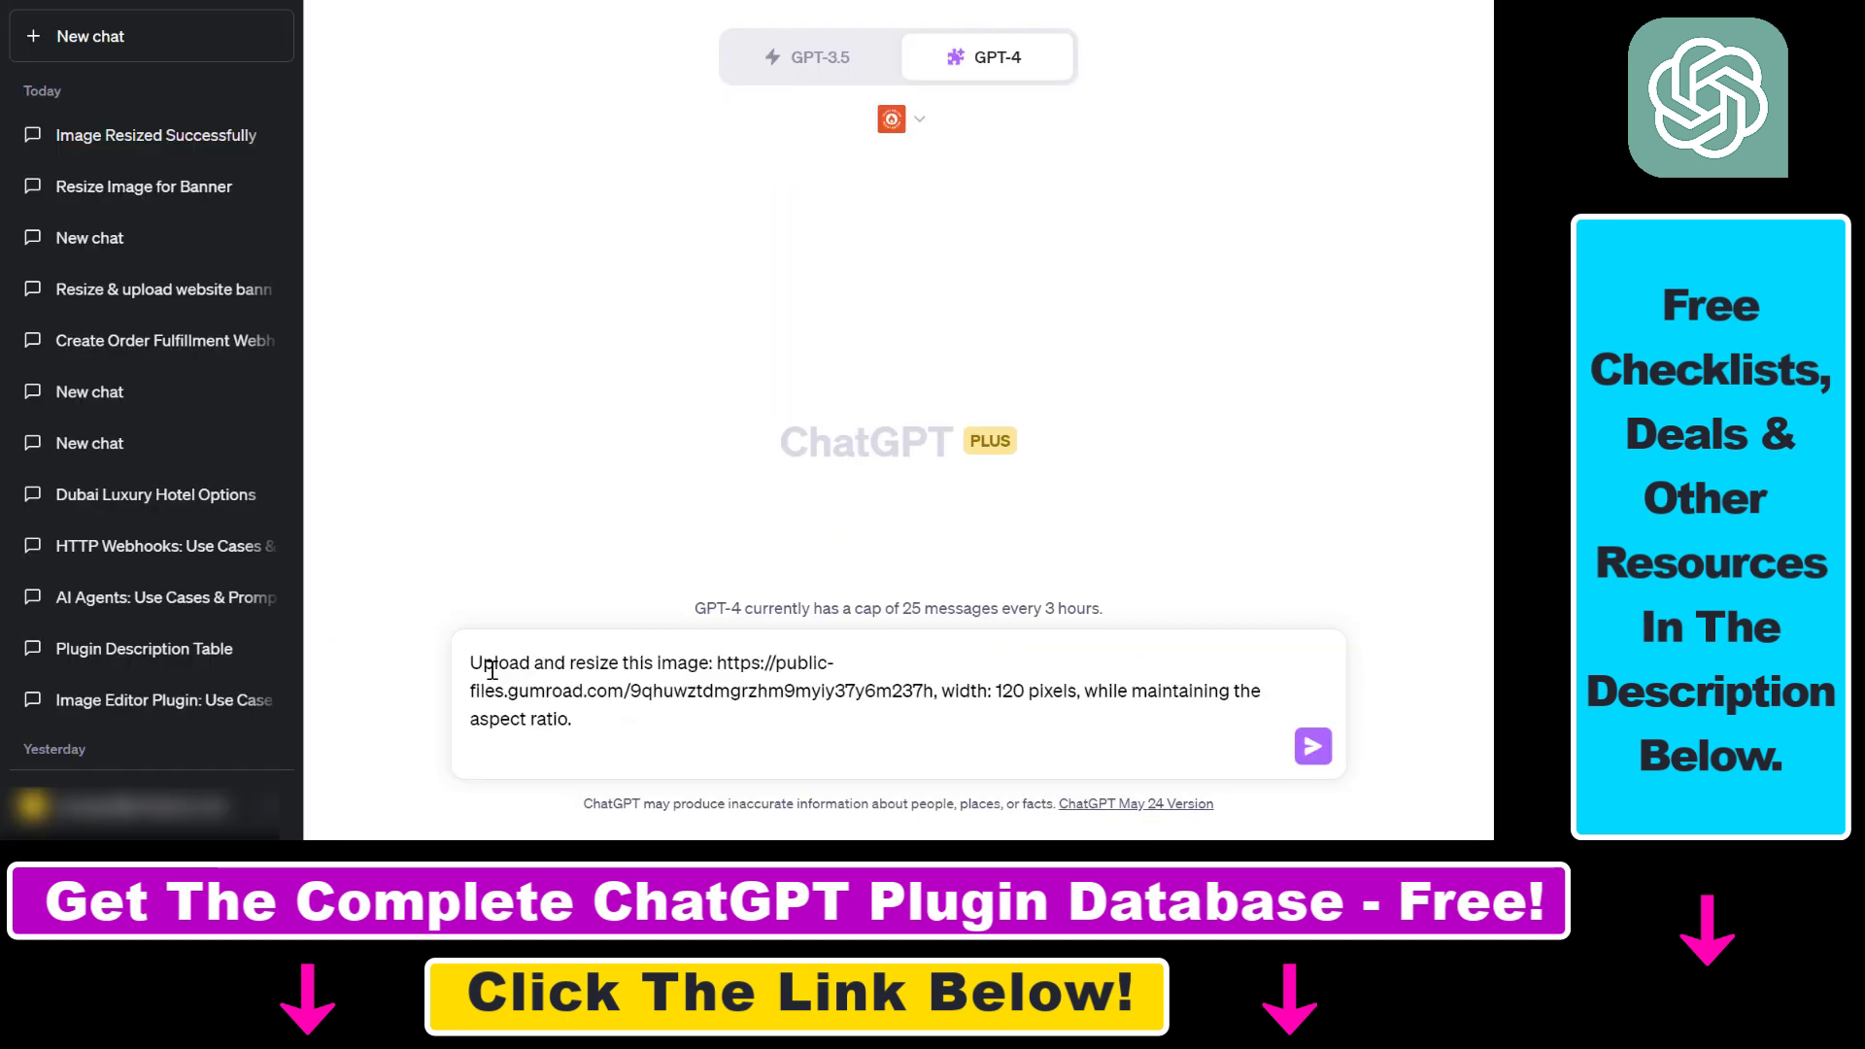
drag(488, 662, 708, 663)
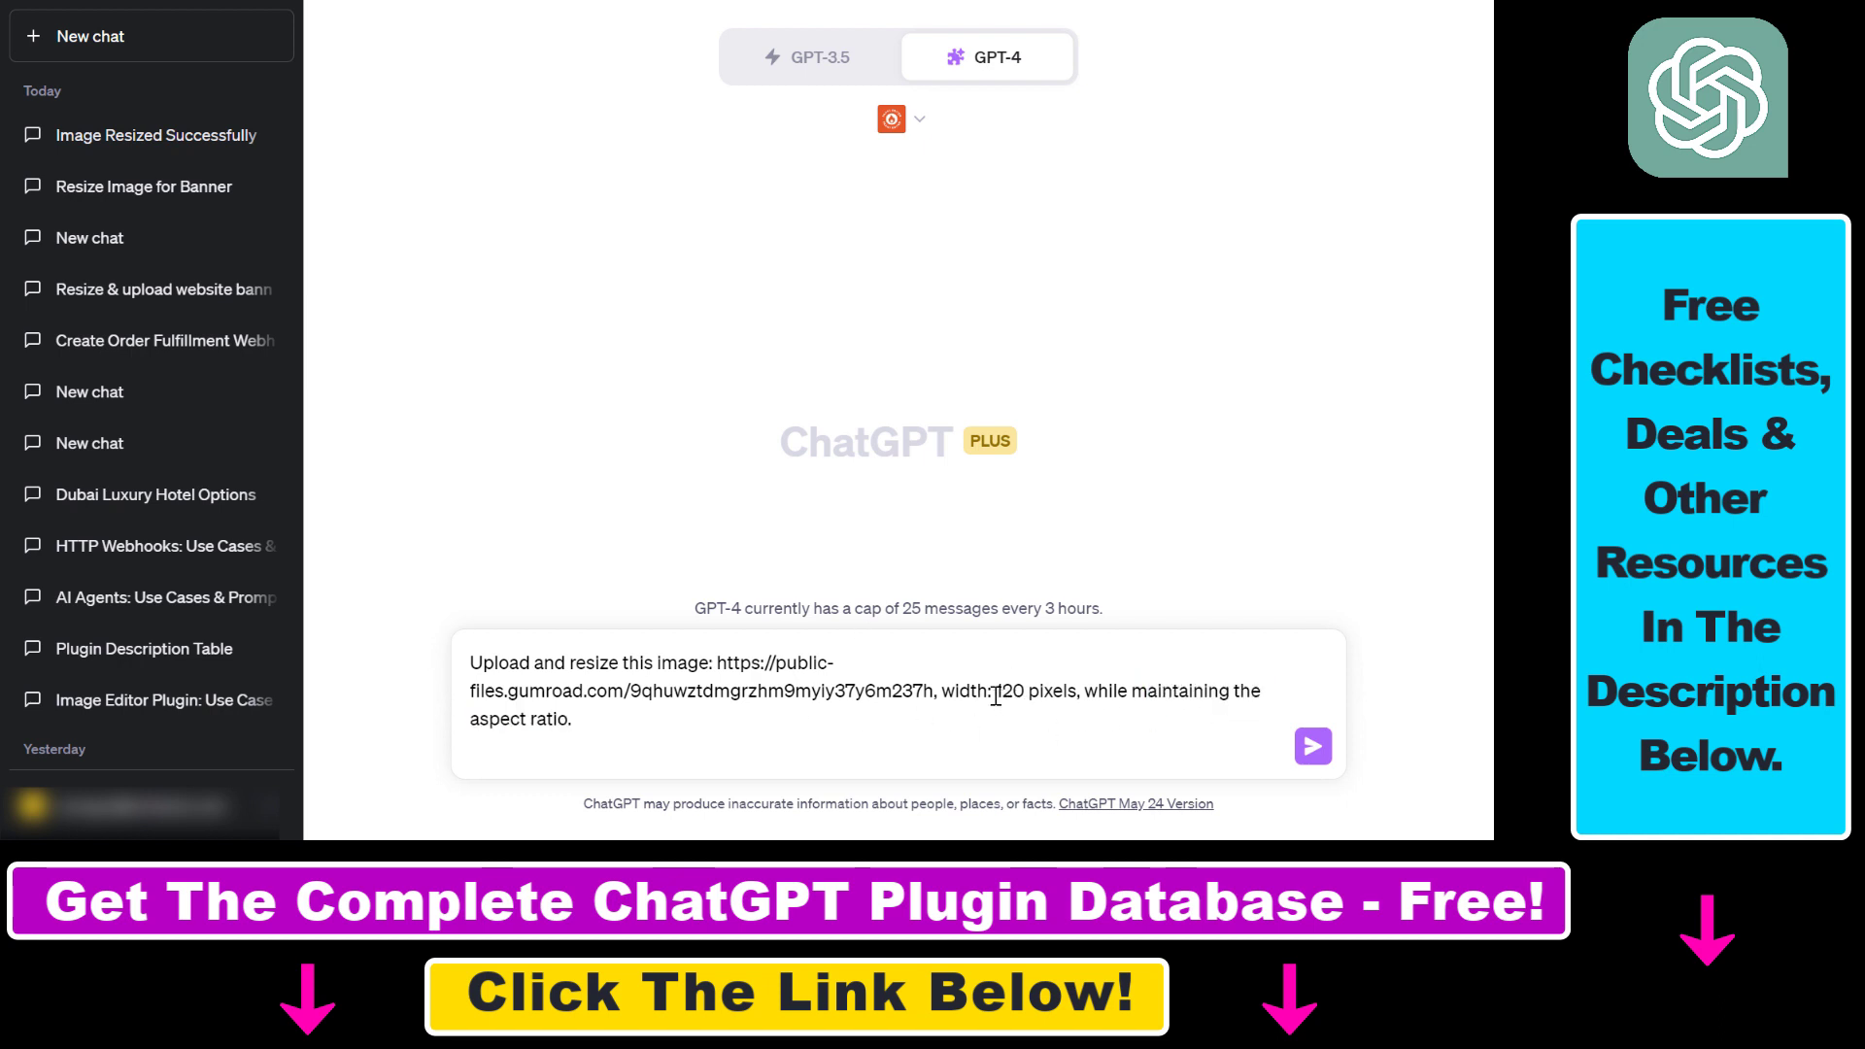
drag(997, 690, 571, 719)
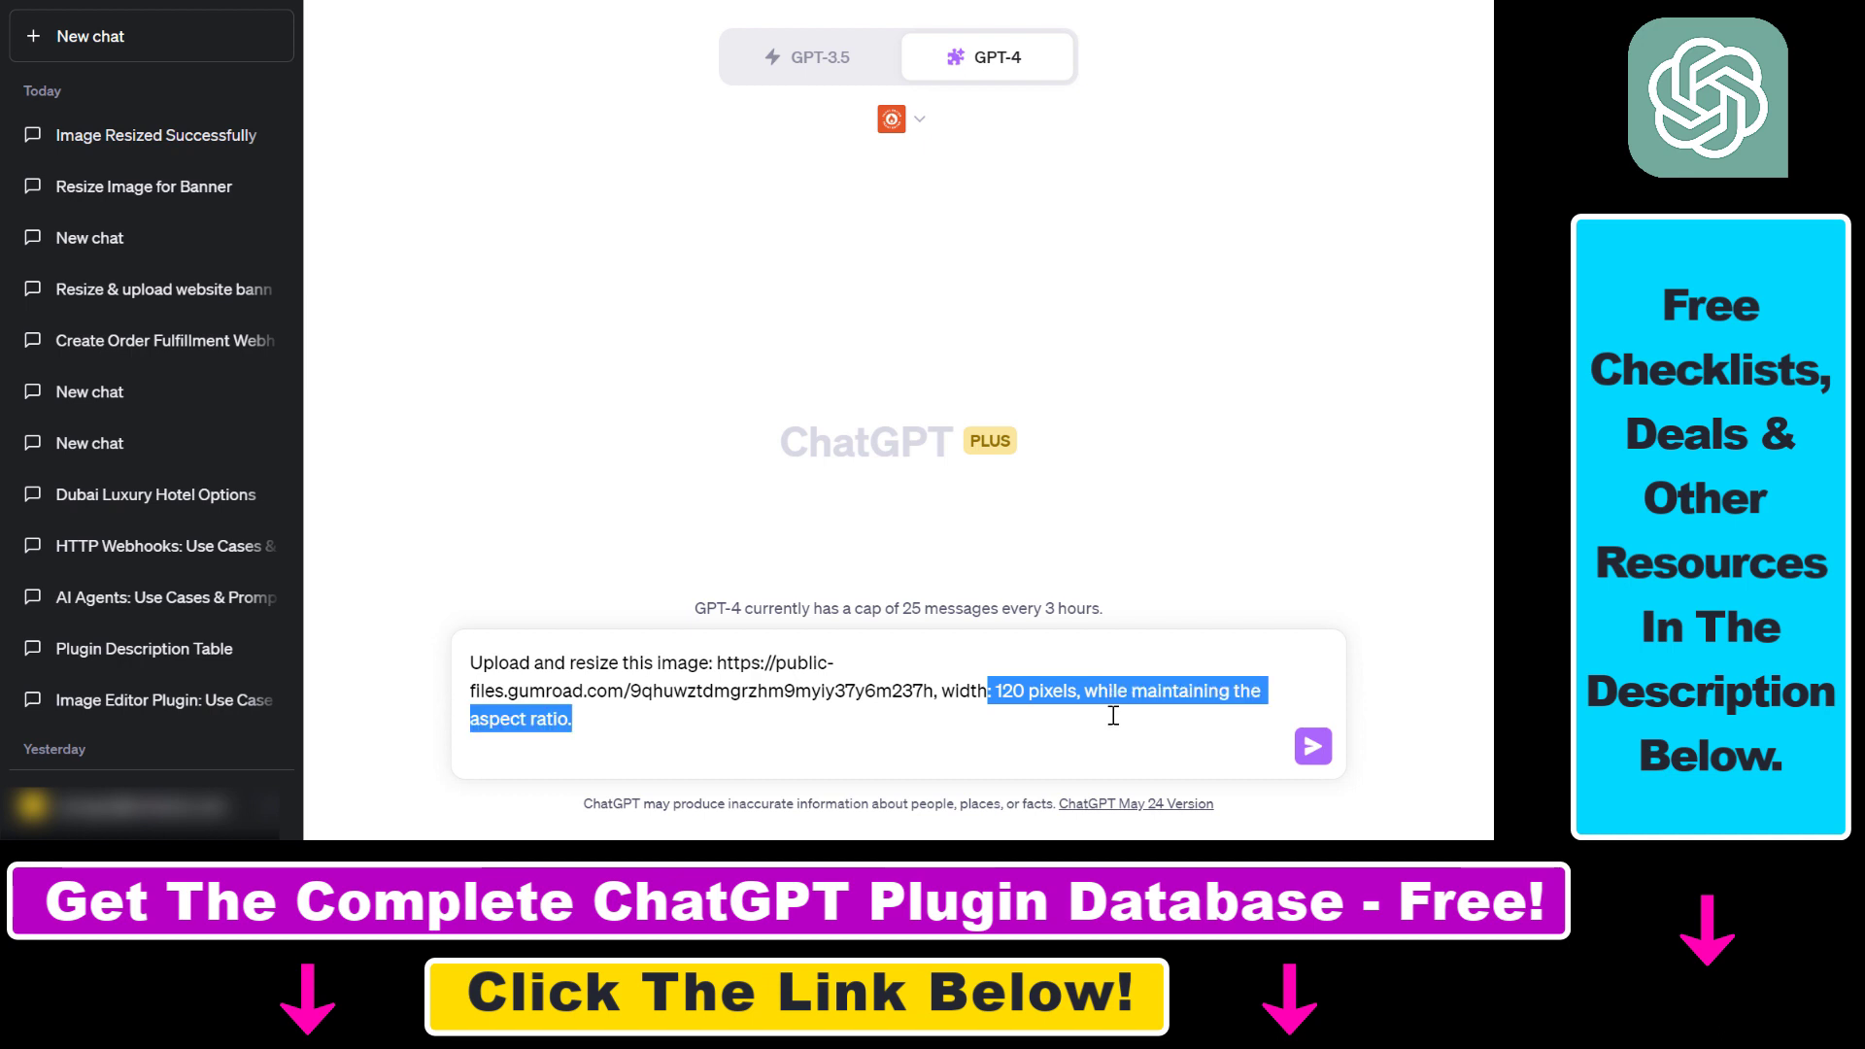
mouse_move(682, 805)
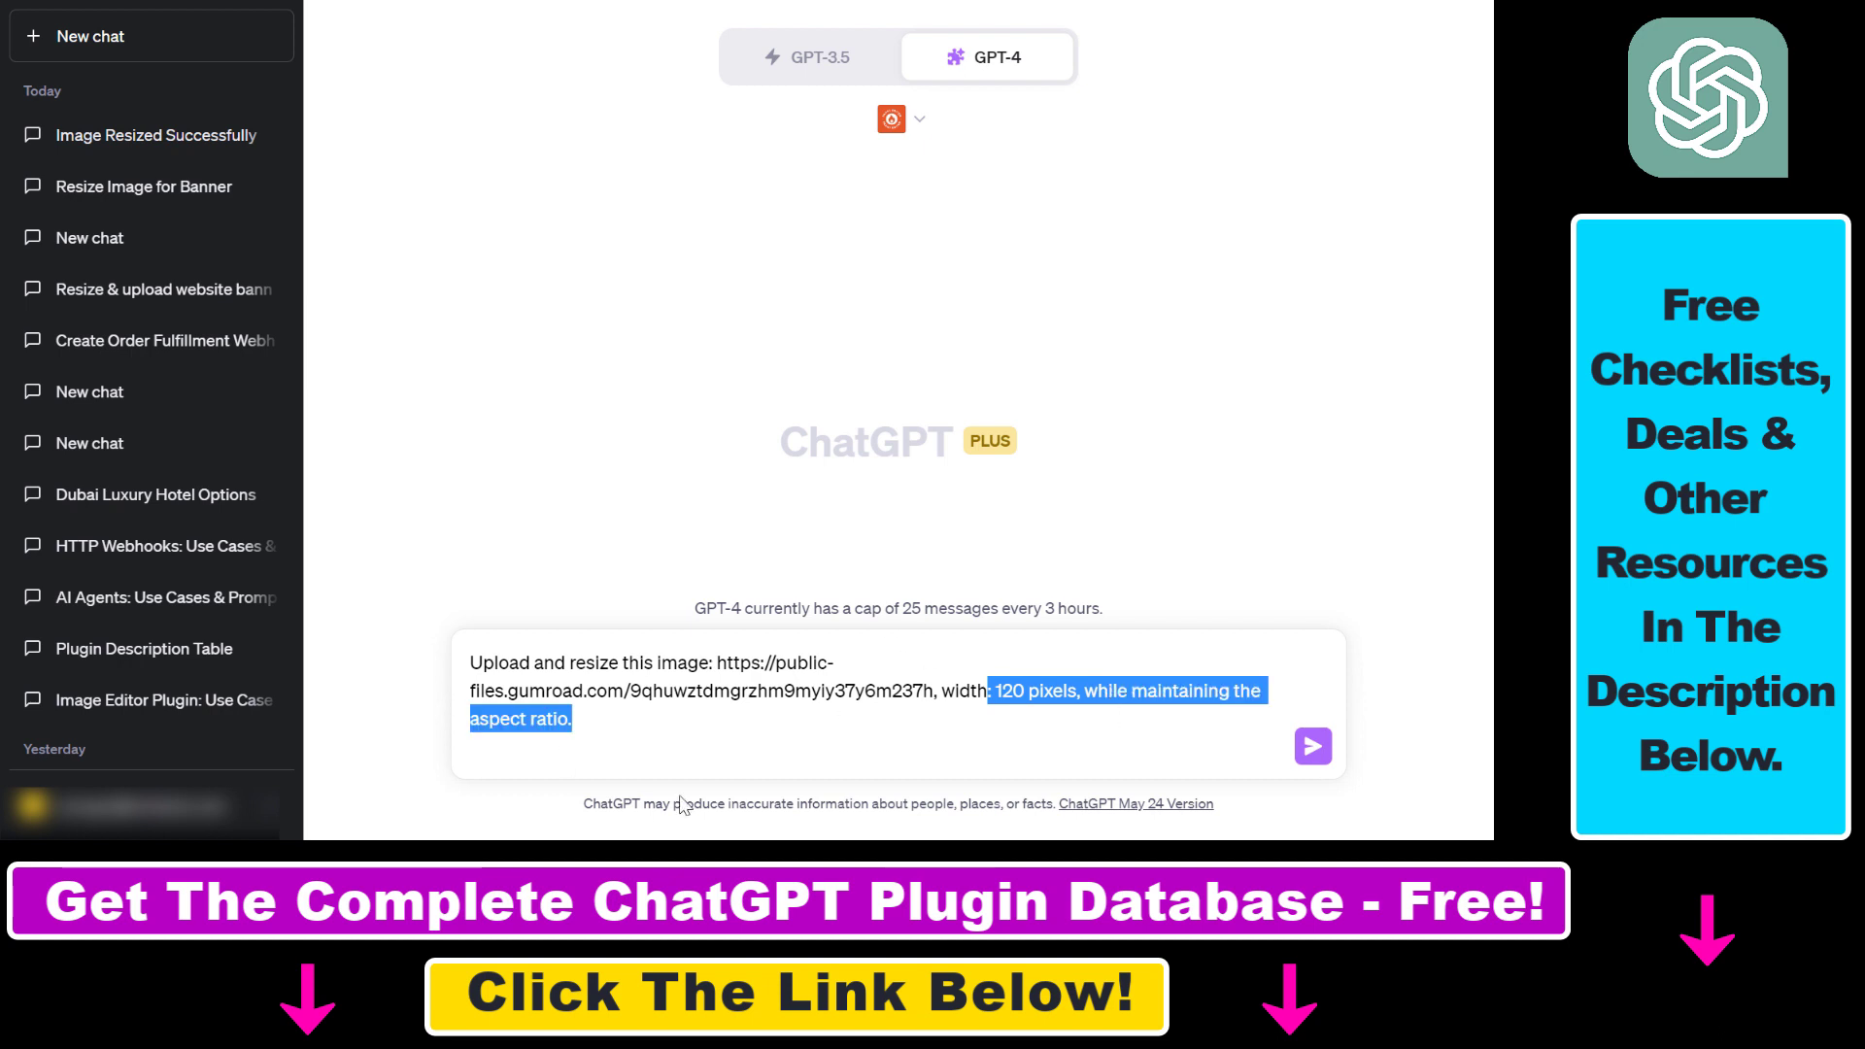
mouse_move(935, 576)
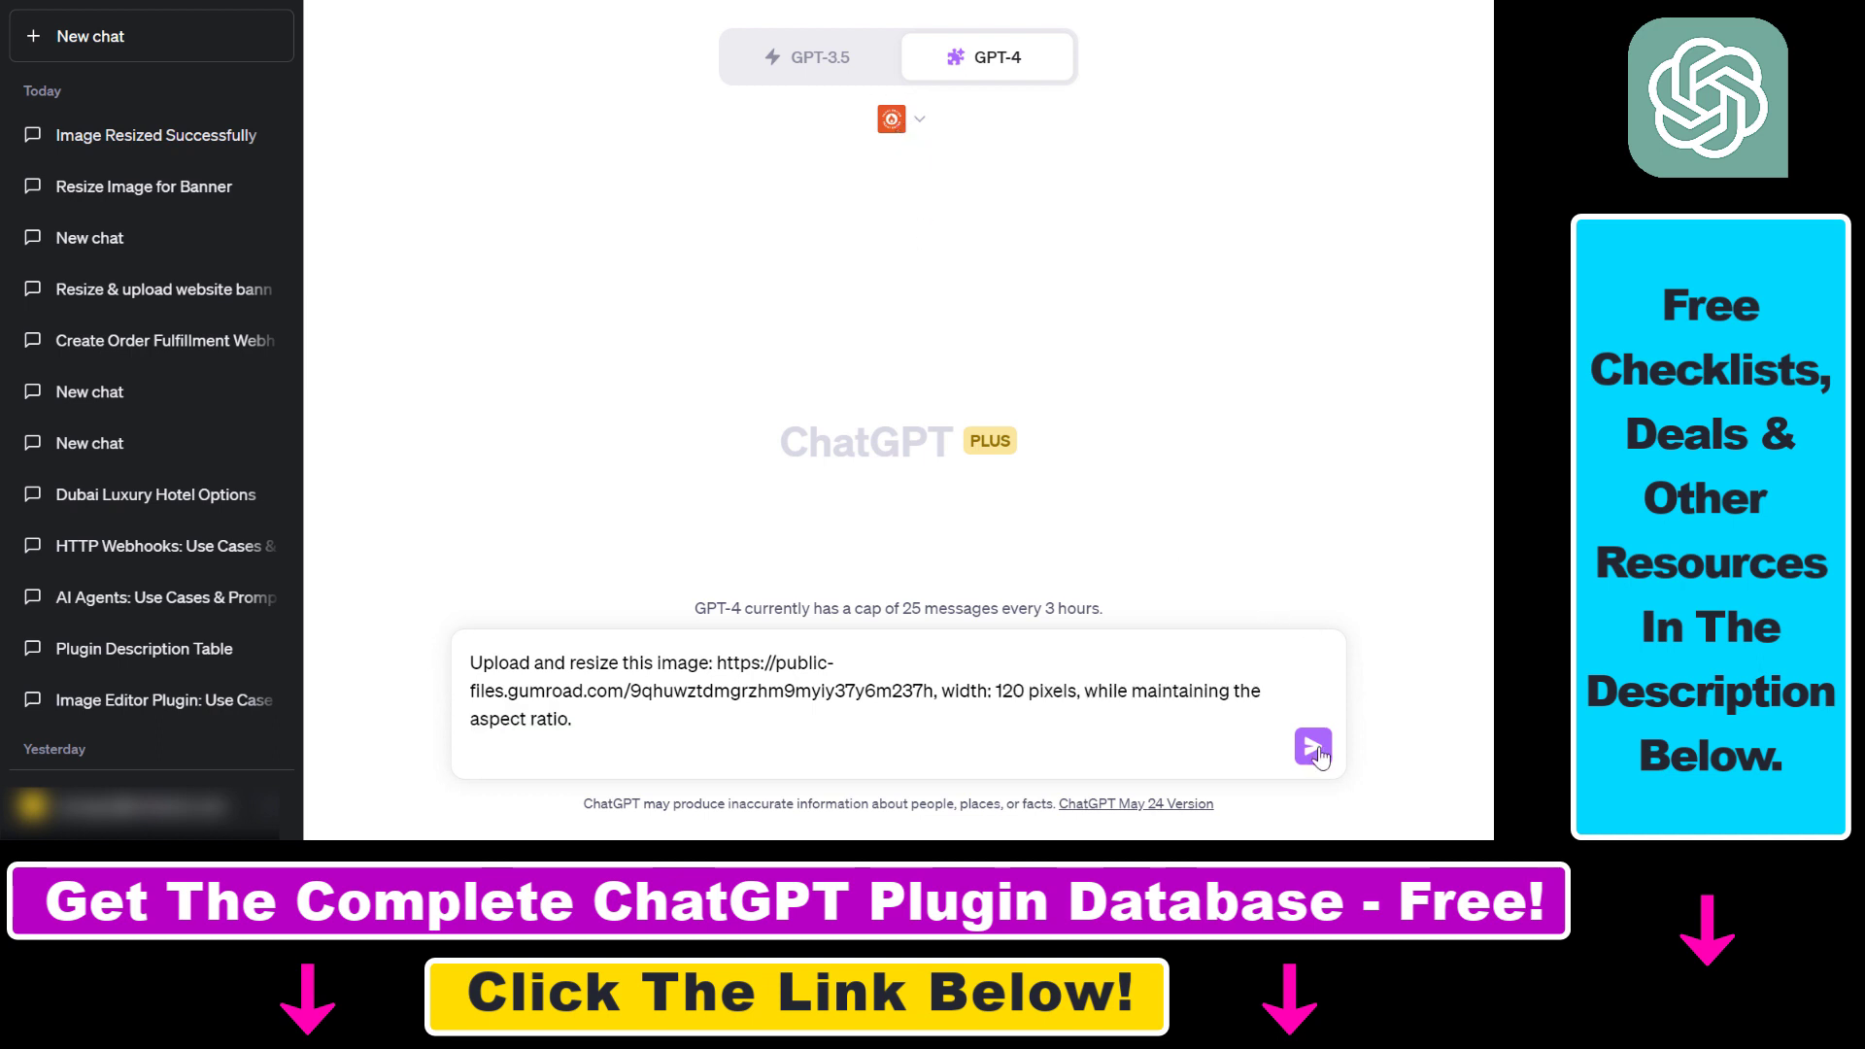
Send the resize prompt and highlight the reply's 120-pixel width confirmation.
click(1314, 748)
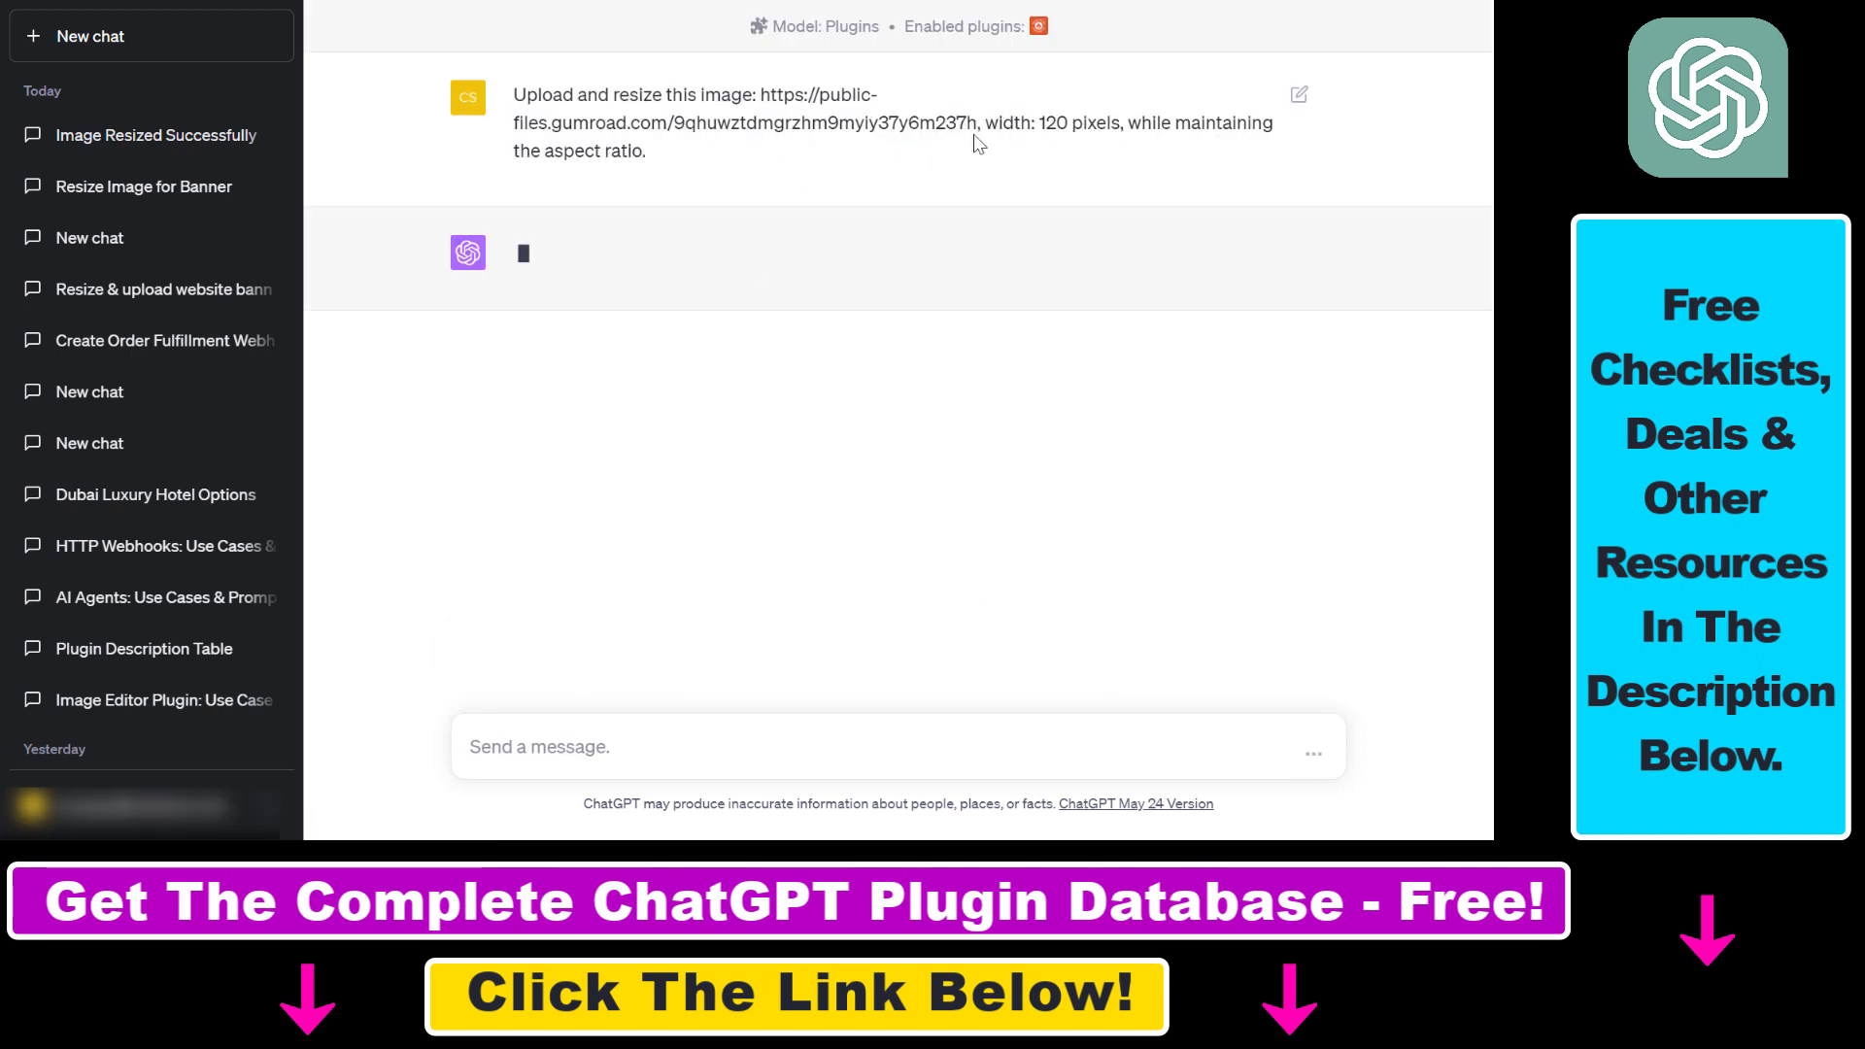
drag(514, 95, 646, 151)
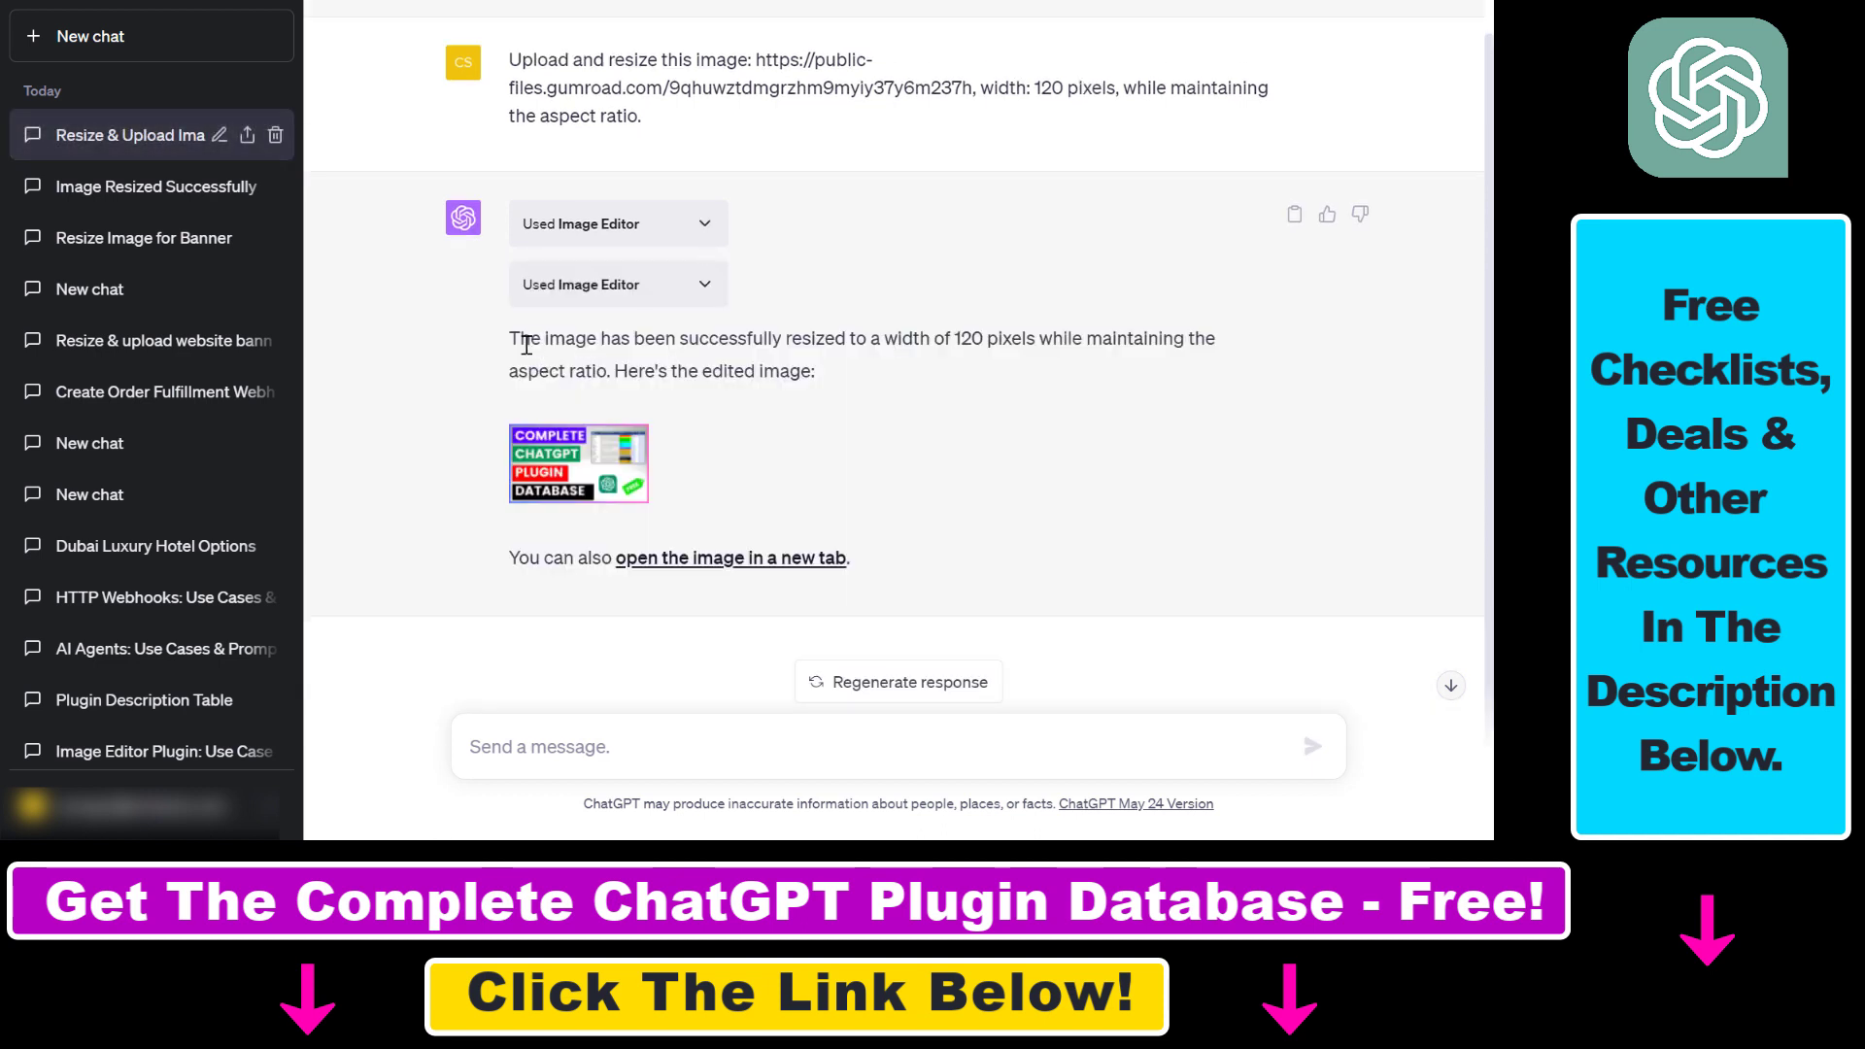
drag(510, 338, 867, 338)
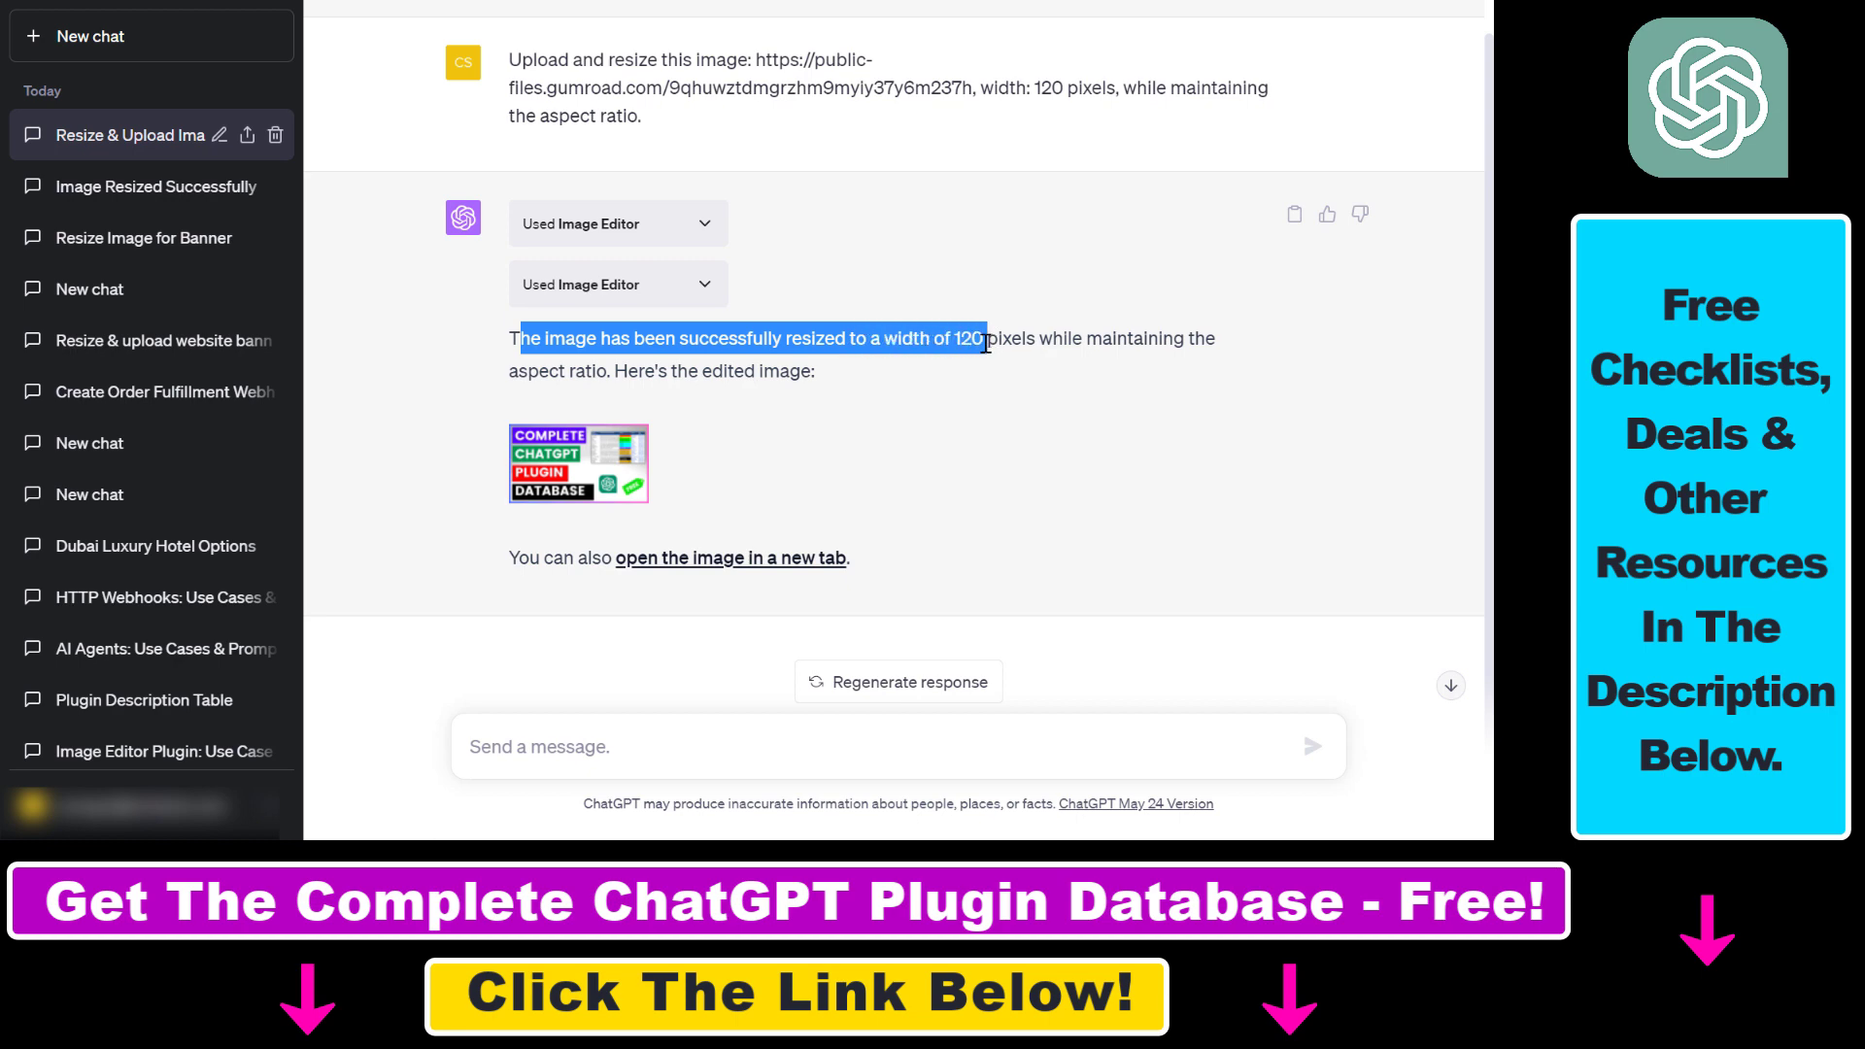
double_click(1097, 338)
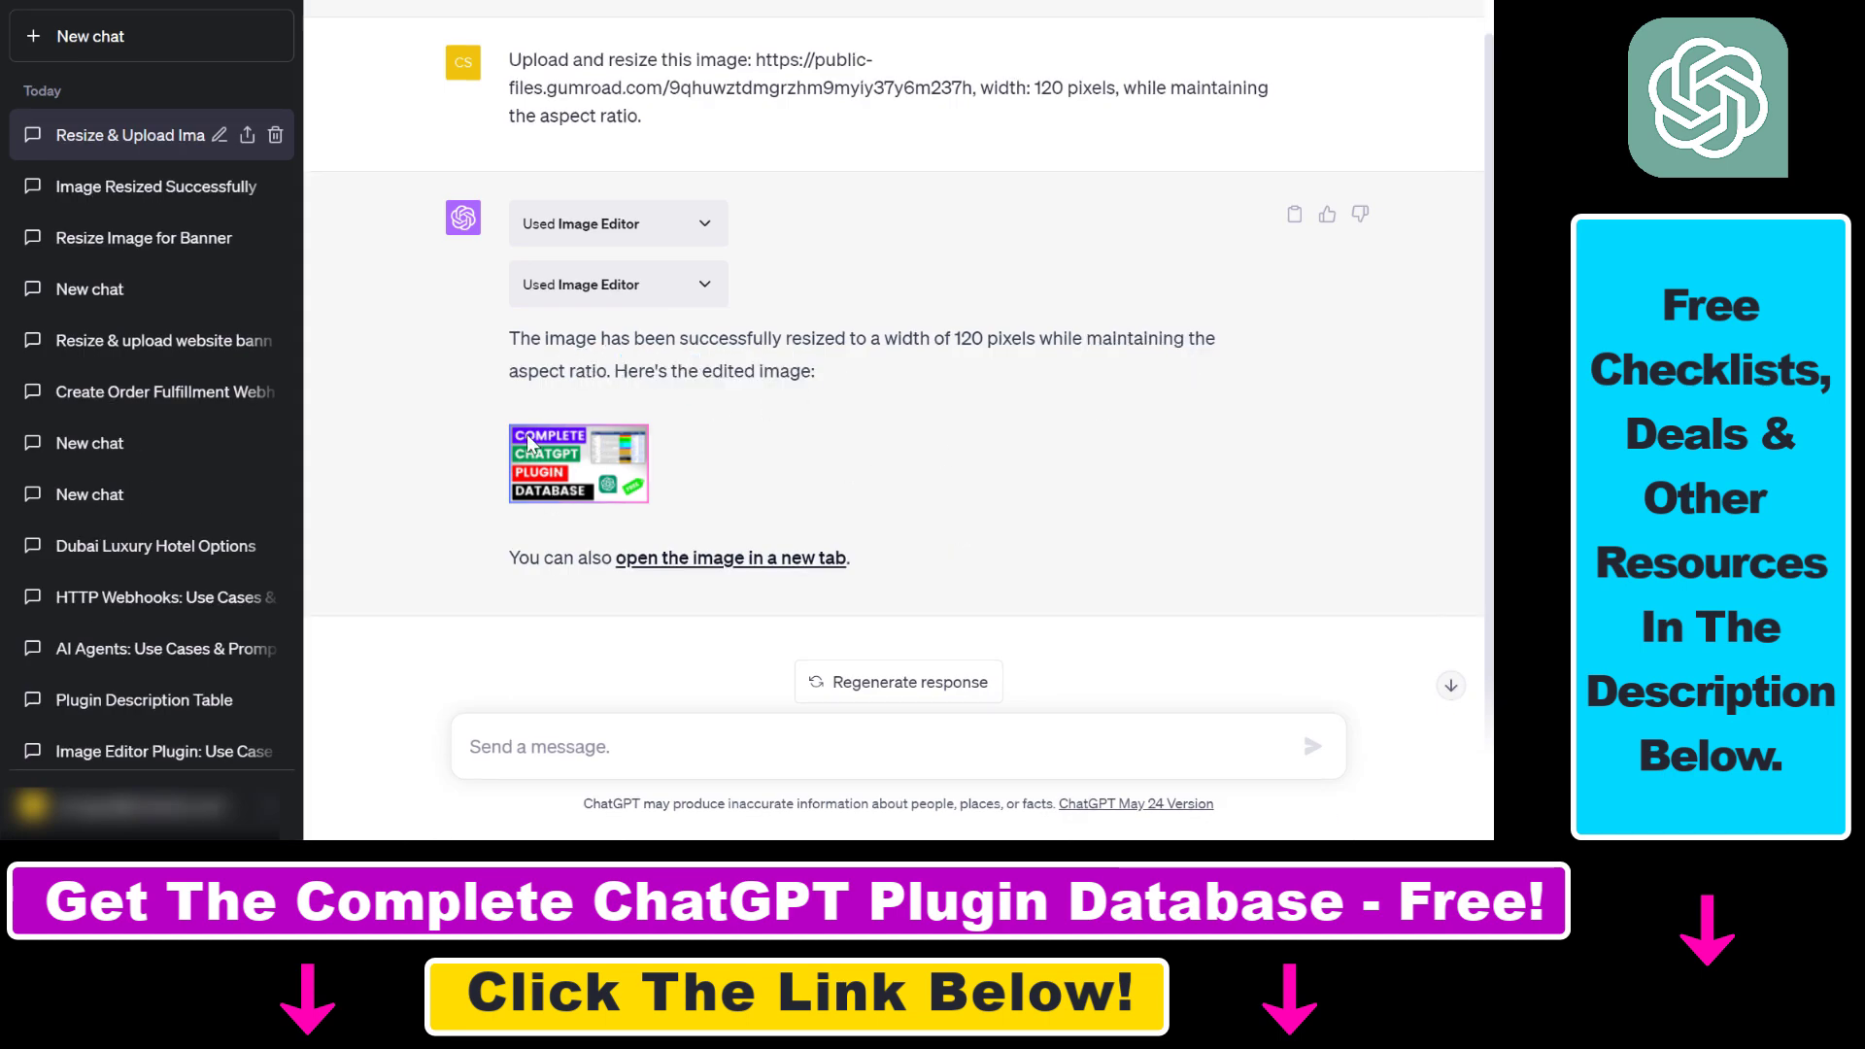
mouse_move(524, 494)
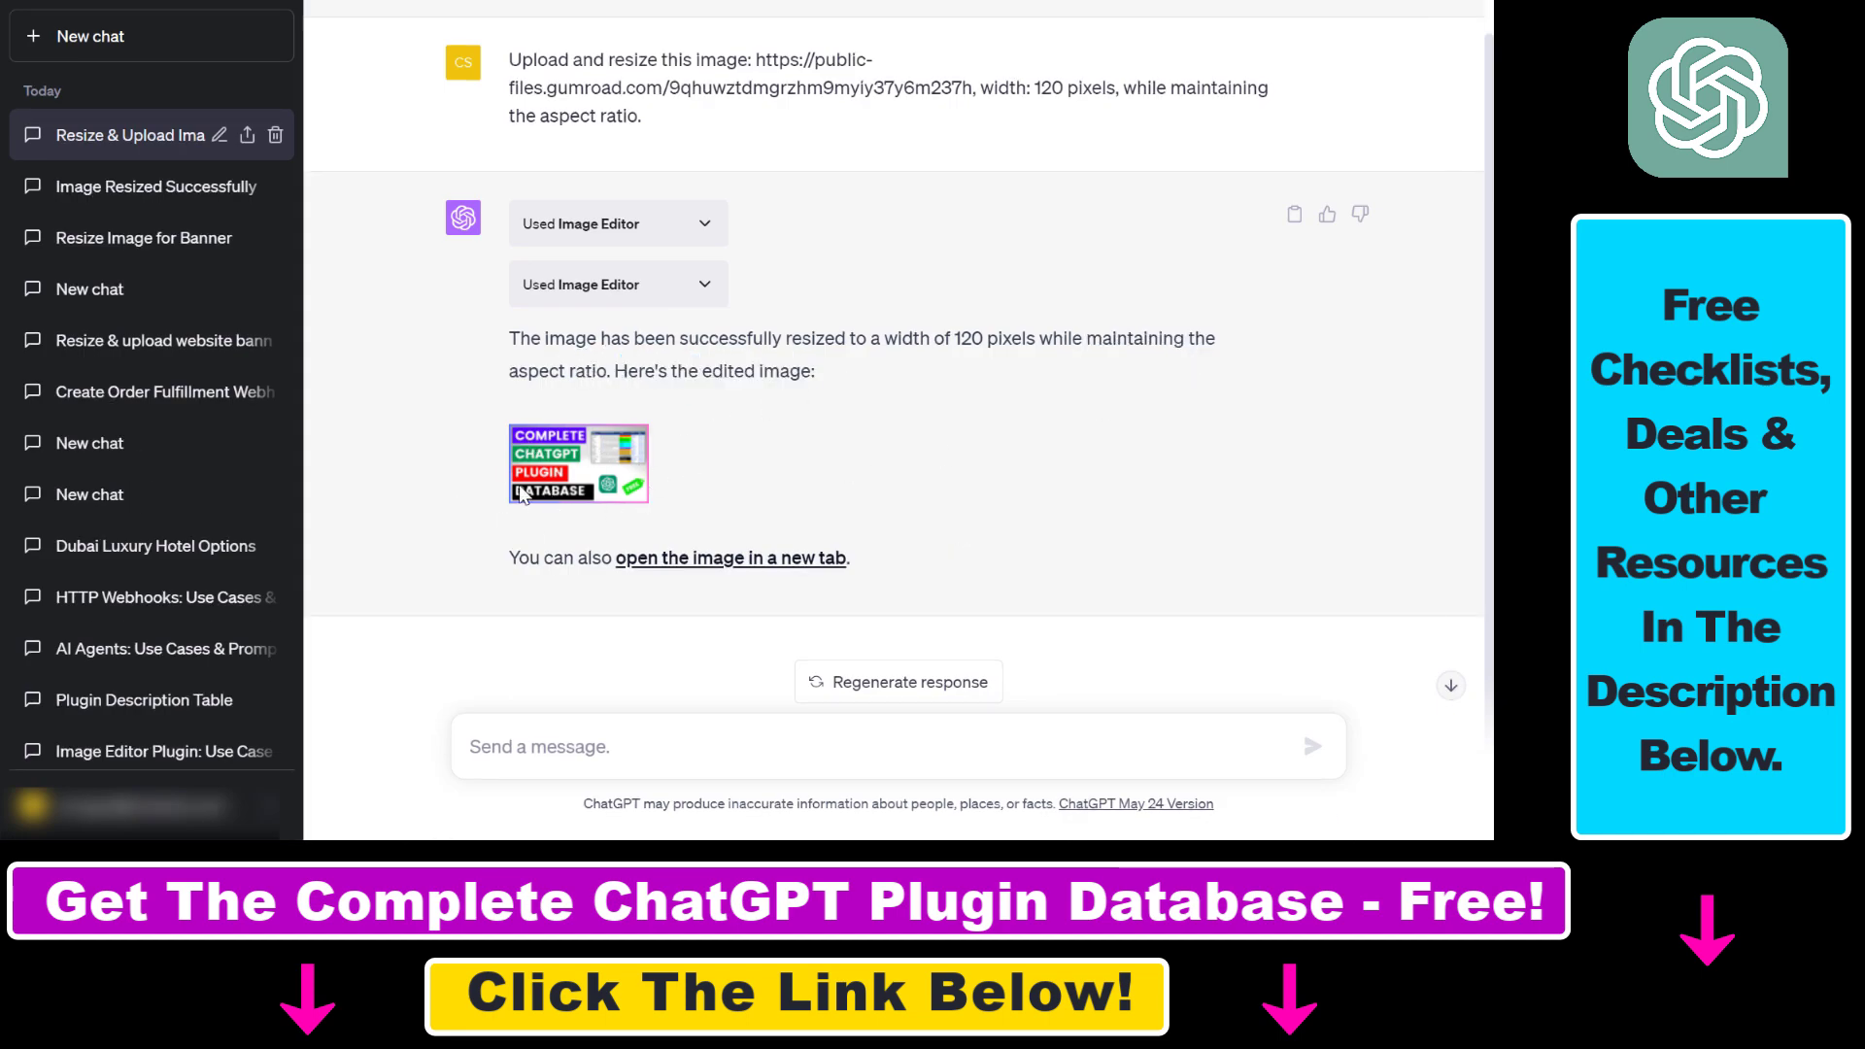
right_click(578, 462)
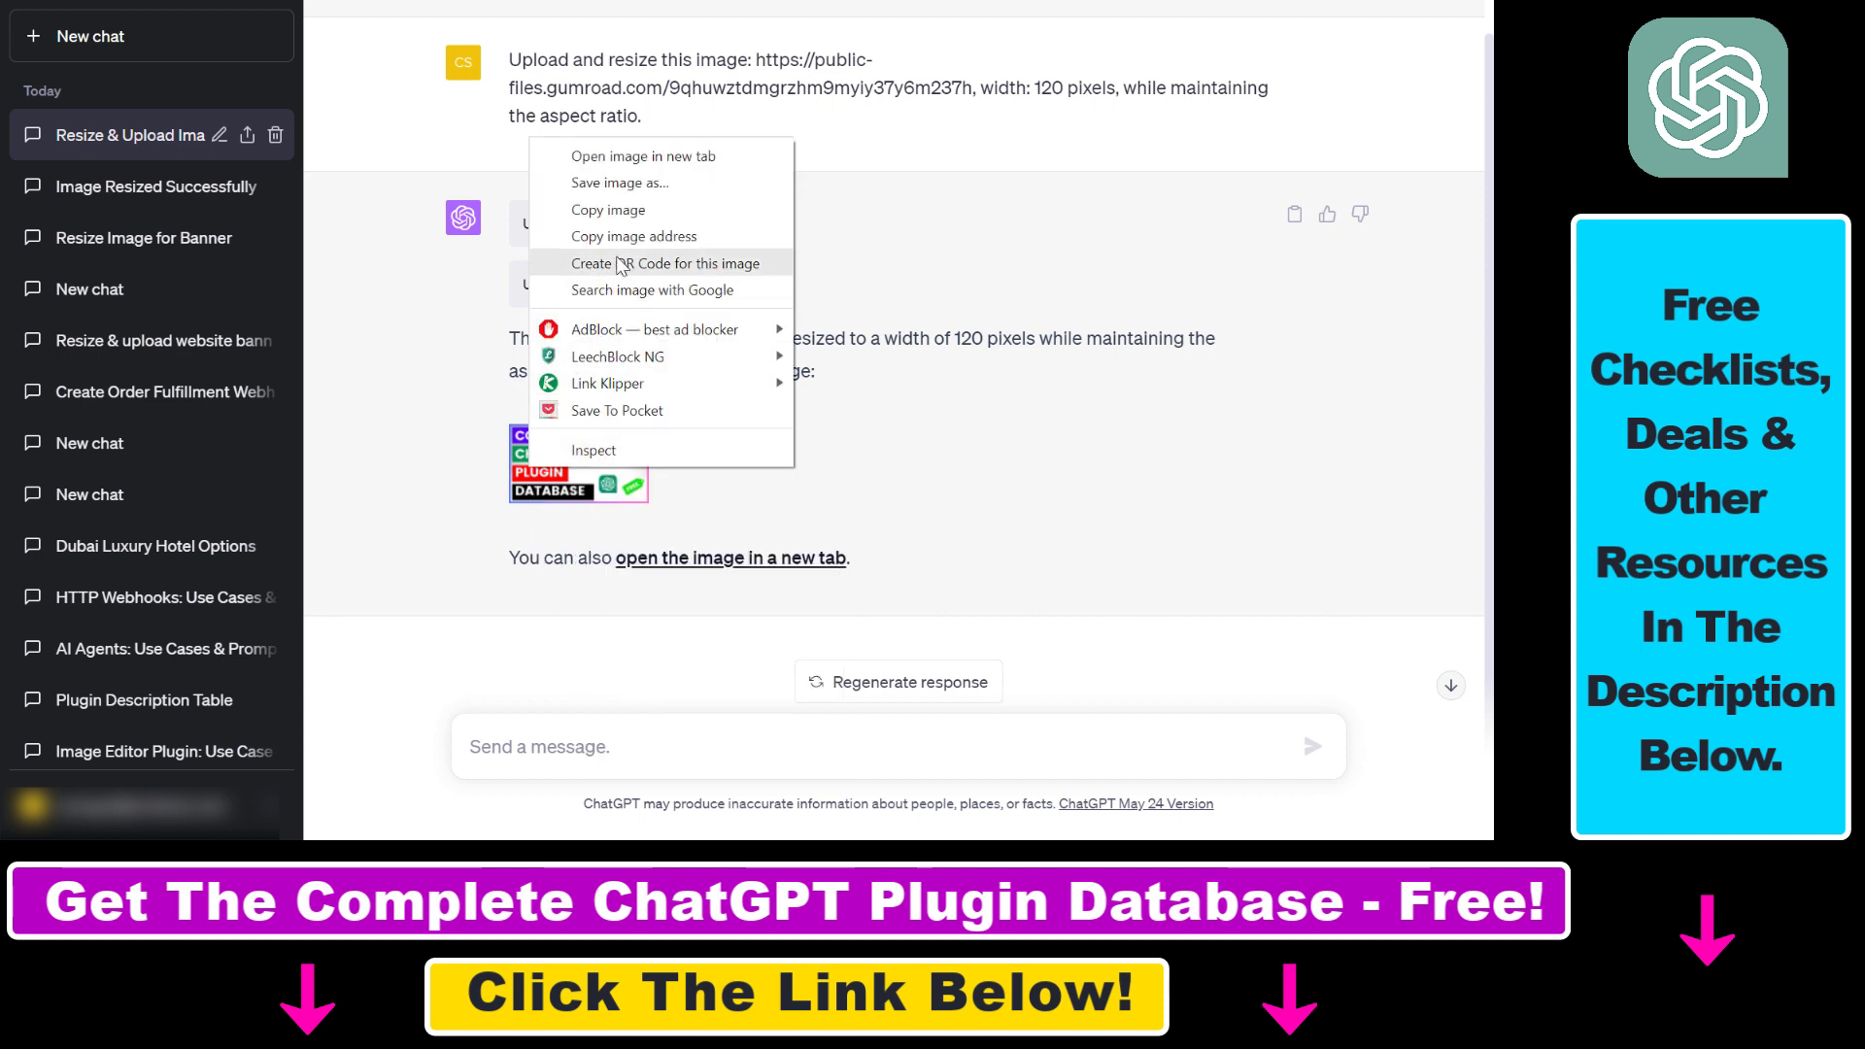
mouse_move(645, 155)
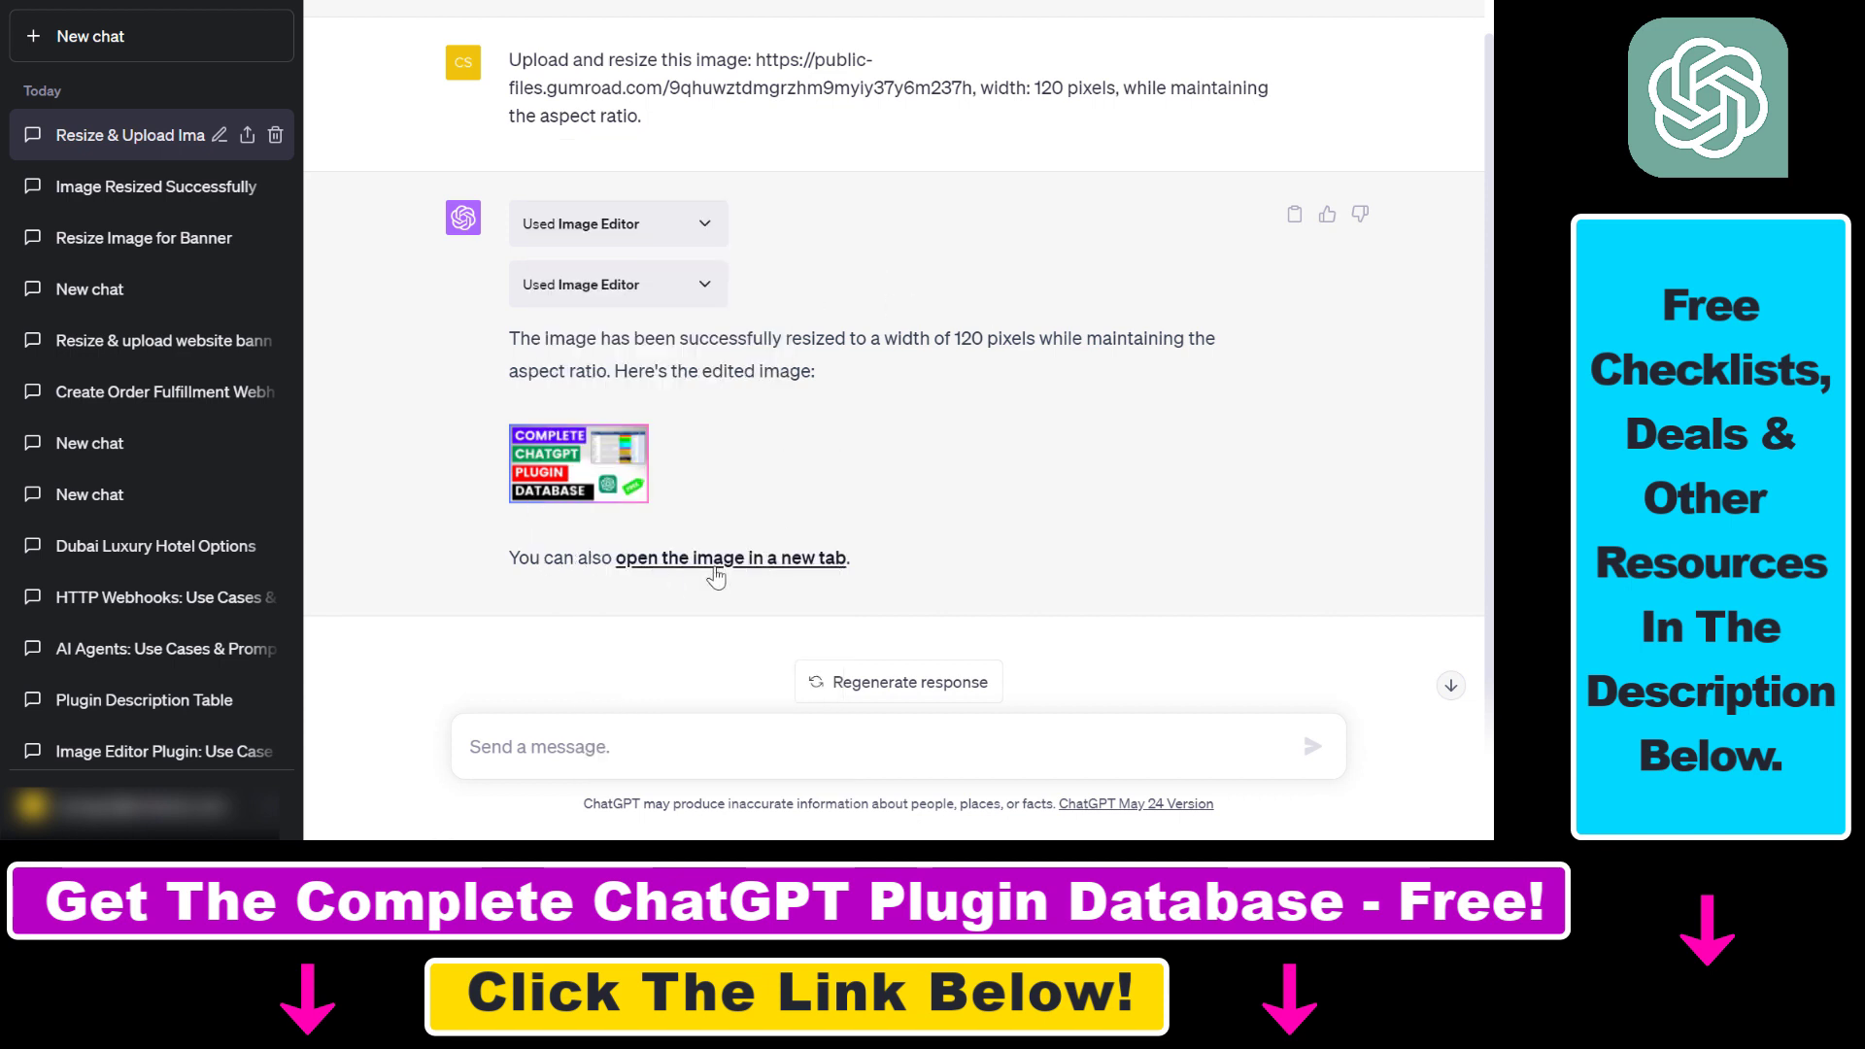
mouse_move(928, 518)
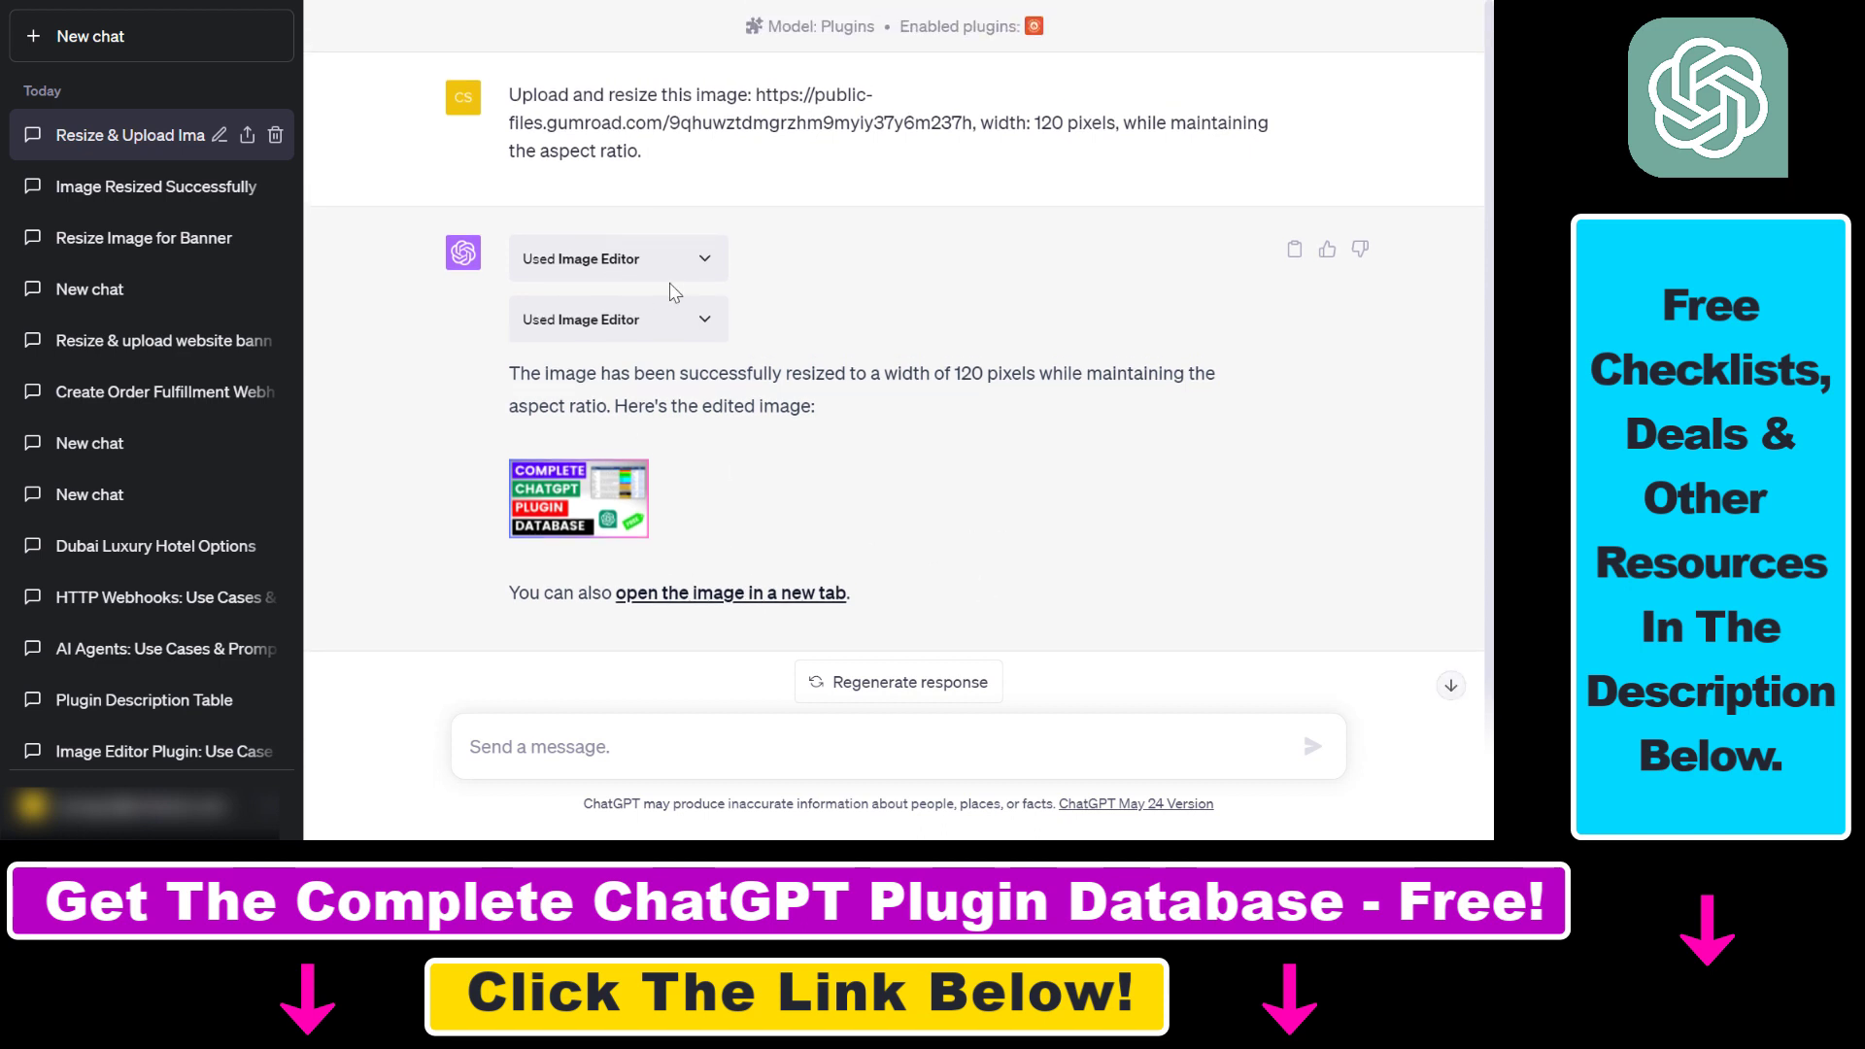
mouse_move(639, 548)
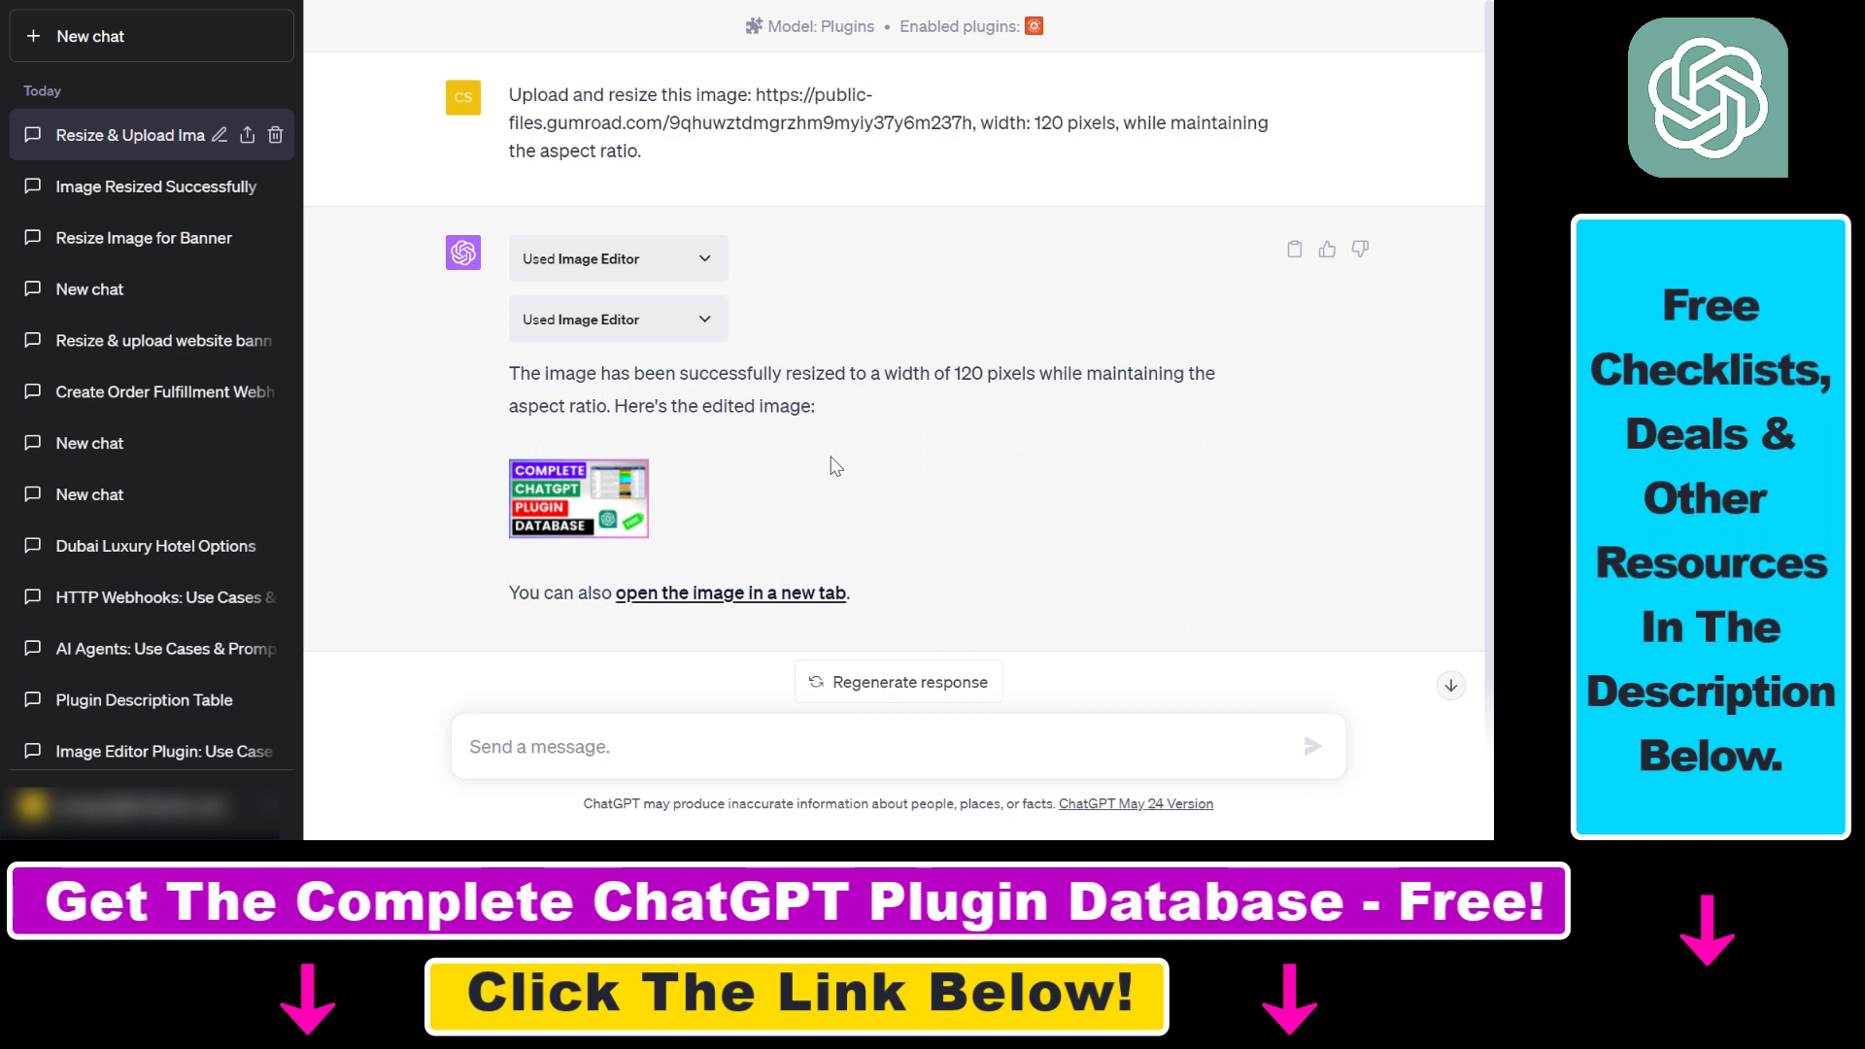
mouse_move(218, 596)
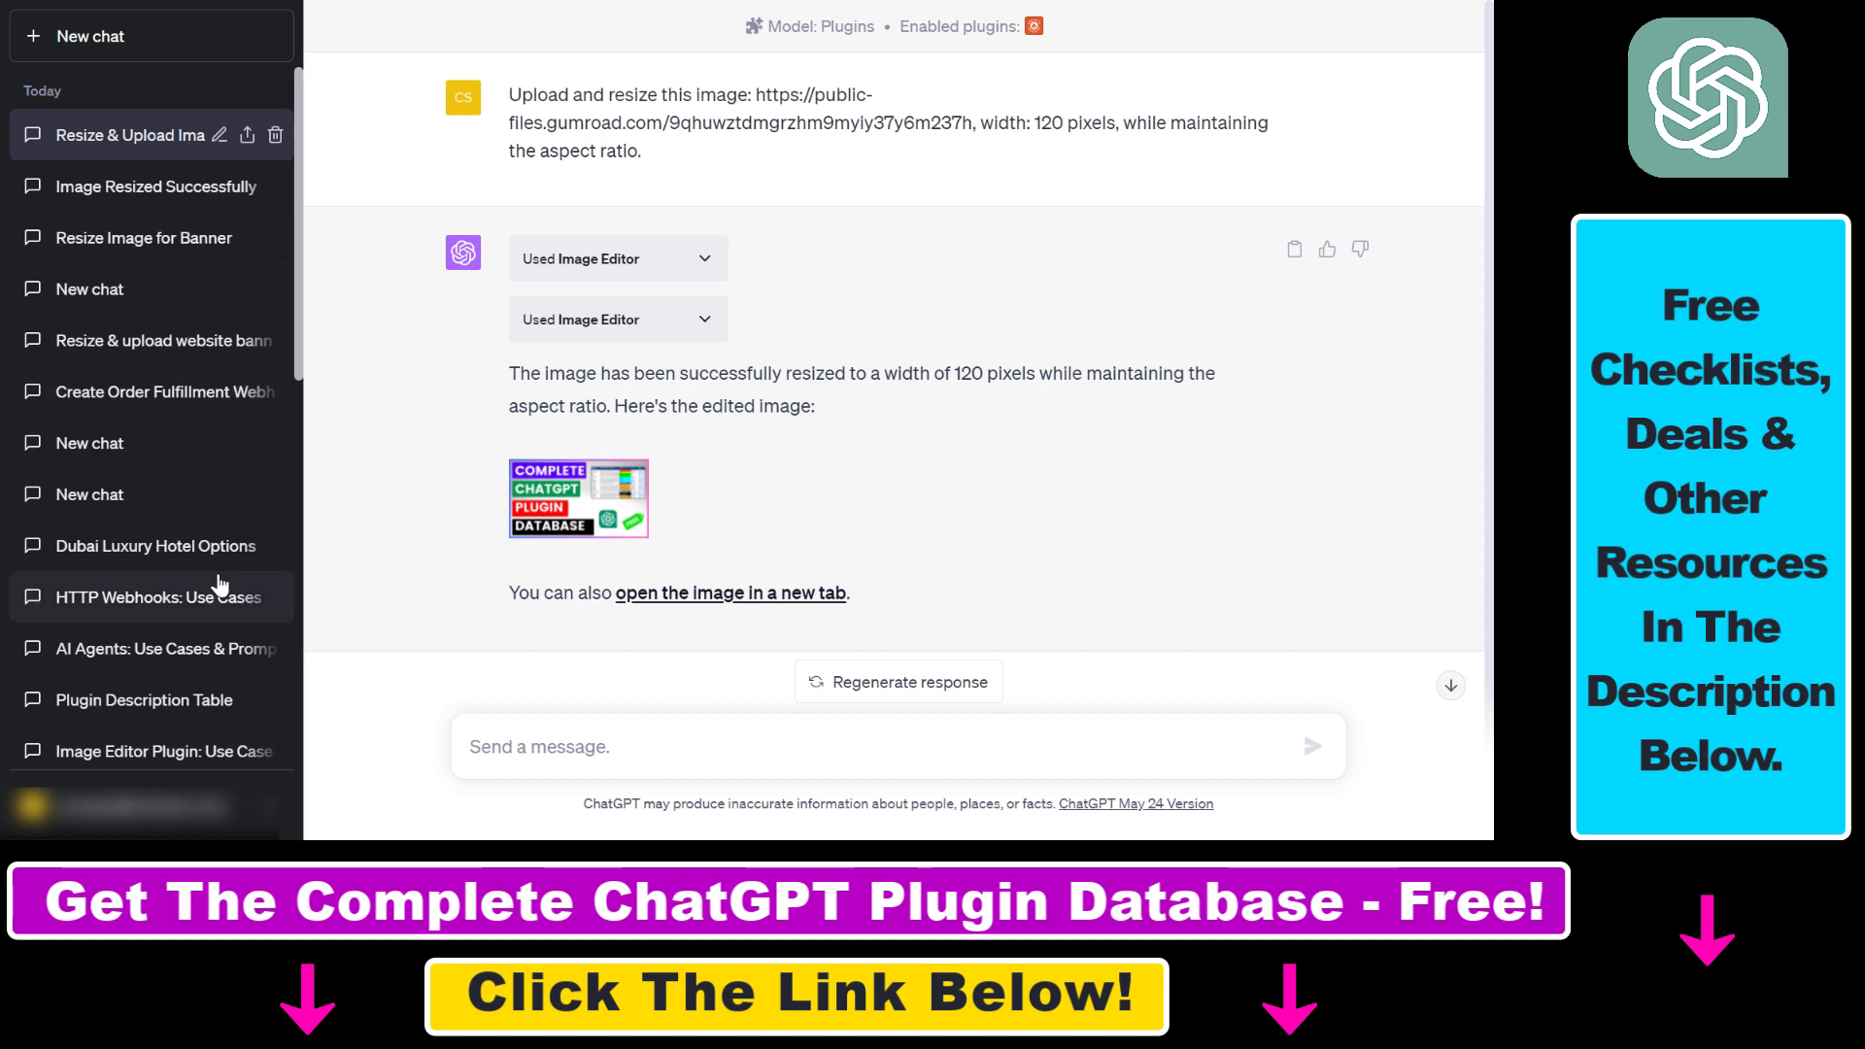